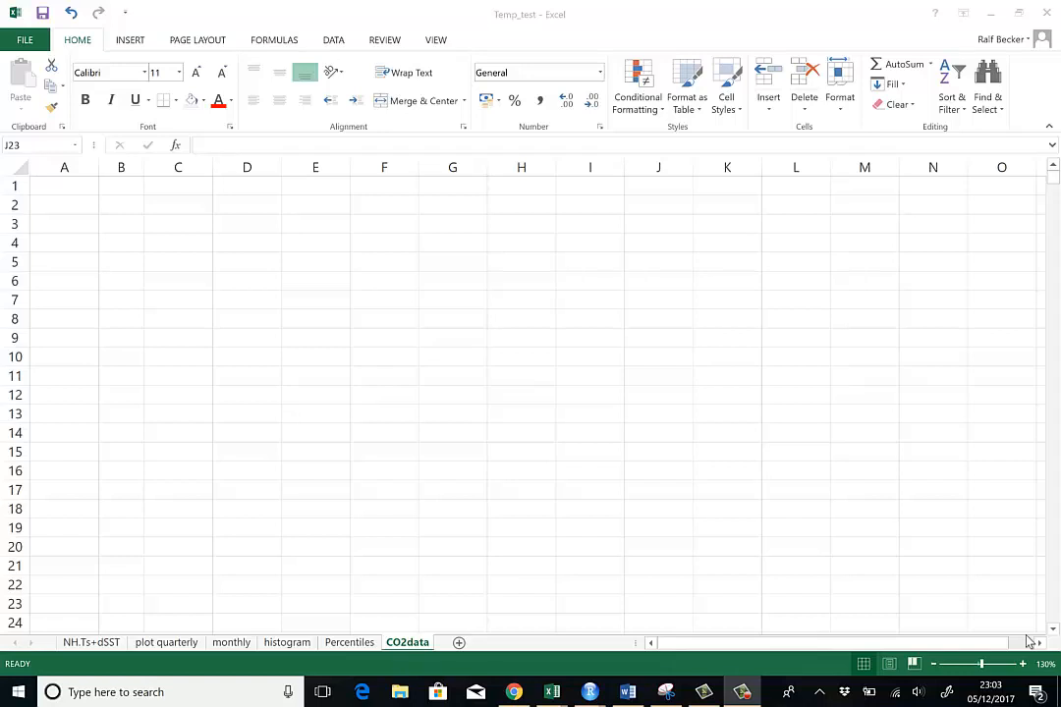
mouse_move(951, 421)
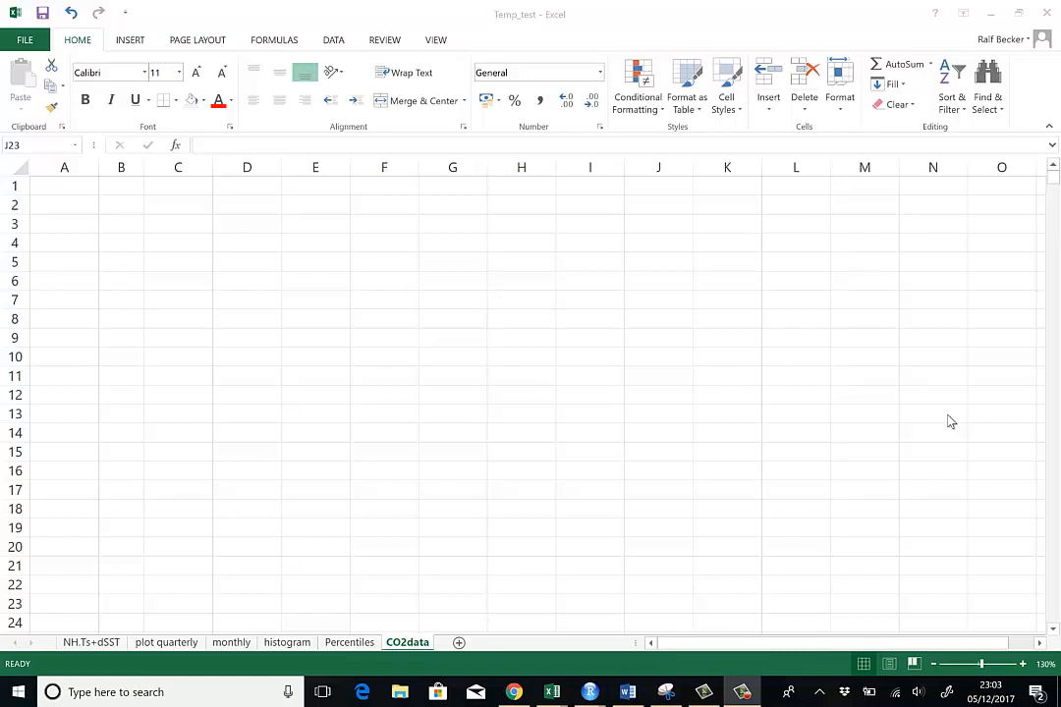
mouse_move(745, 348)
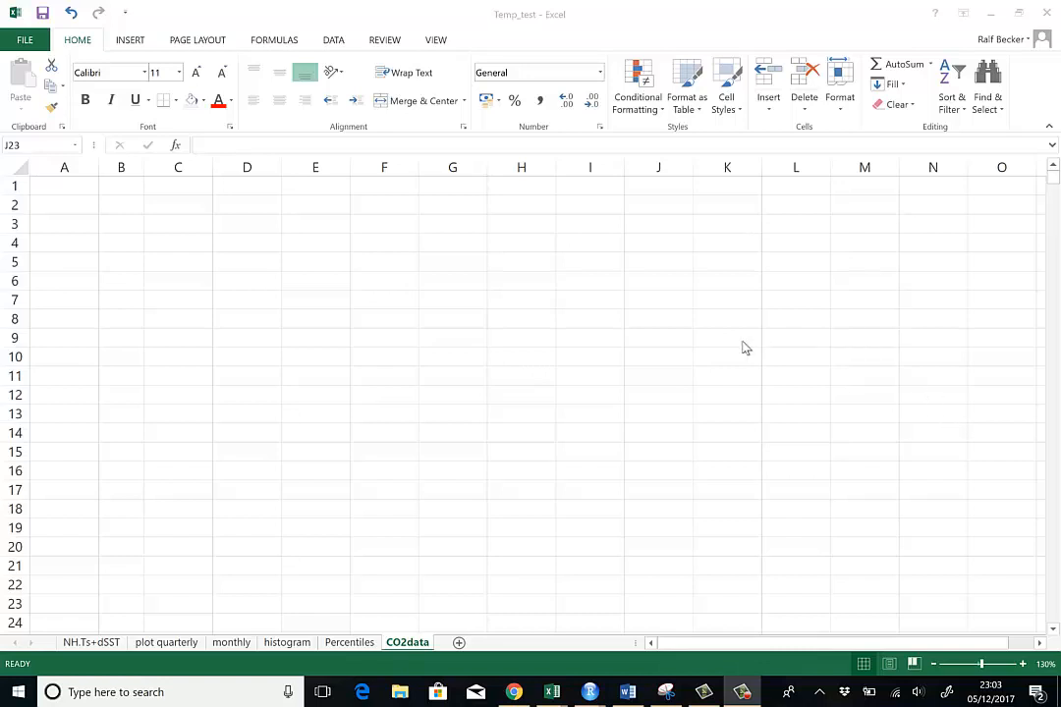
mouse_move(711, 367)
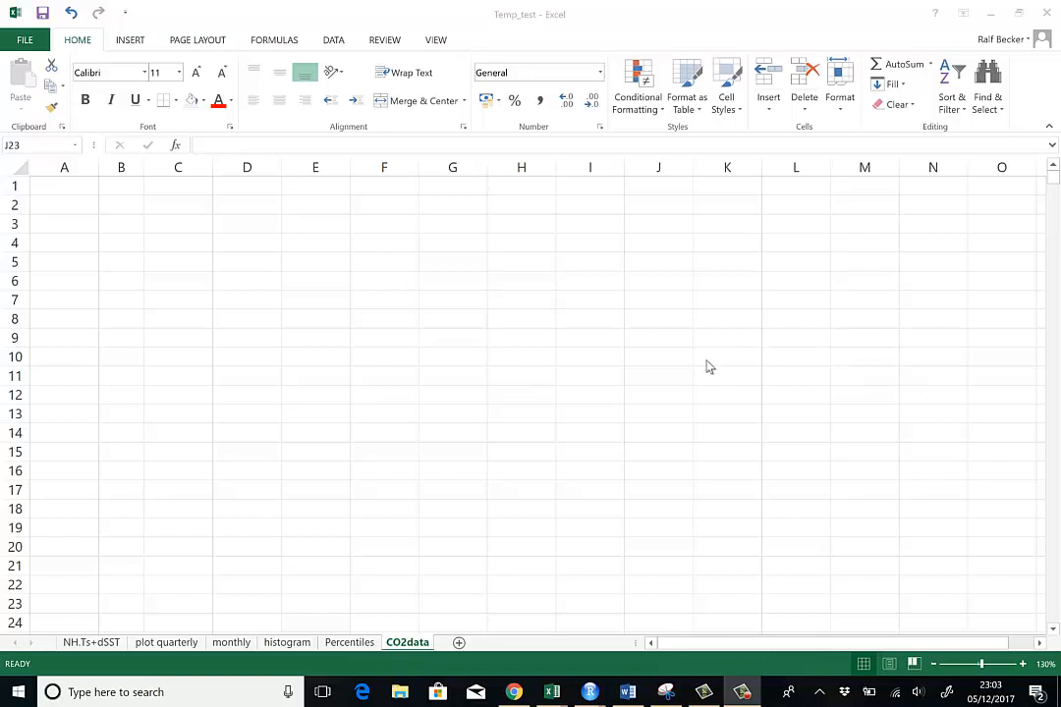
mouse_move(499, 365)
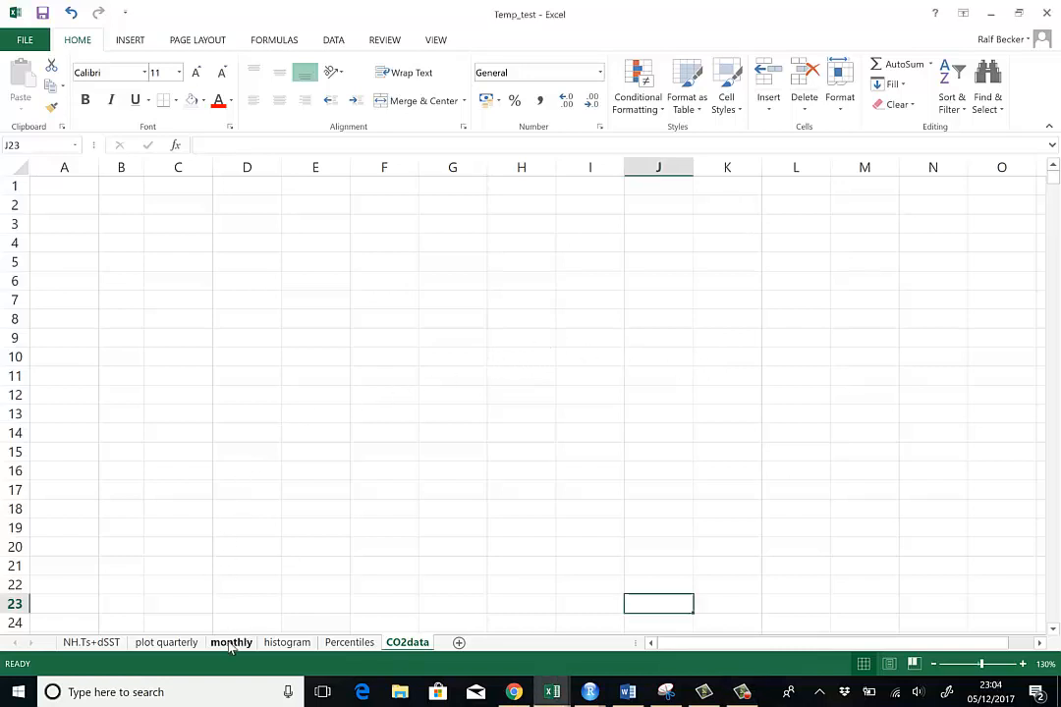
- Copy the monthly sheet's date and temperature columns A to D
left_click(232, 642)
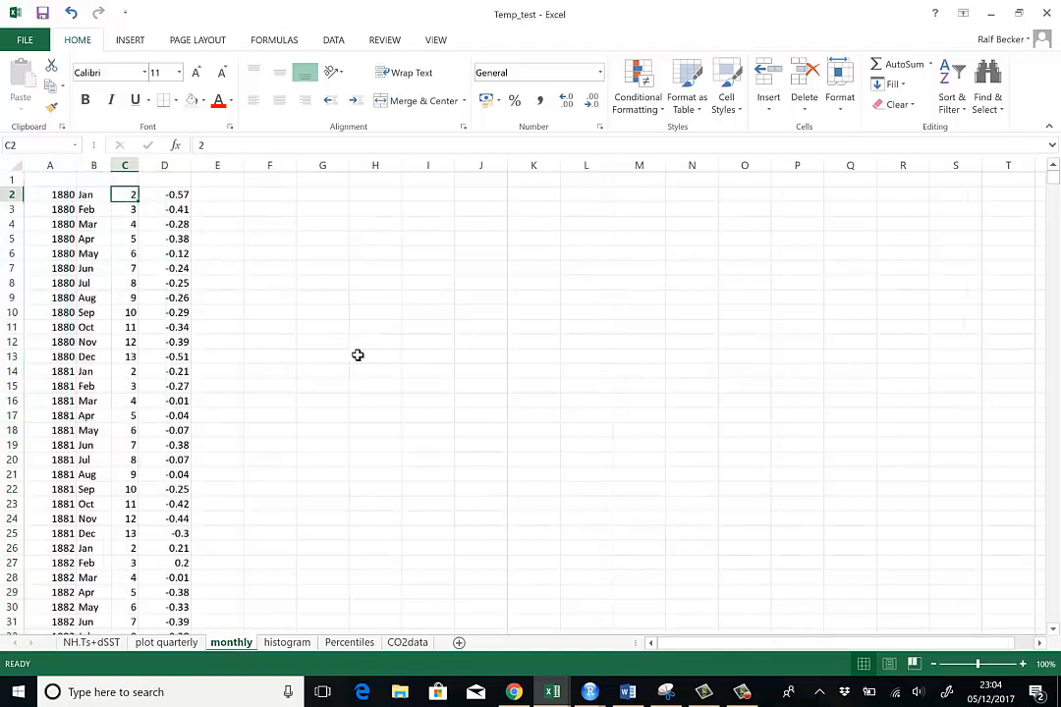
mouse_move(469, 582)
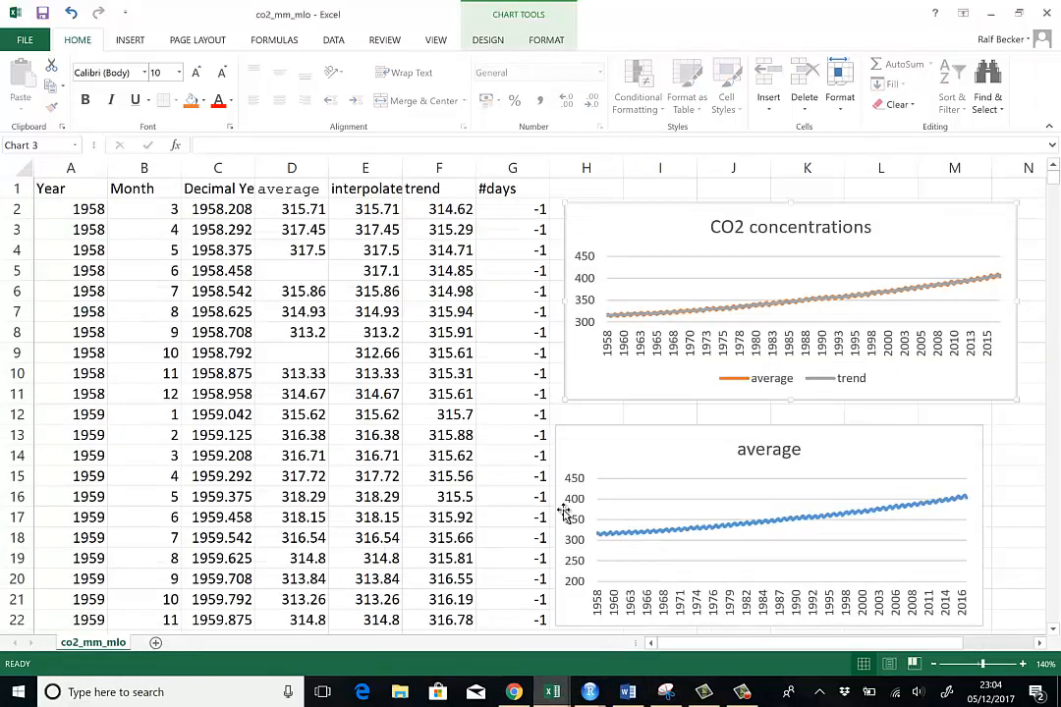
left_click(365, 250)
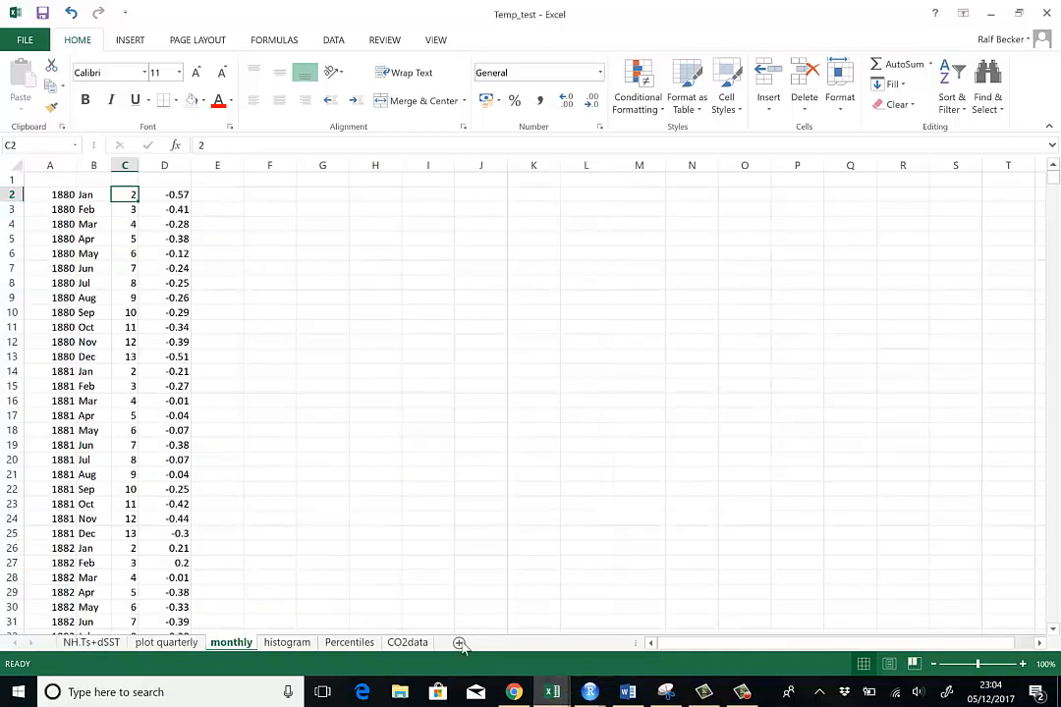
left_click(407, 642)
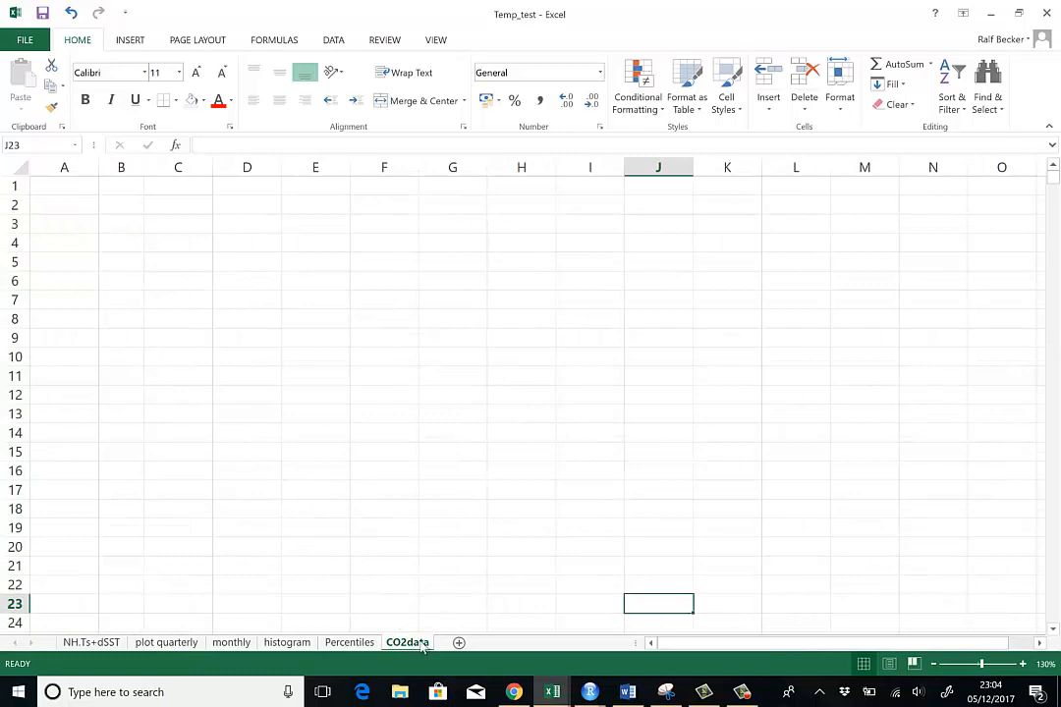
left_click(232, 642)
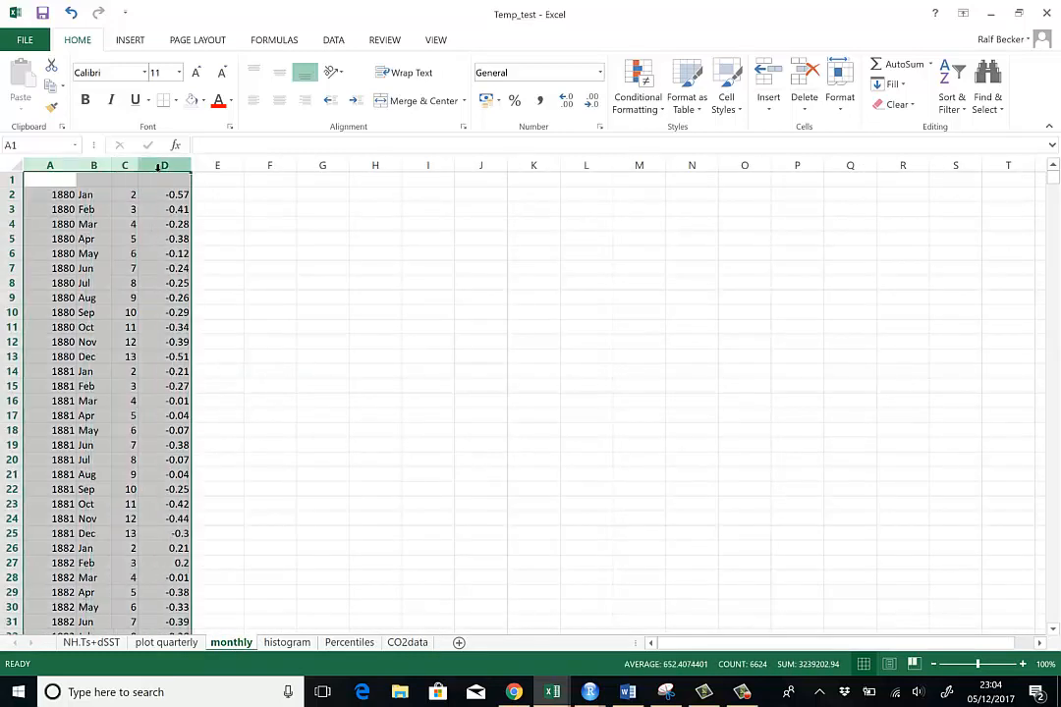
key("ctrl+c")
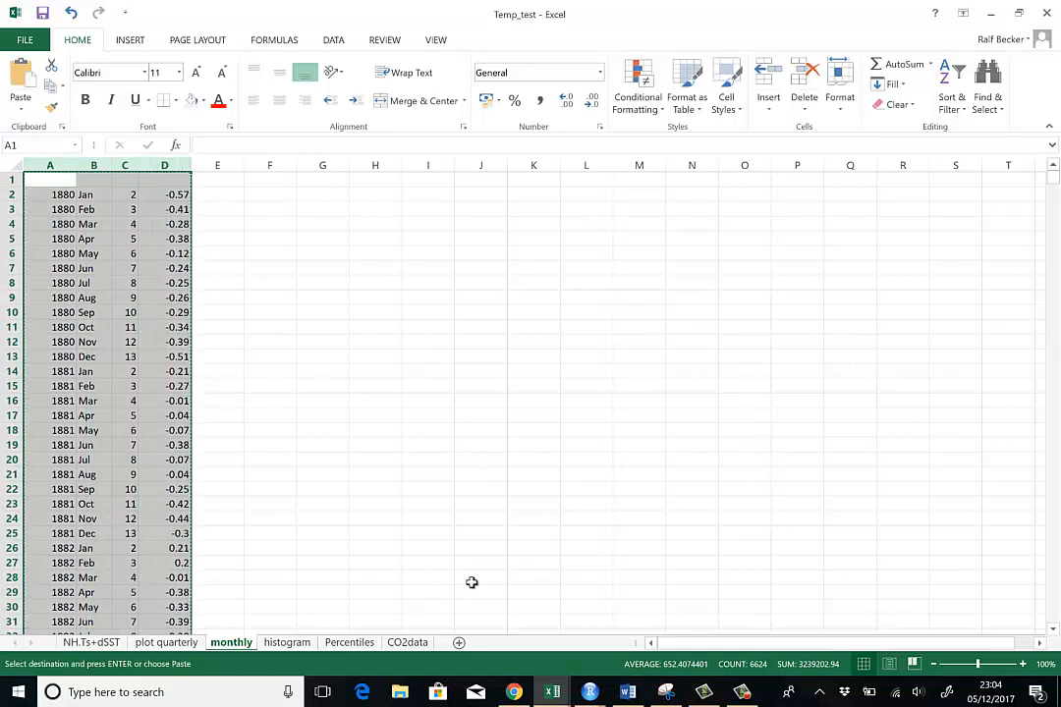
- Paste the copied columns into the CO2data sheet at A1, dismissing the size warning
left_click(407, 643)
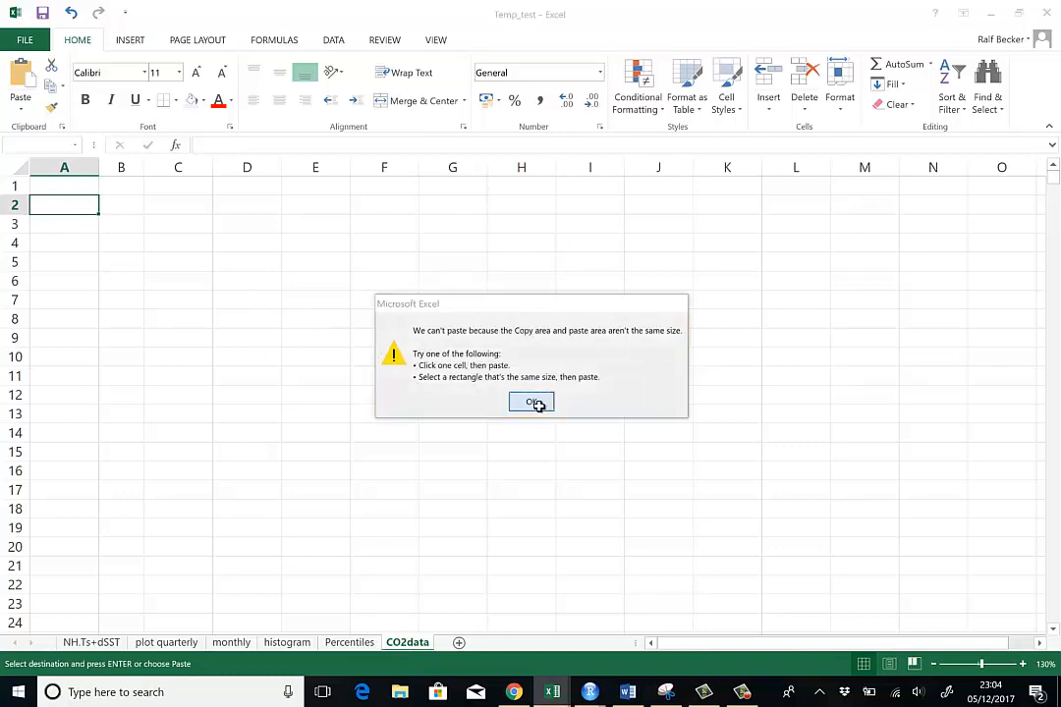
left_click(531, 401)
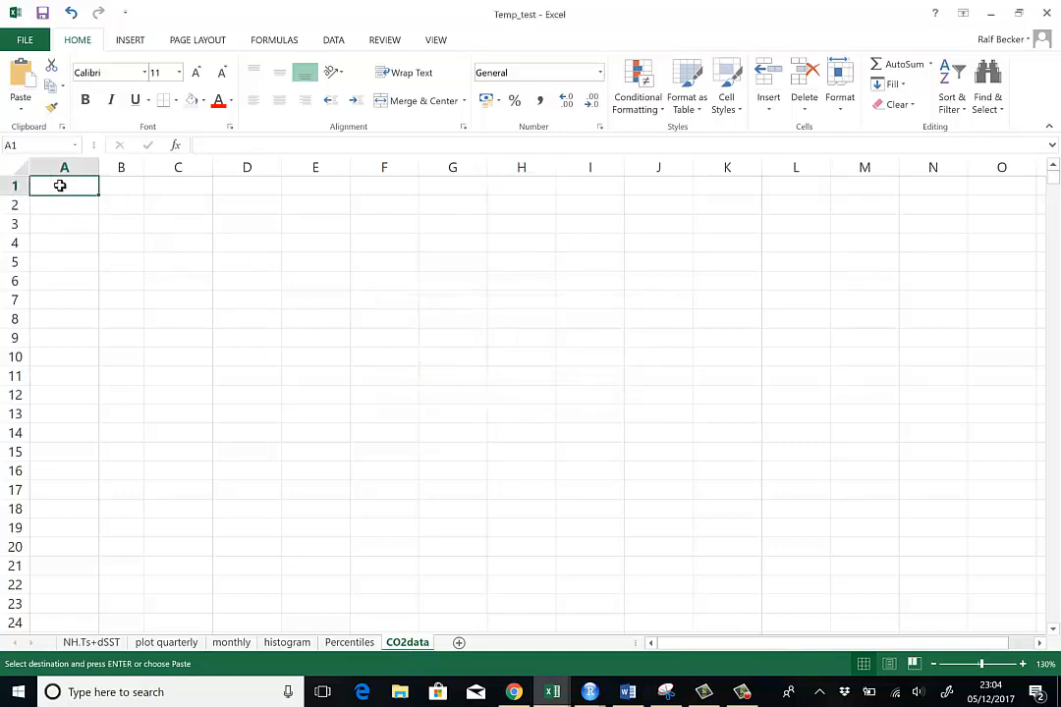
key("ctrl+v")
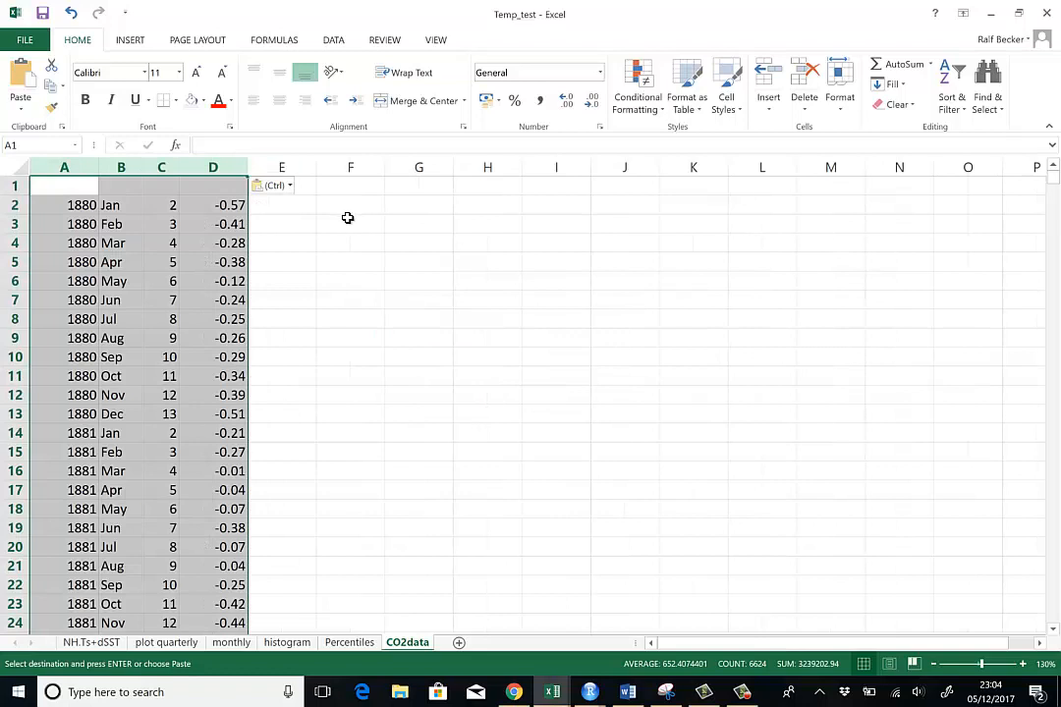
left_click(350, 224)
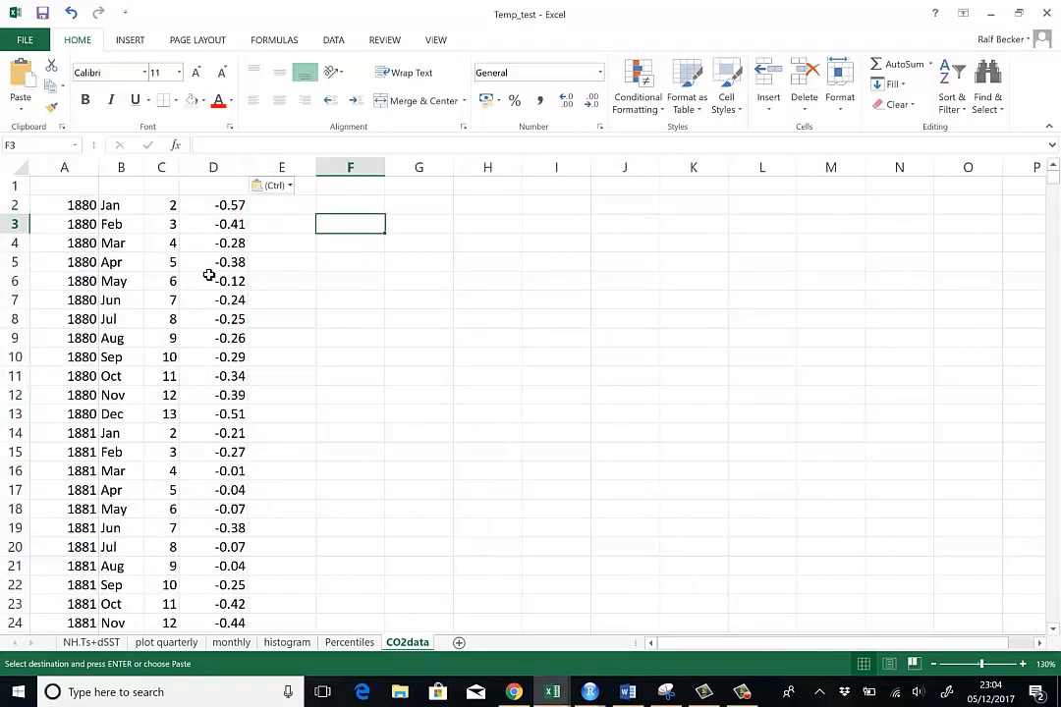
left_click(161, 165)
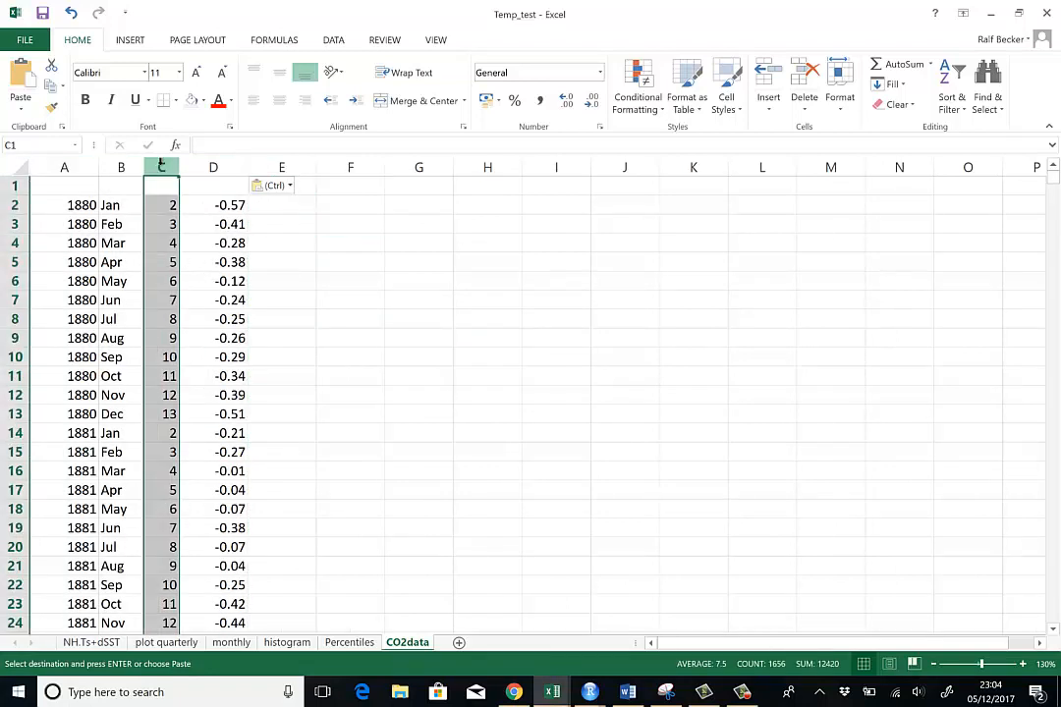
left_click(63, 165)
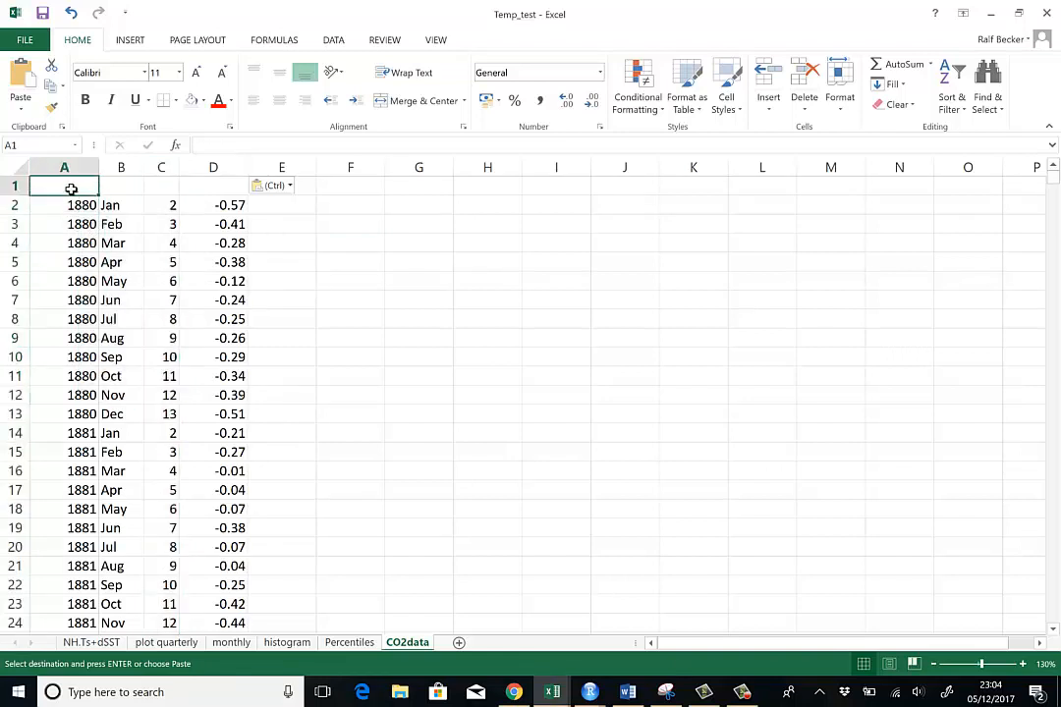
- Head columns A, B and D as Year, Month and TempAnn
type("Year")
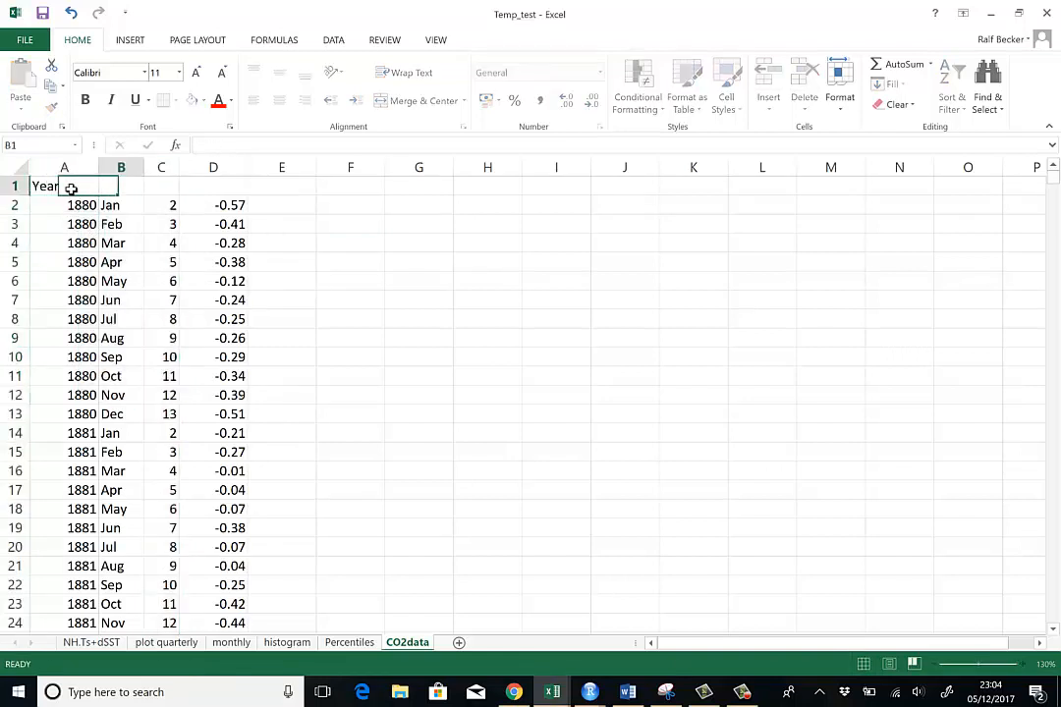
type("Month")
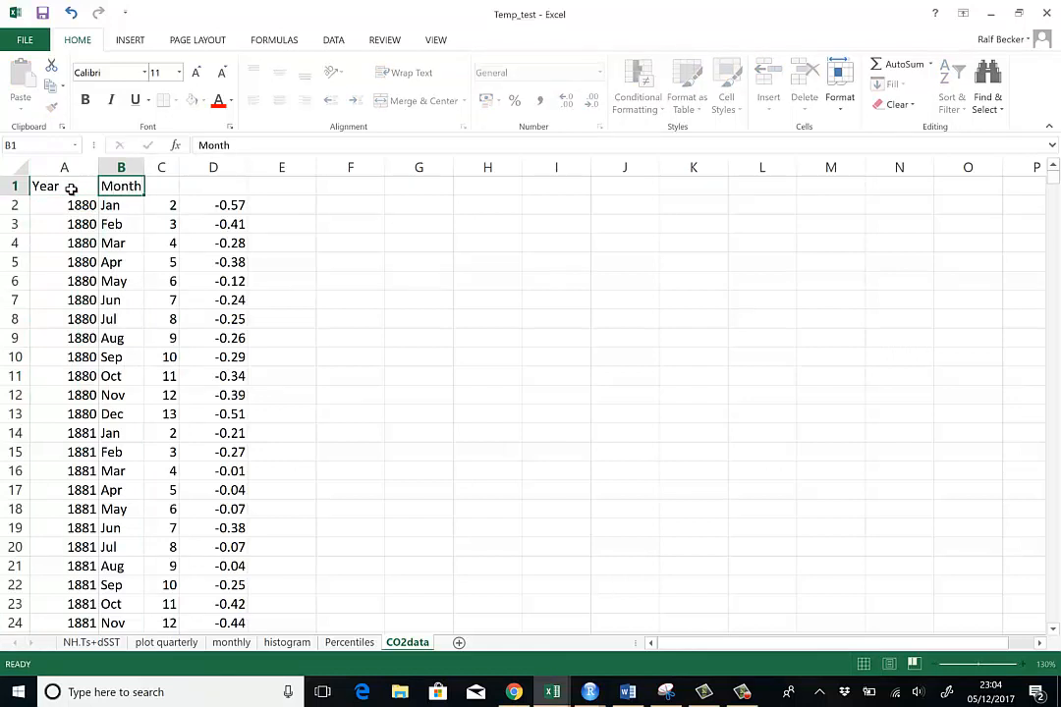
left_click(212, 204)
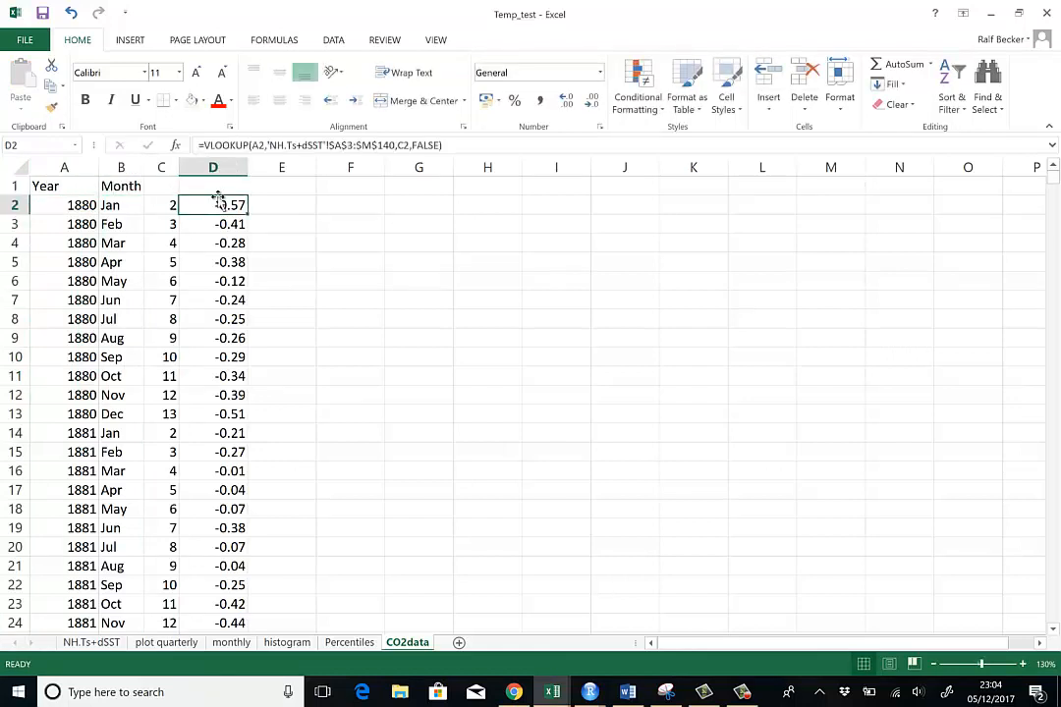
type("TempAnn")
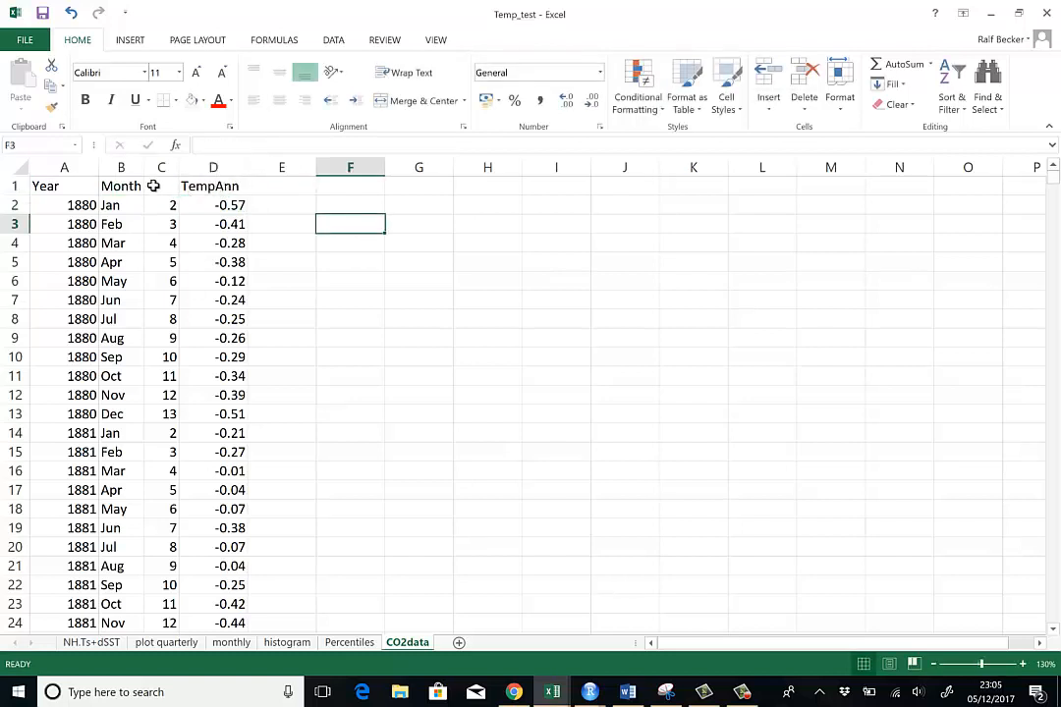
- Inspect the lookup formulas in columns C and D
left_click(161, 167)
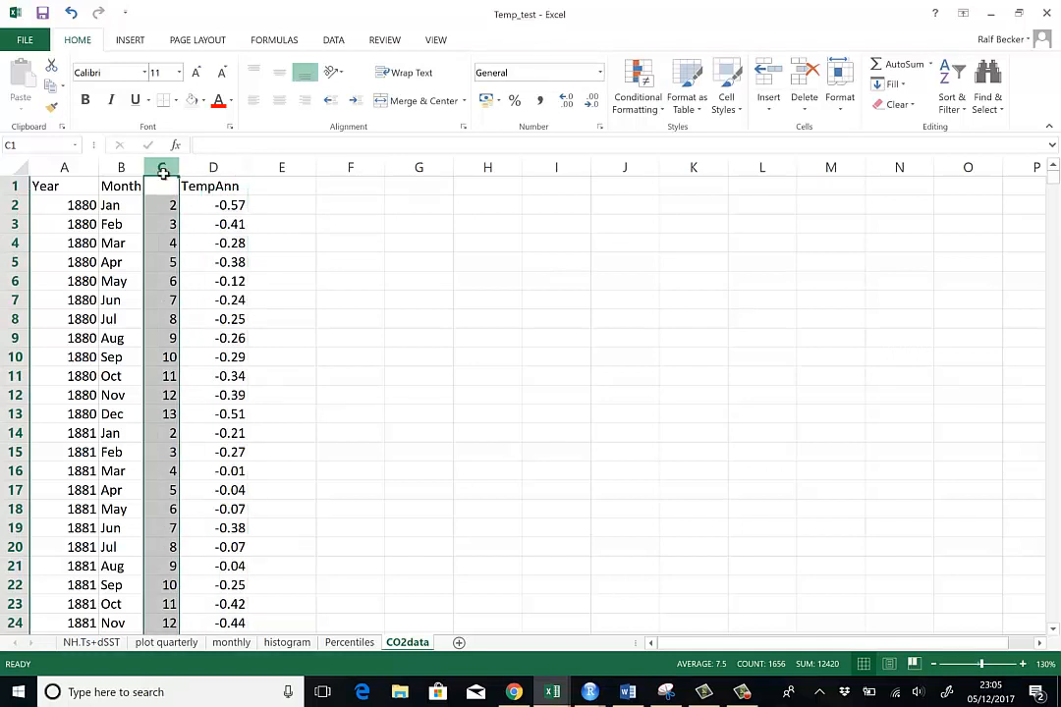
left_click(212, 375)
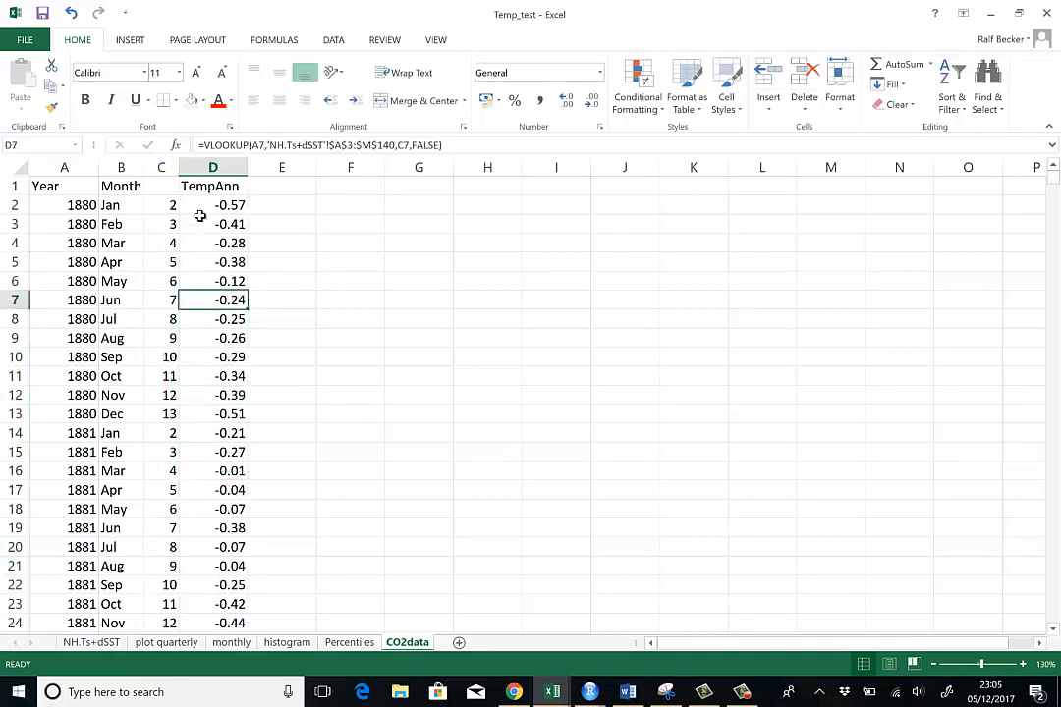
left_click(212, 224)
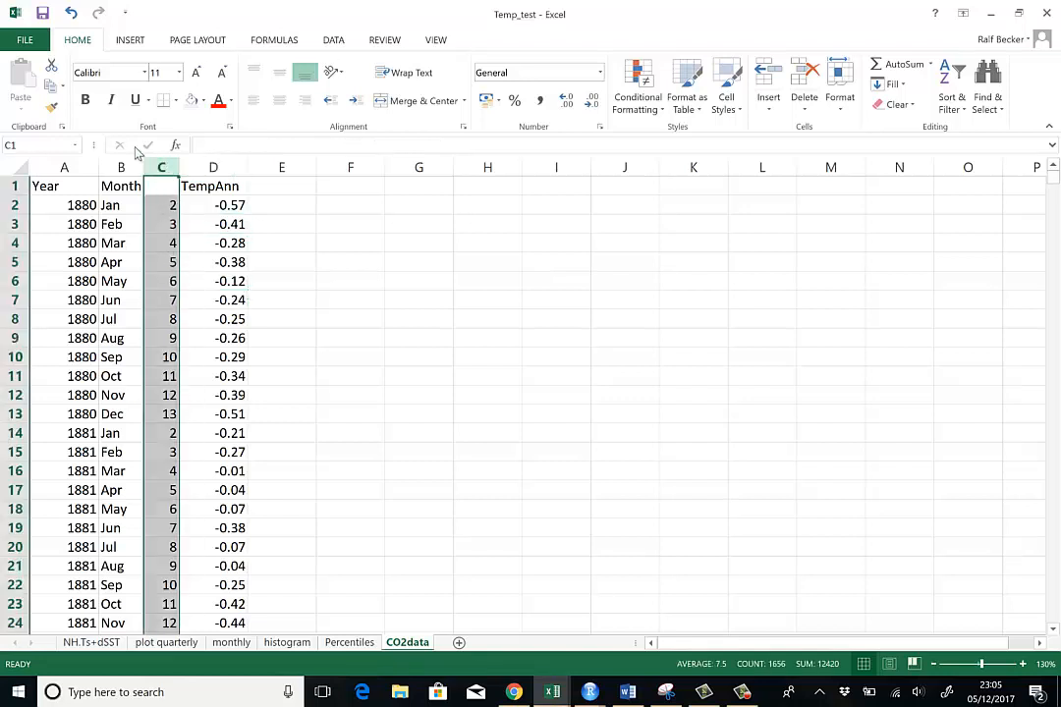
right_click(162, 167)
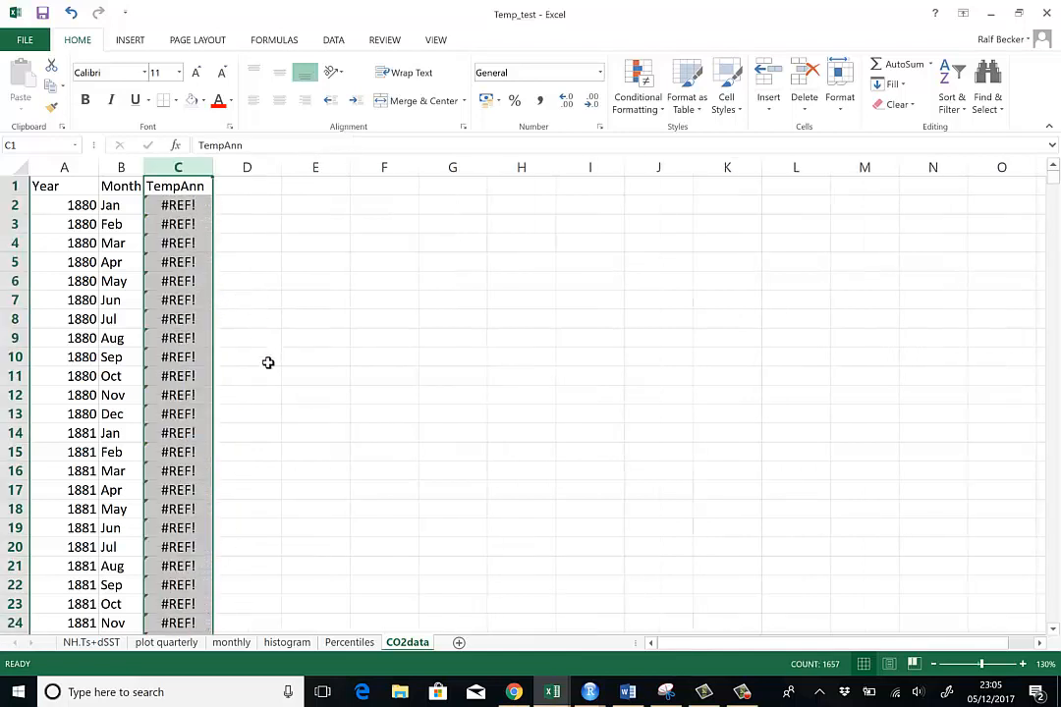
mouse_move(260, 407)
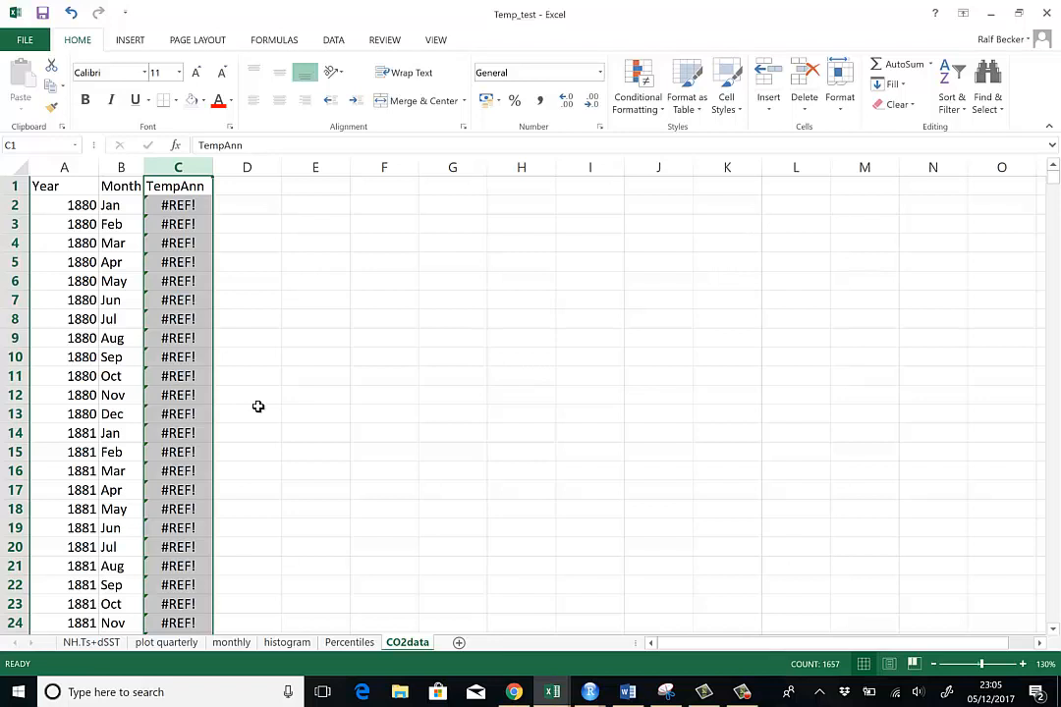
mouse_move(373, 287)
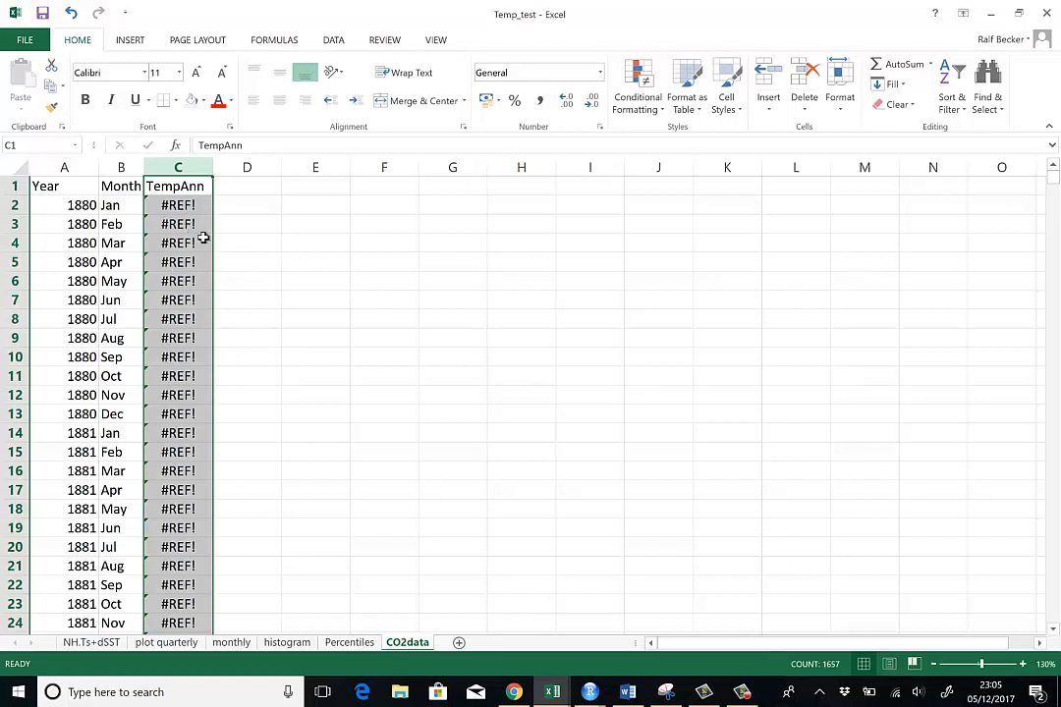
mouse_move(220, 252)
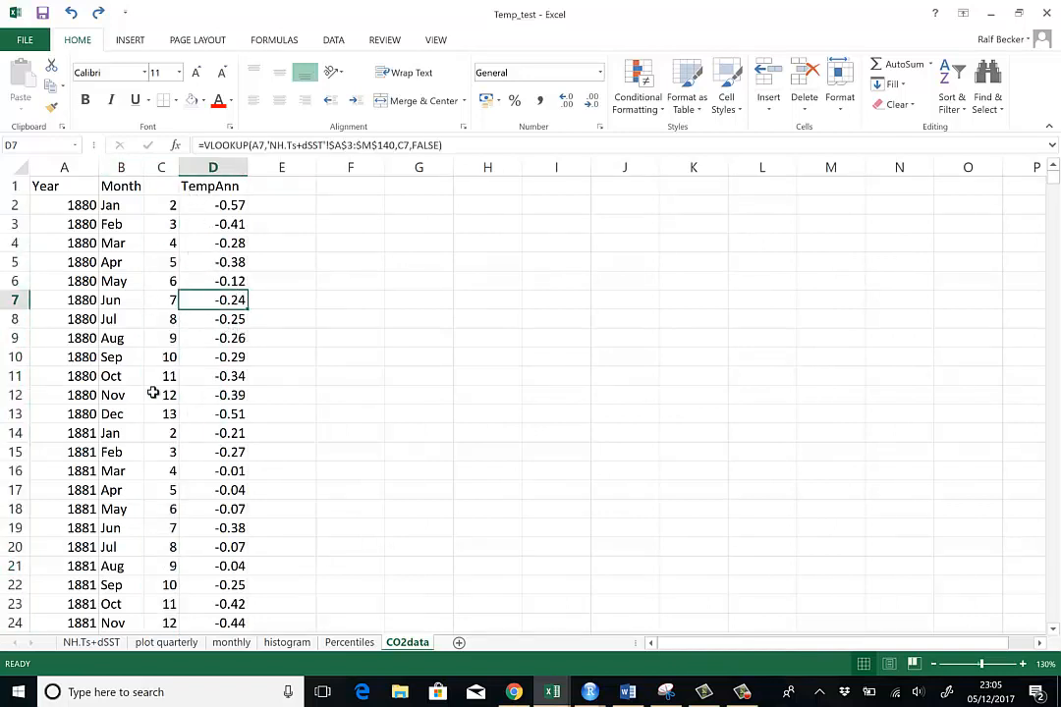
scroll("down", 3)
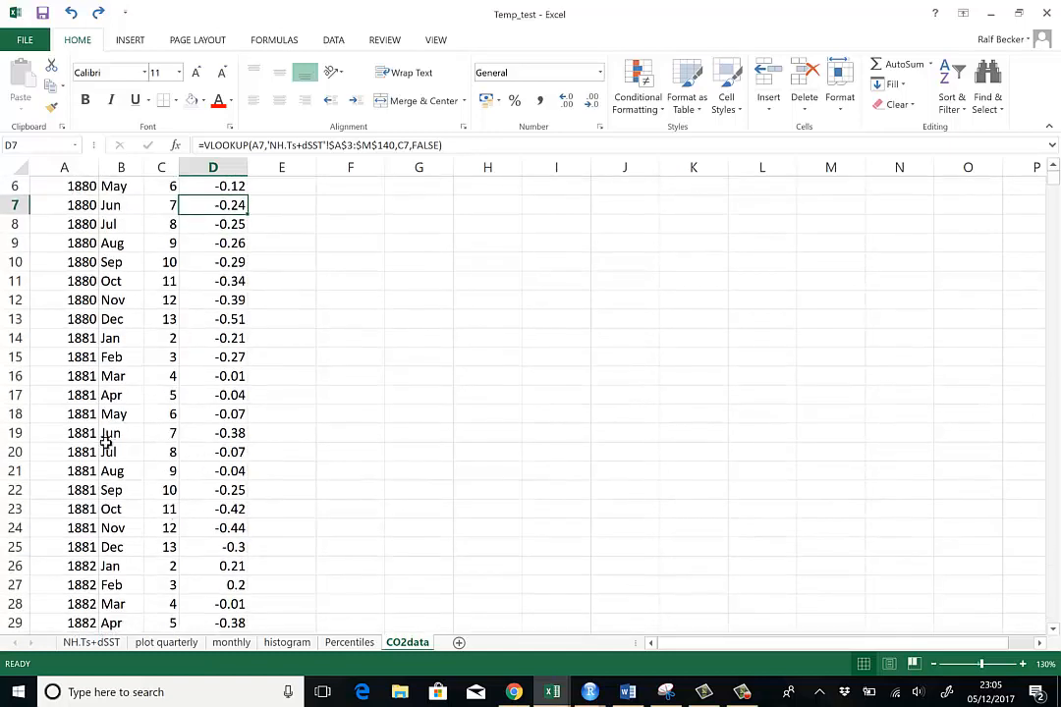
left_click(122, 452)
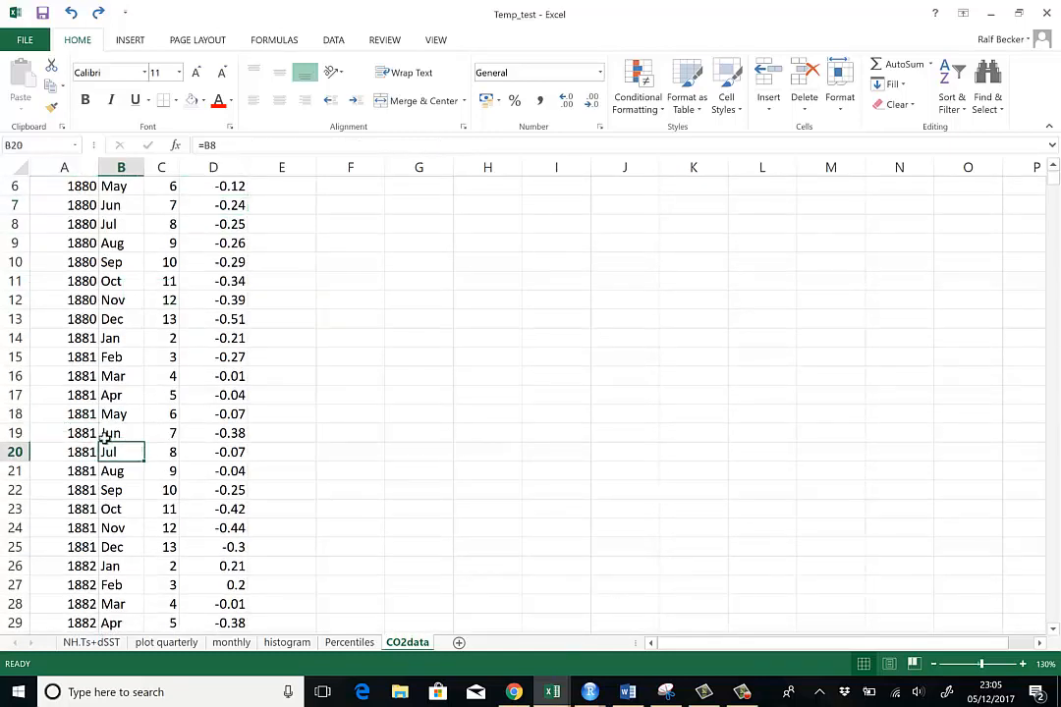
left_click(122, 489)
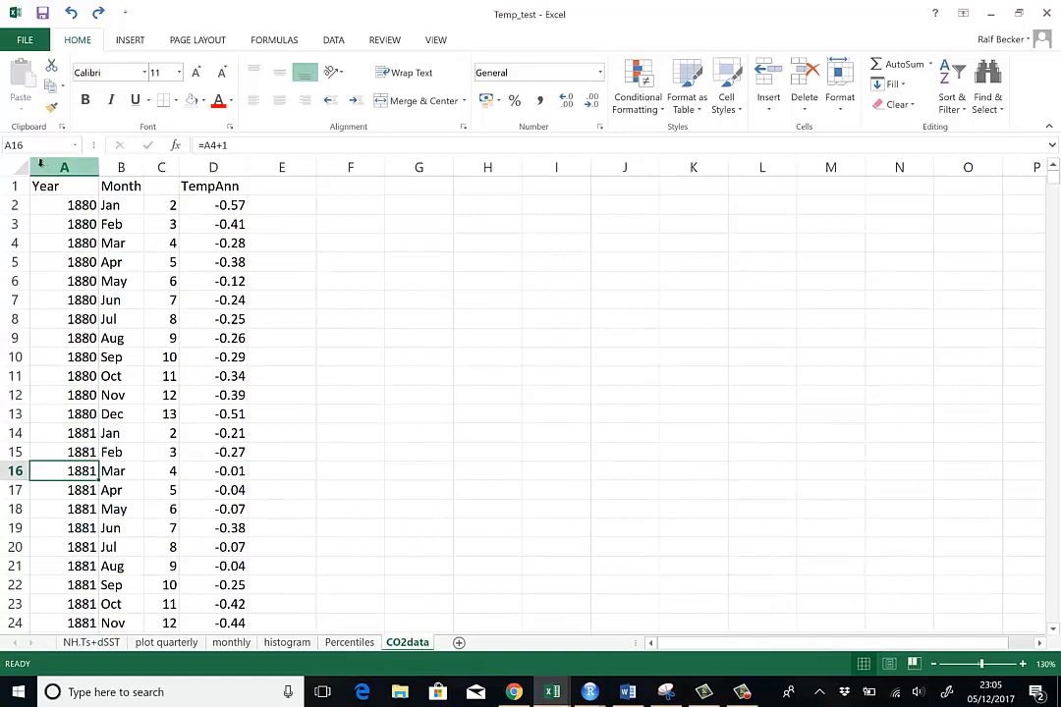
- Replace the whole CO2data sheet's formulas with plain pasted values
left_click(63, 165)
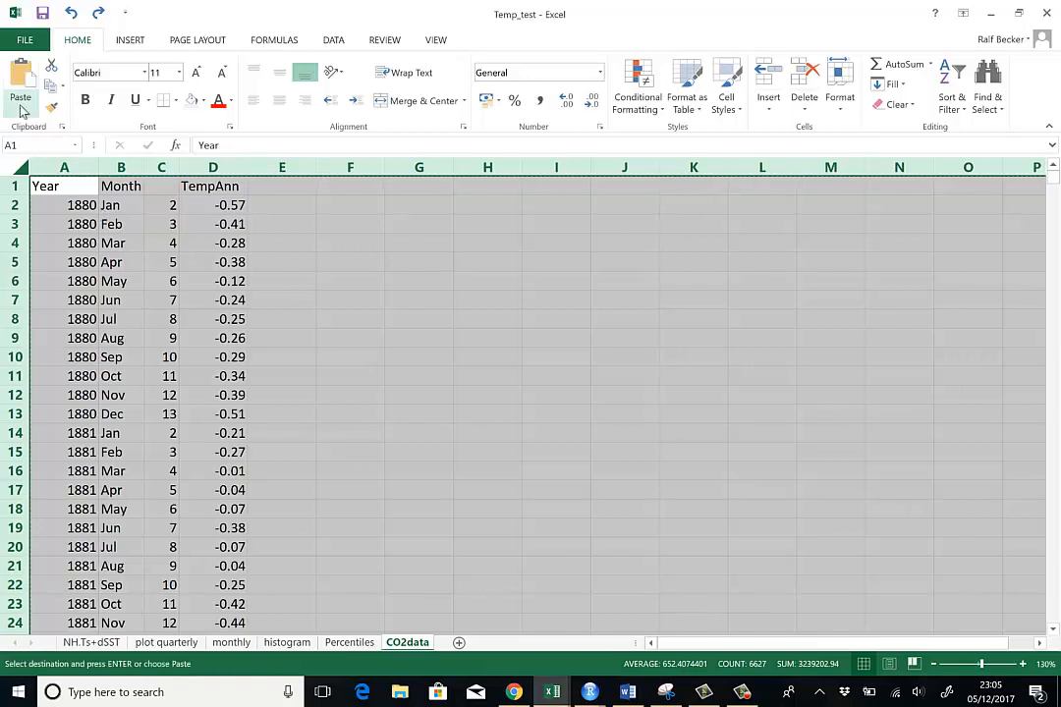
left_click(20, 108)
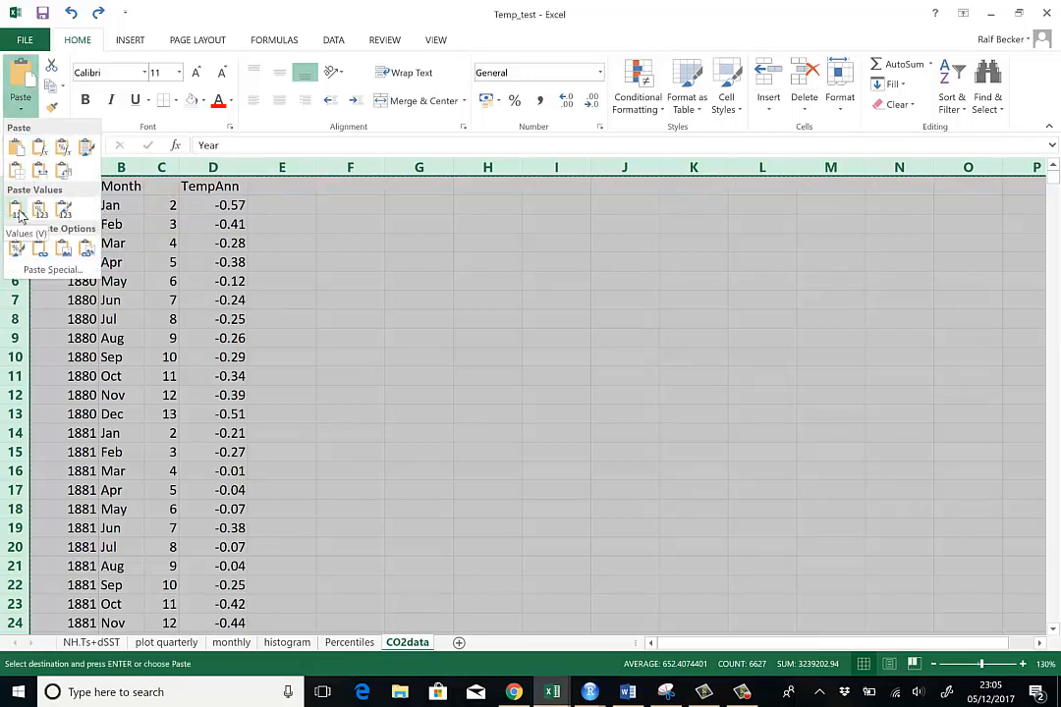
left_click(17, 212)
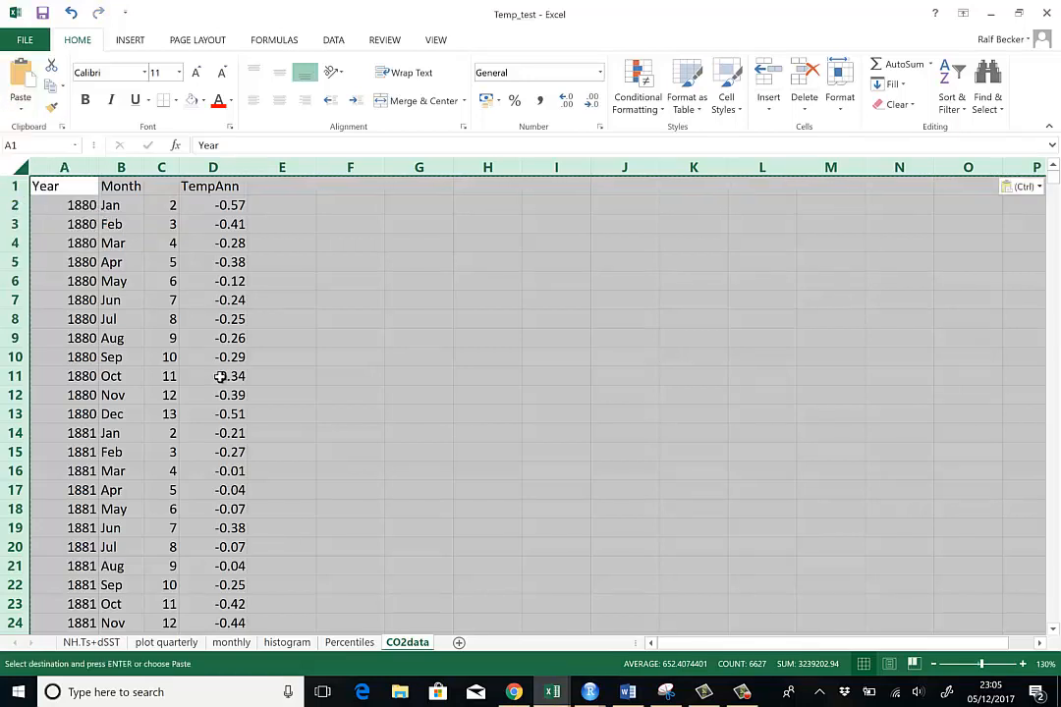
left_click(212, 412)
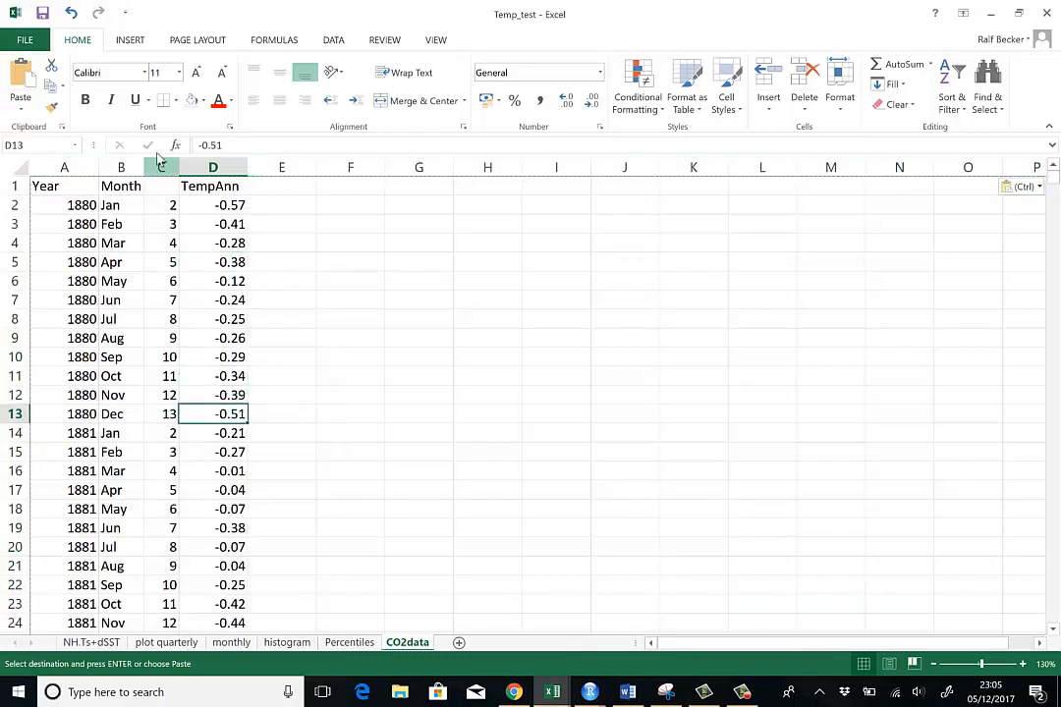
- Delete the numeric month column C, leaving Year, Month and TempAnn
right_click(161, 167)
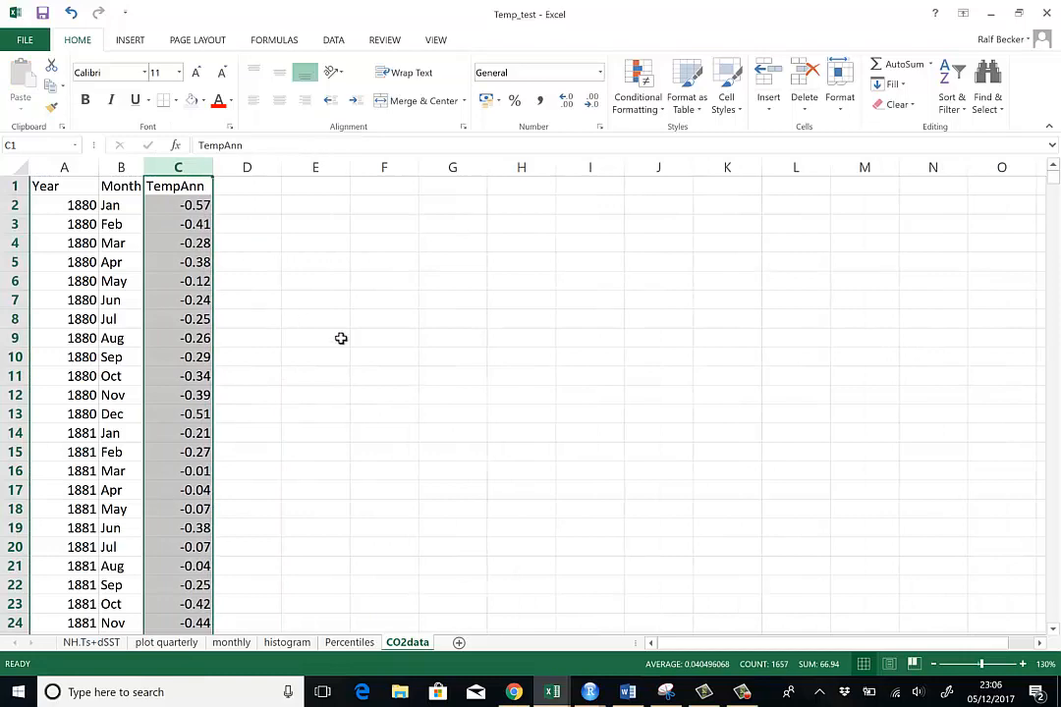
left_click(314, 338)
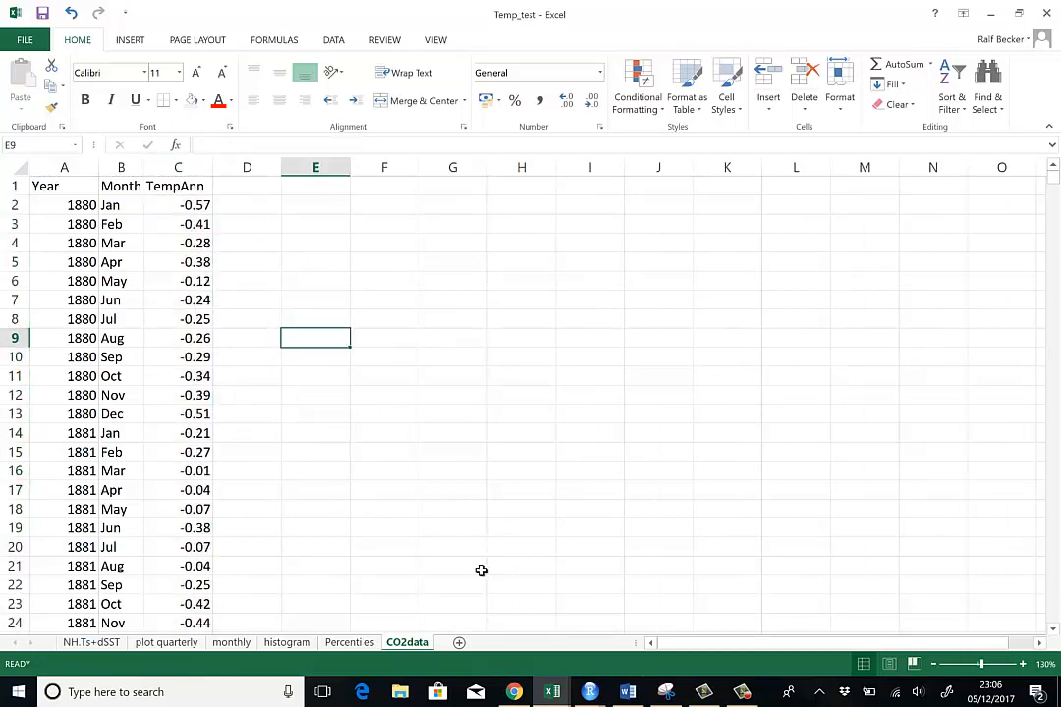
mouse_move(552, 692)
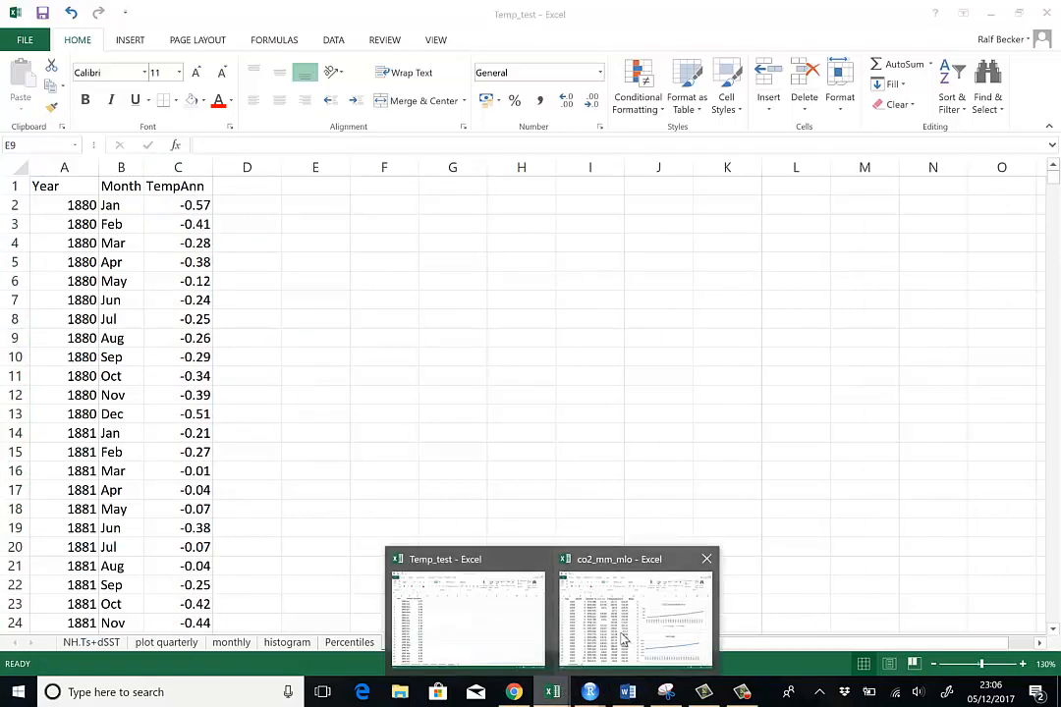
- Review the co2_mm_mlo workbook's year, month, interpolated and trend columns against CO2data
left_click(635, 613)
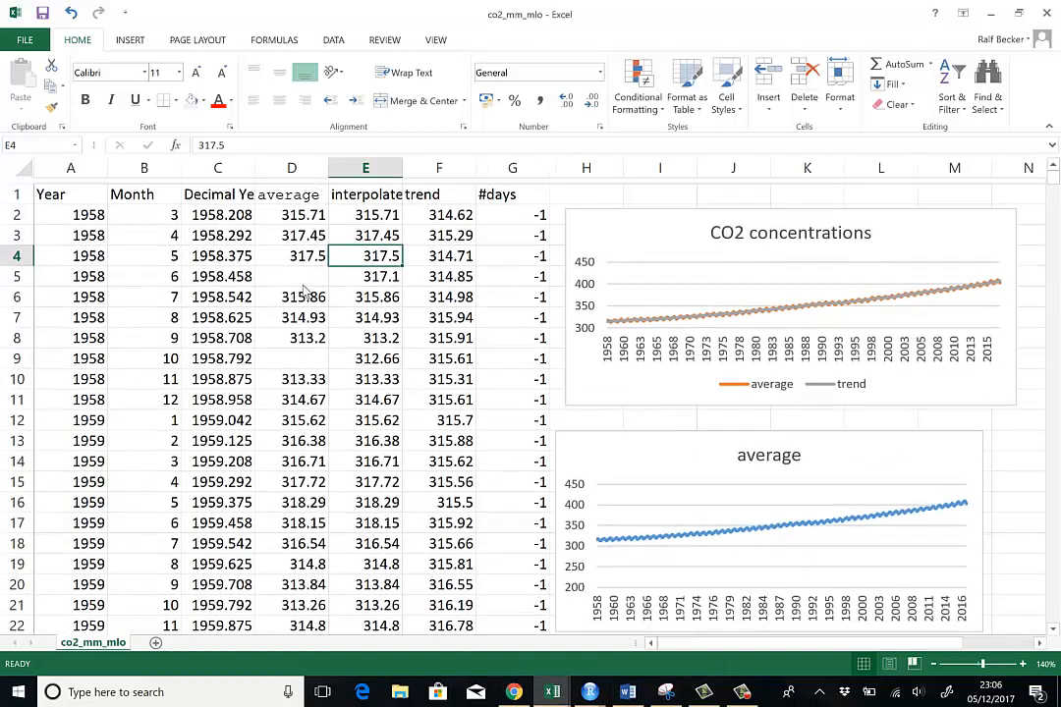
left_click(145, 413)
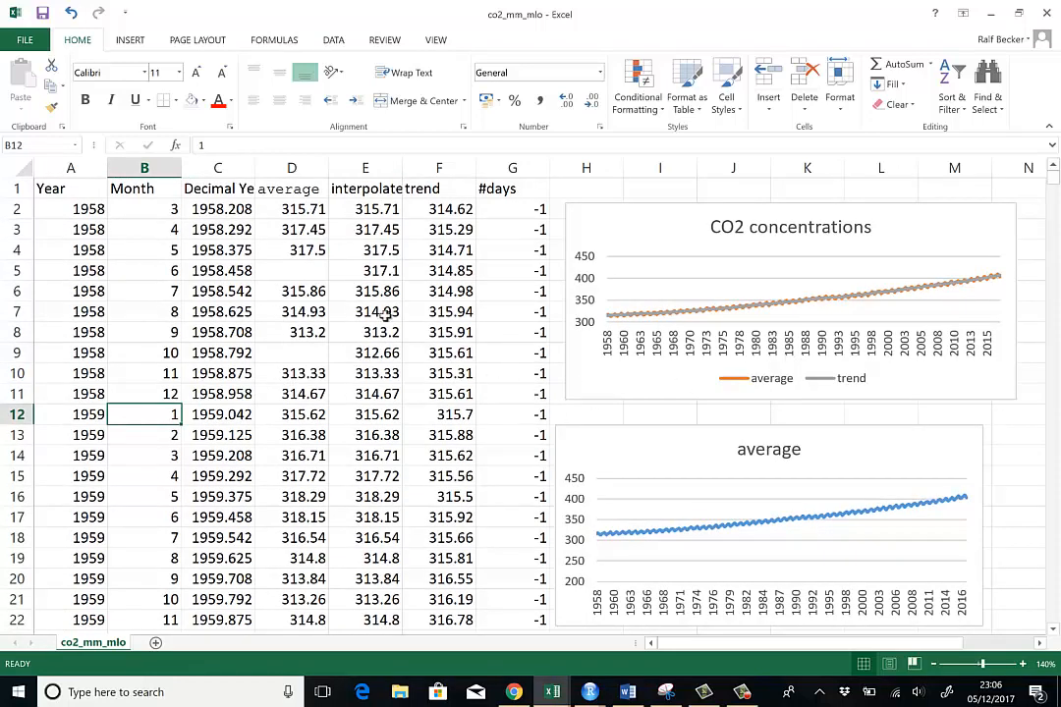
left_click(438, 271)
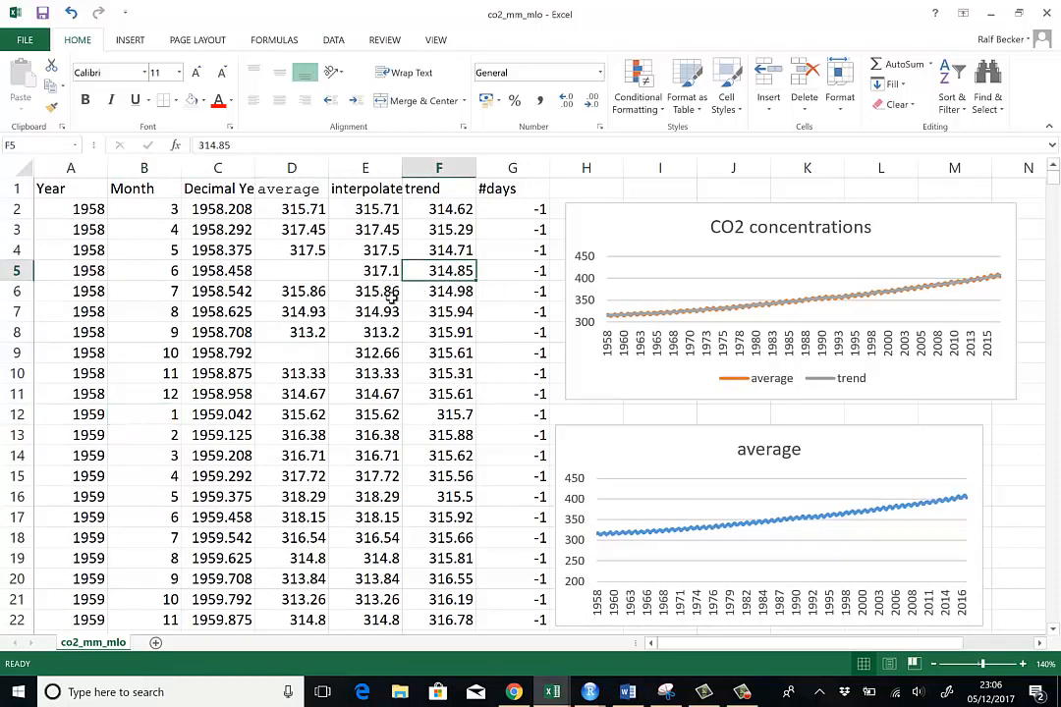
left_click(438, 167)
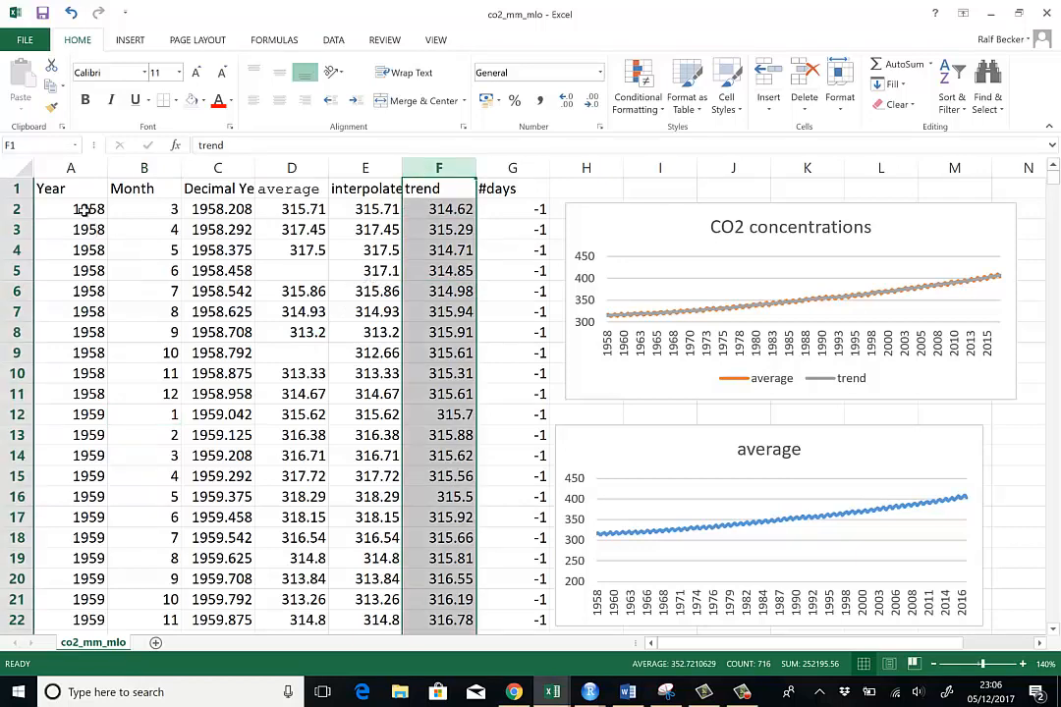
left_click(144, 208)
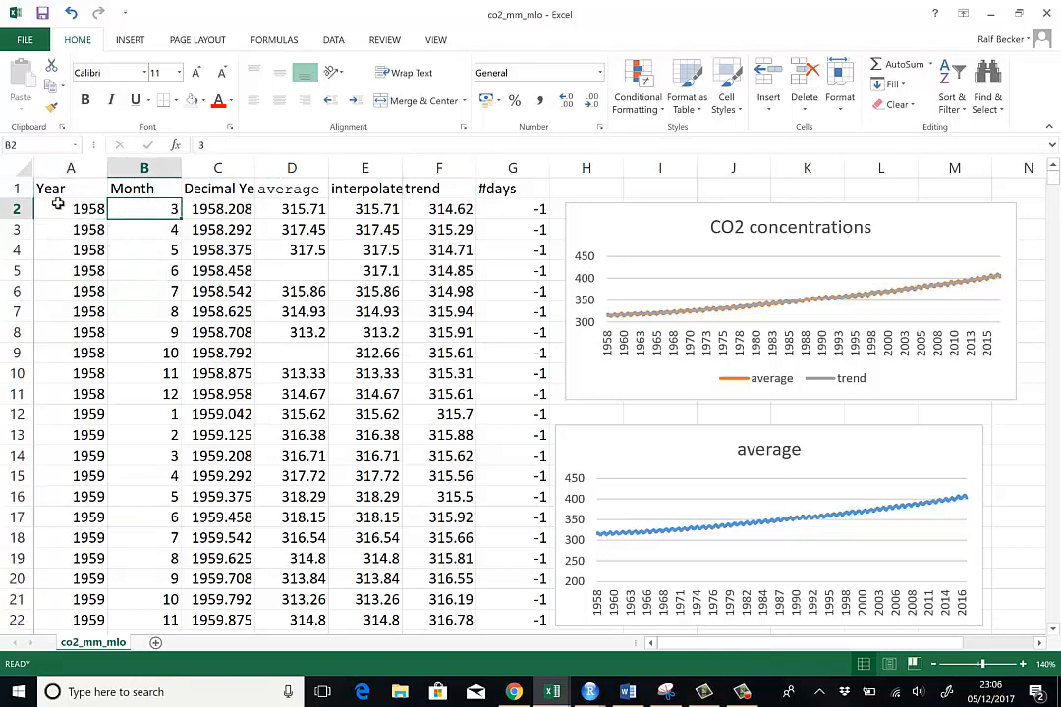
left_click(71, 208)
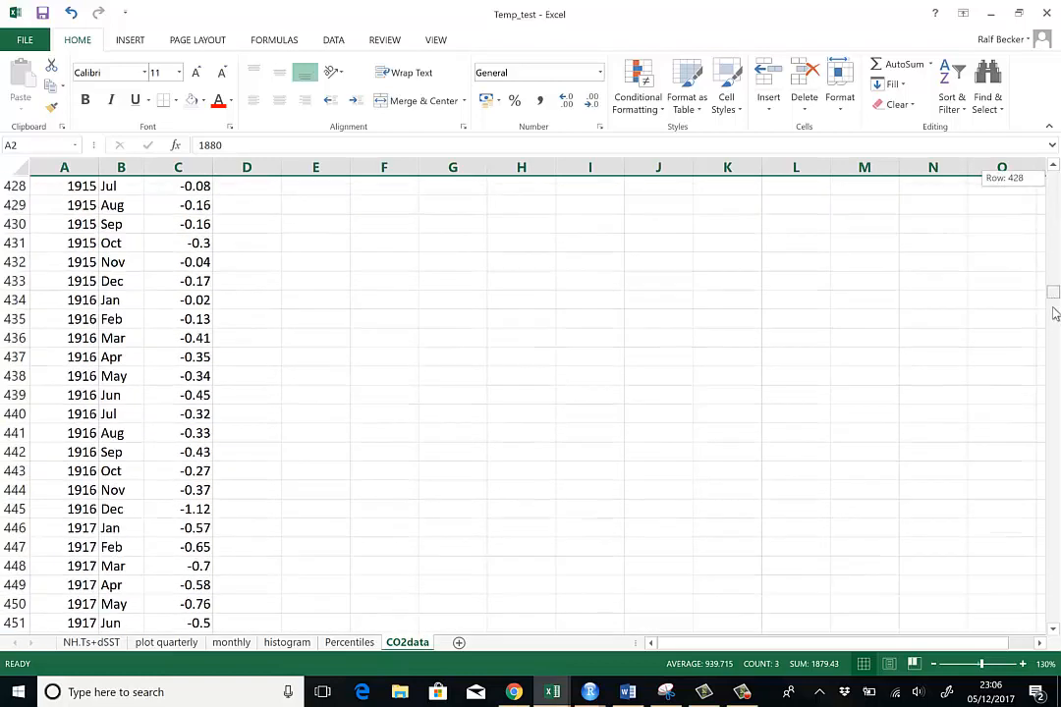
scroll("down", 3)
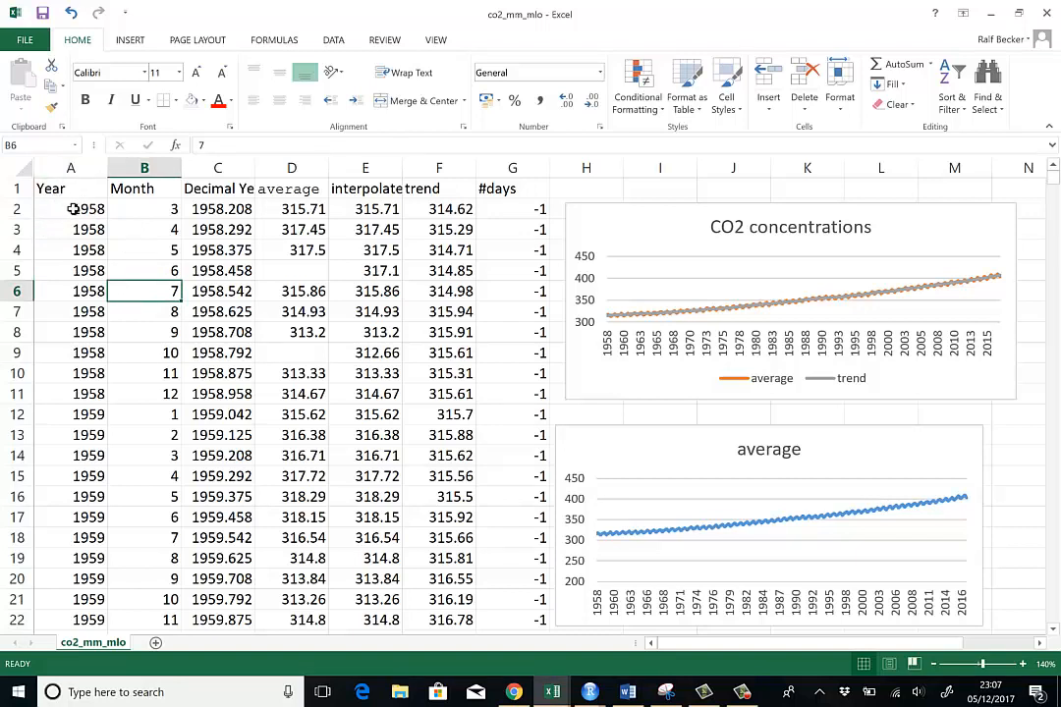
- Paste the CO2 record's six columns beside the temperatures starting at D2
left_click_drag(70, 208, 290, 209)
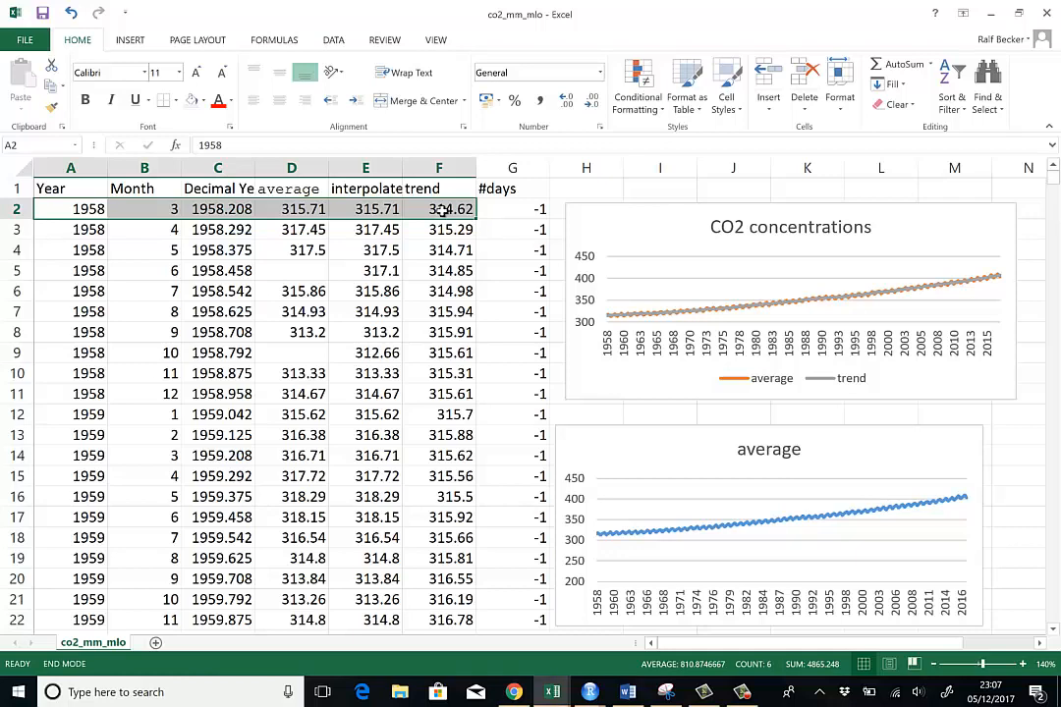
scroll("down", 3)
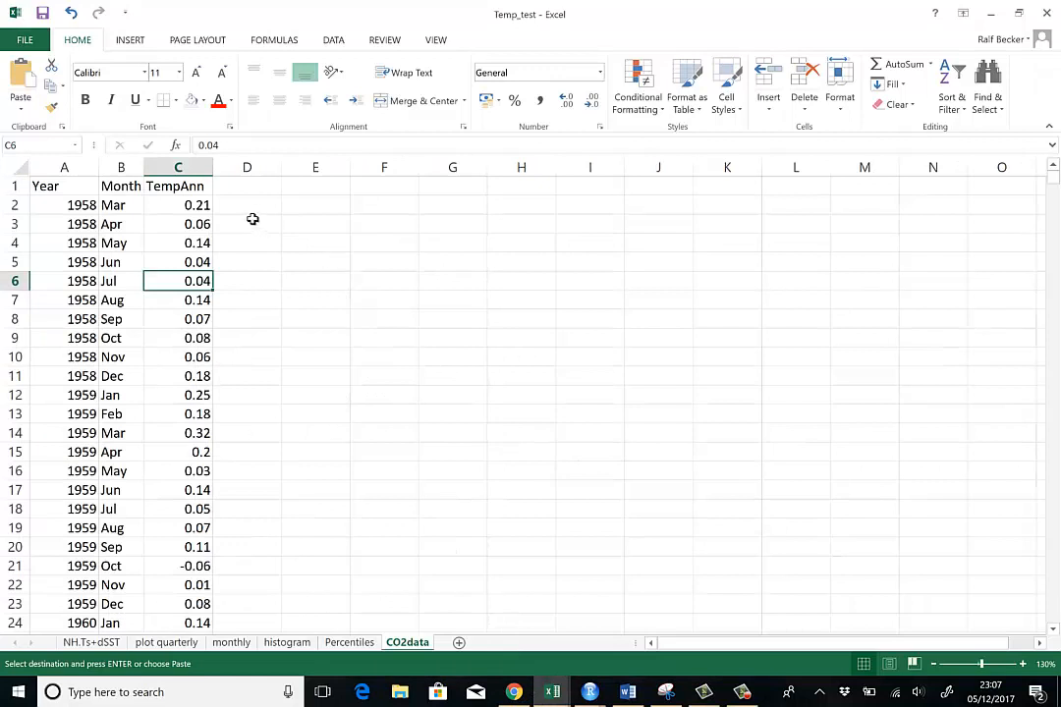
left_click(248, 204)
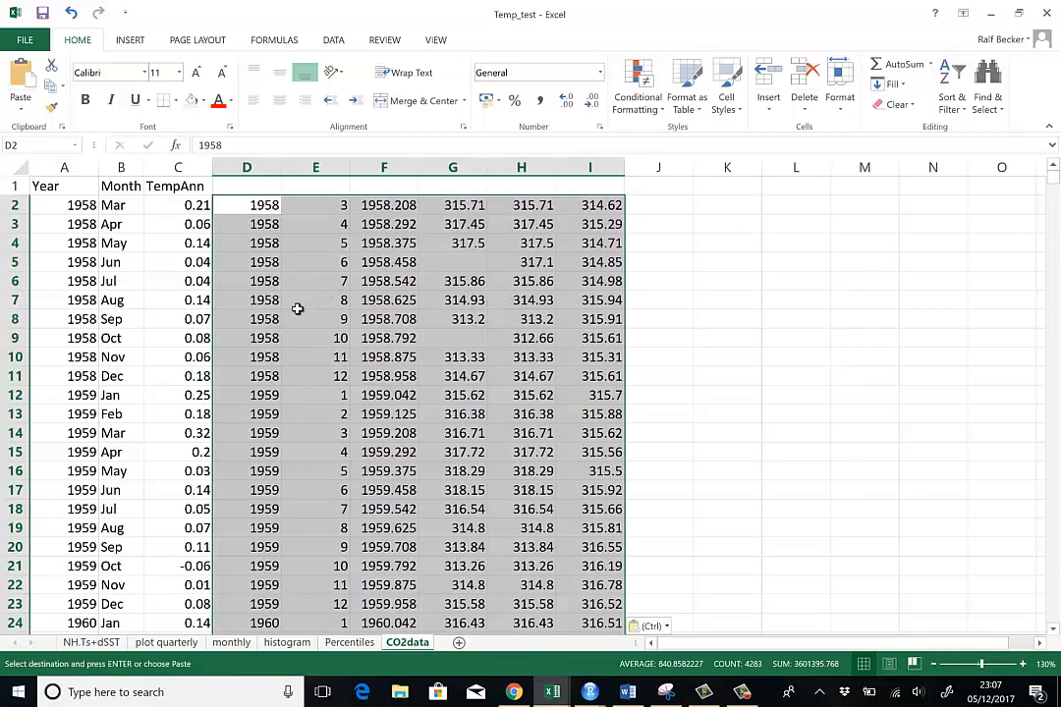
left_click(247, 319)
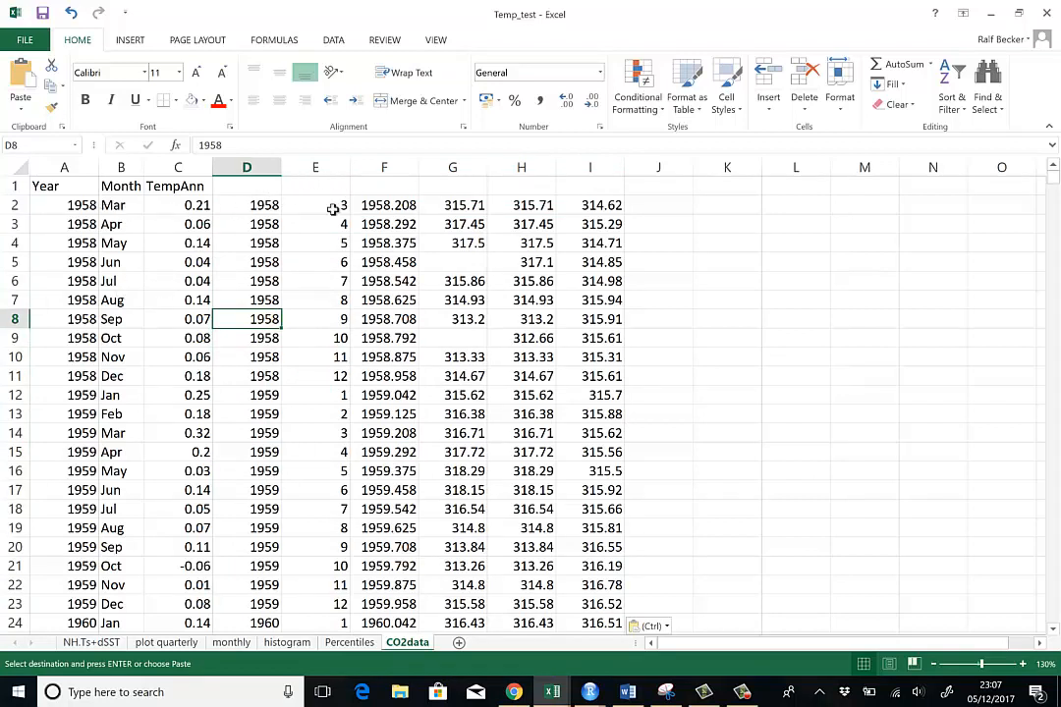
mouse_move(314, 345)
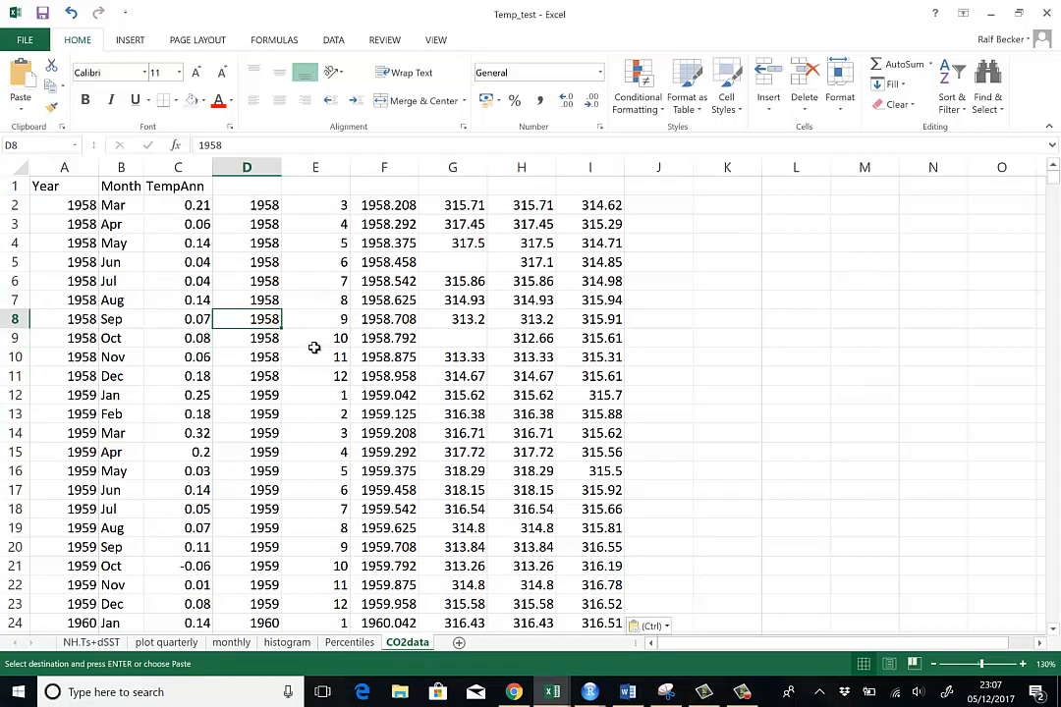
- Verify the last pasted row's year and month line up with September 2017
left_click(315, 358)
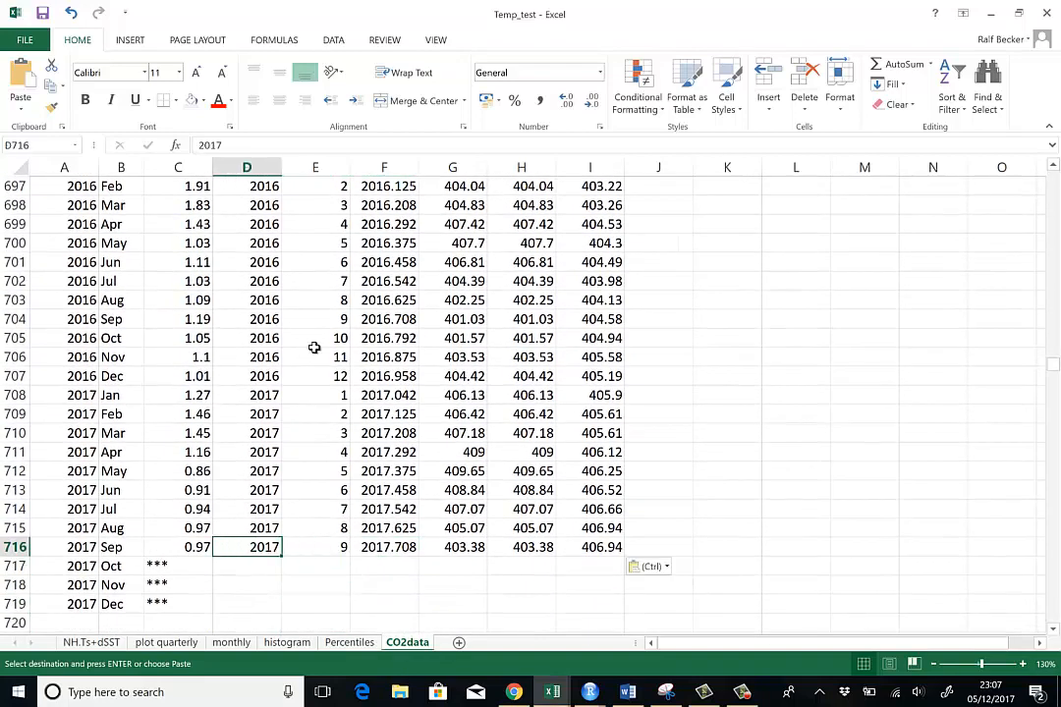
left_click(383, 546)
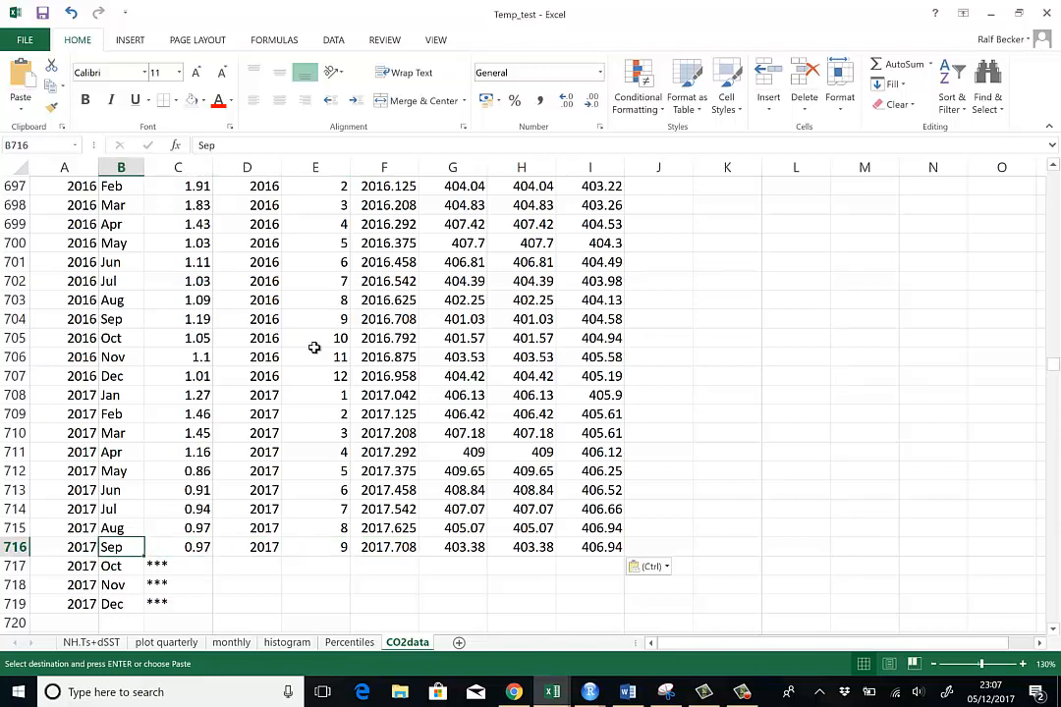
left_click(63, 546)
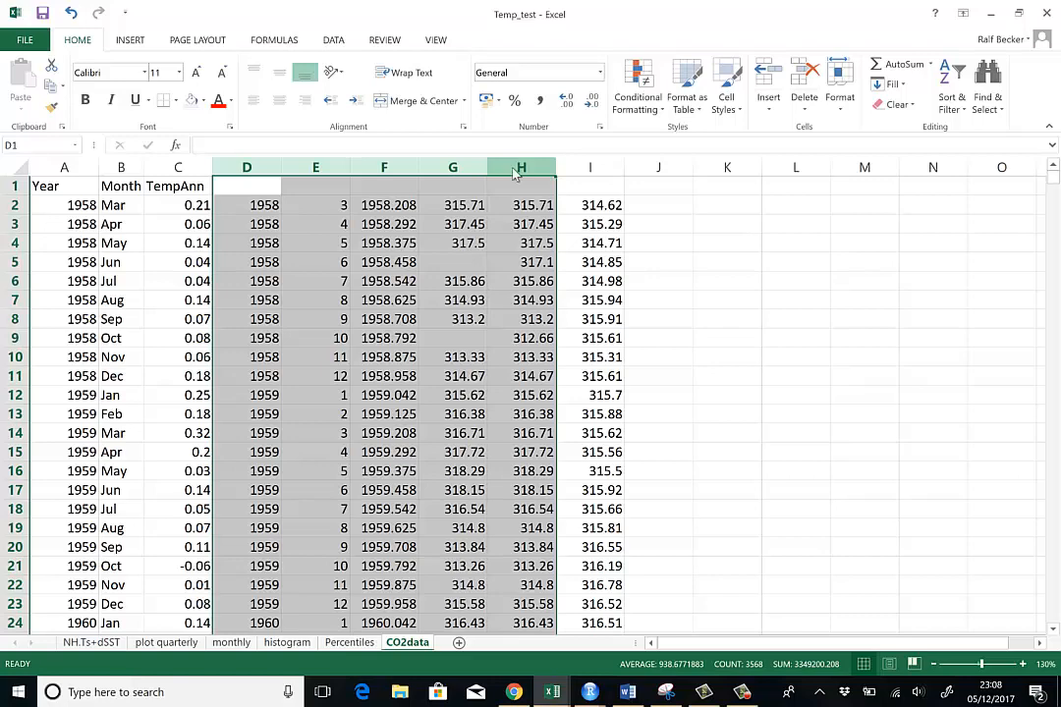
- Delete the unneeded CO2 columns D to H and head the remaining trend column CO2_trend
right_click(519, 167)
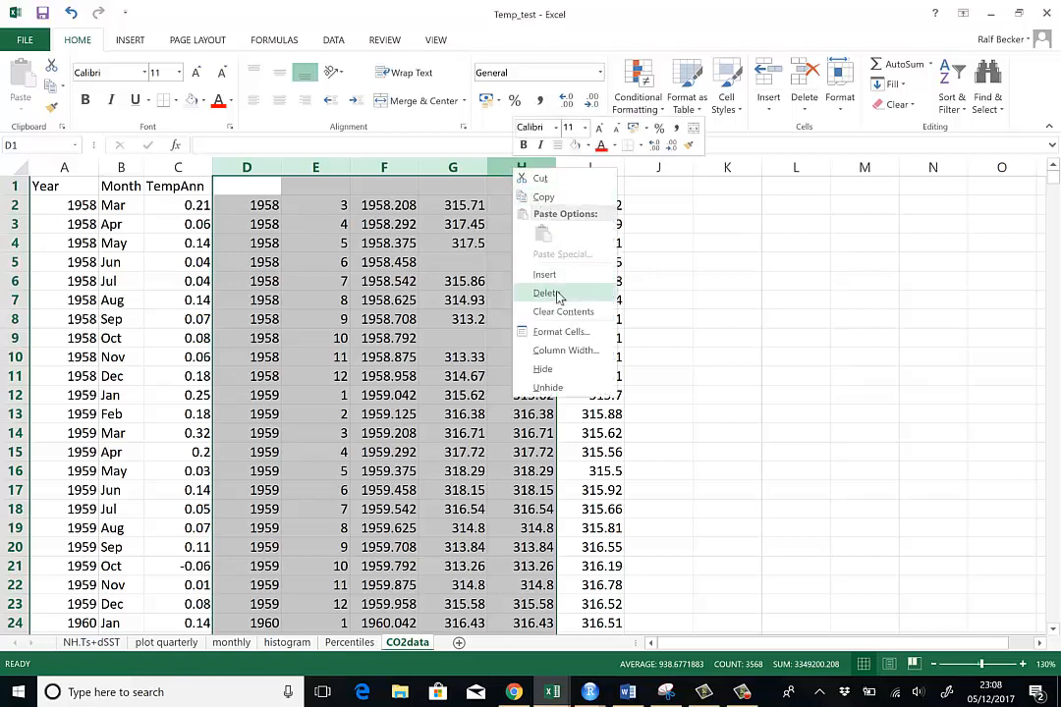
left_click(547, 292)
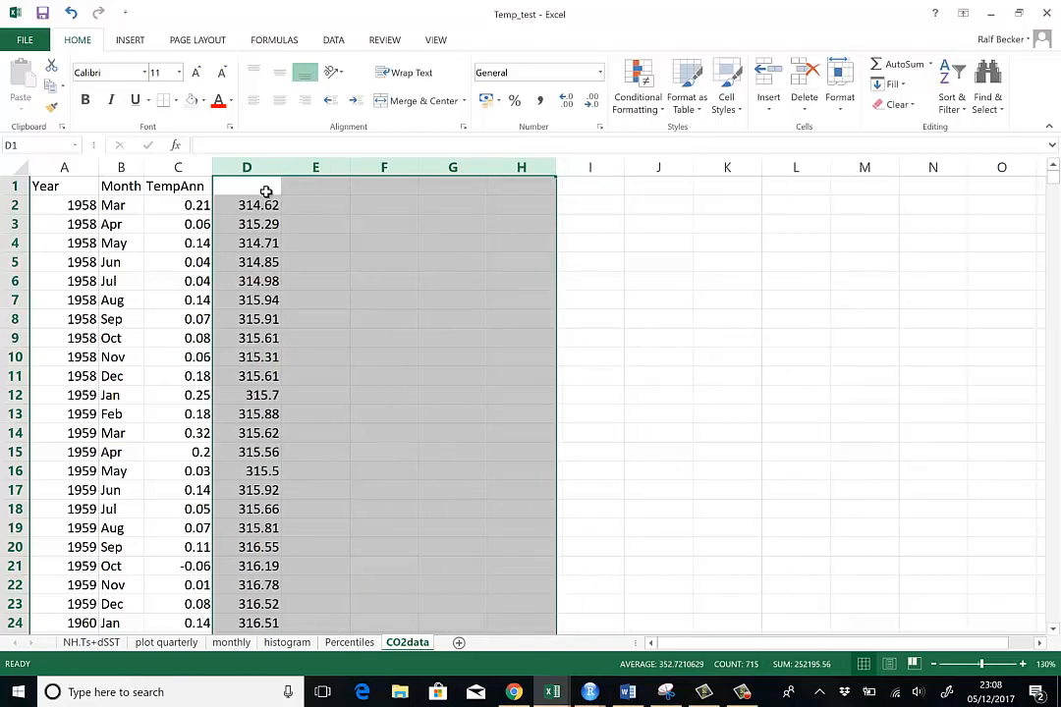
type("C")
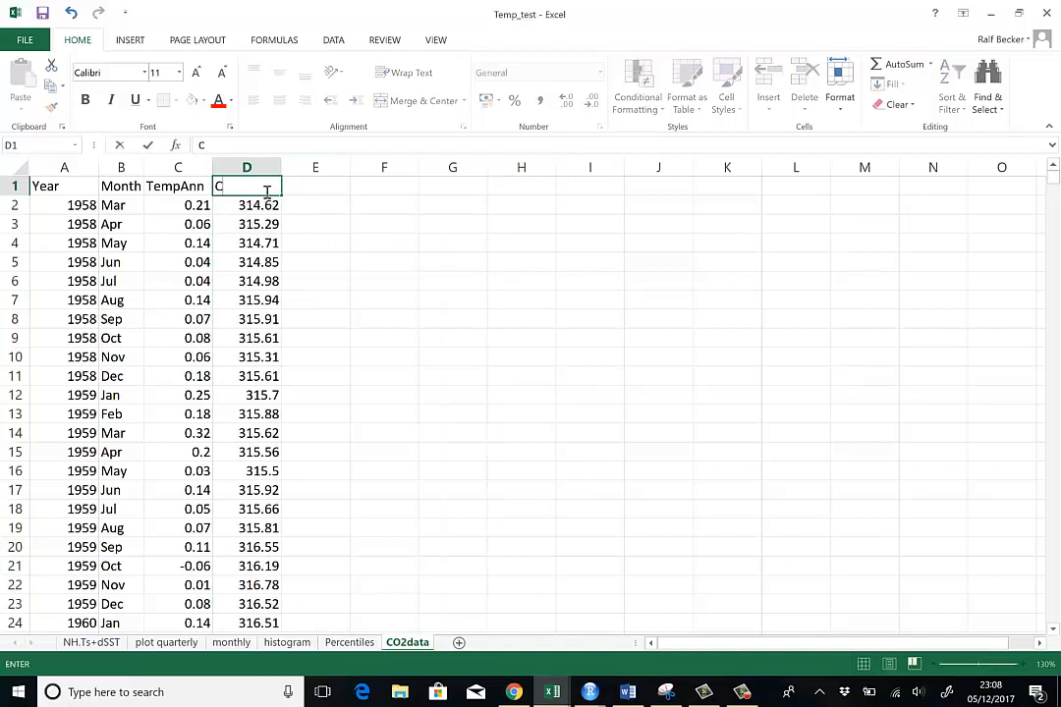
type("O2_")
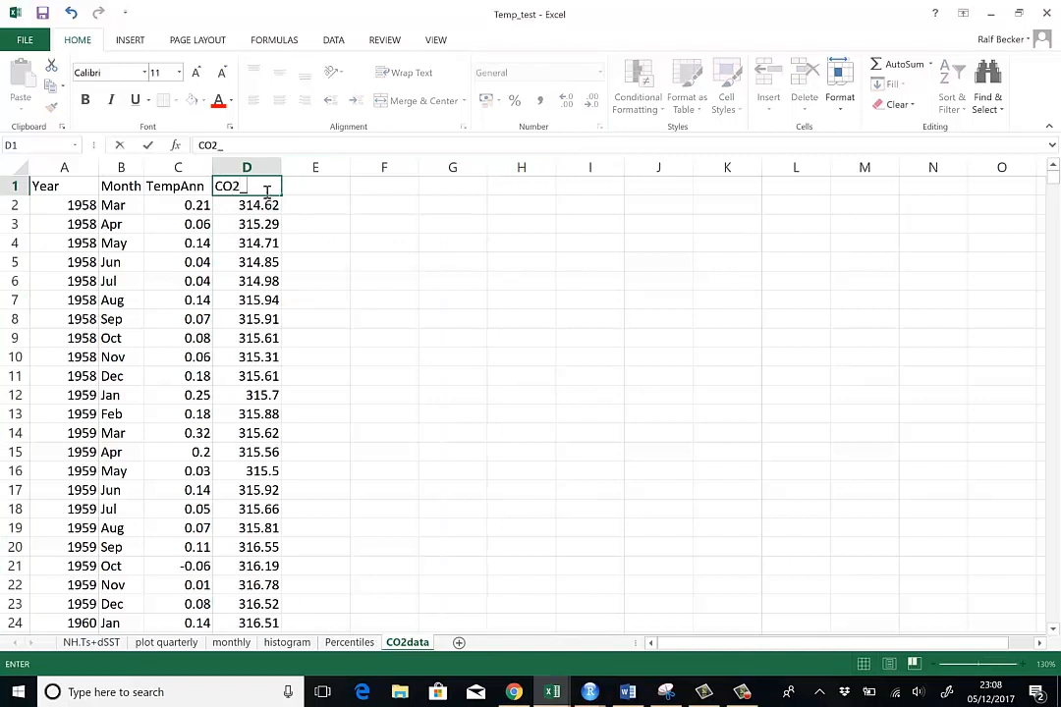
type("trend")
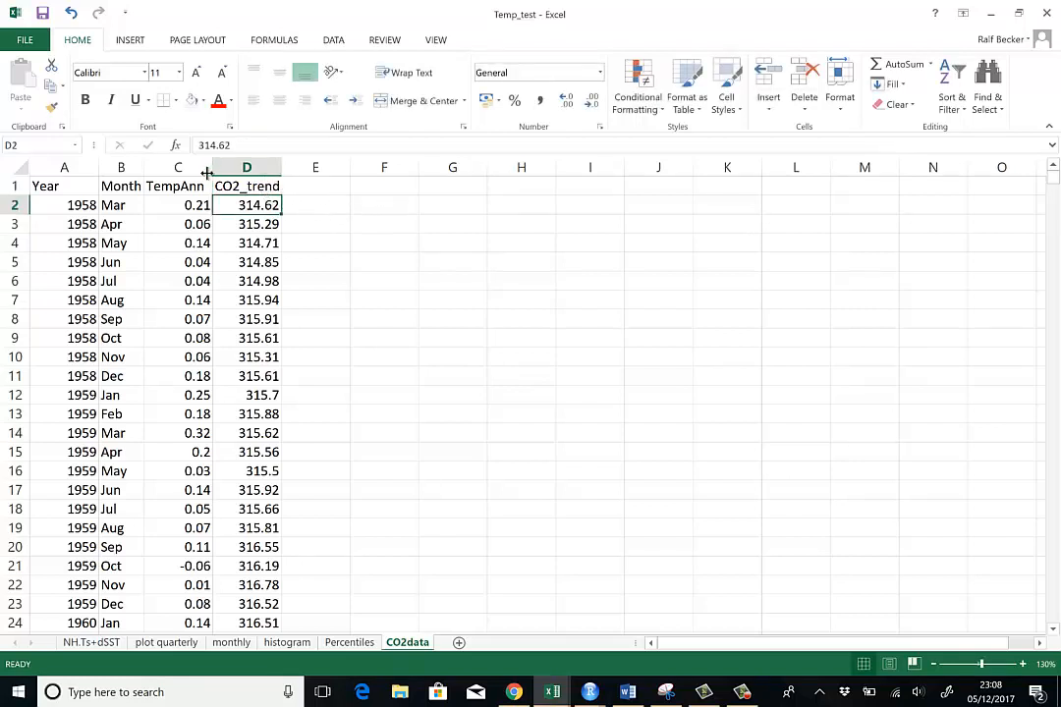
left_click(177, 167)
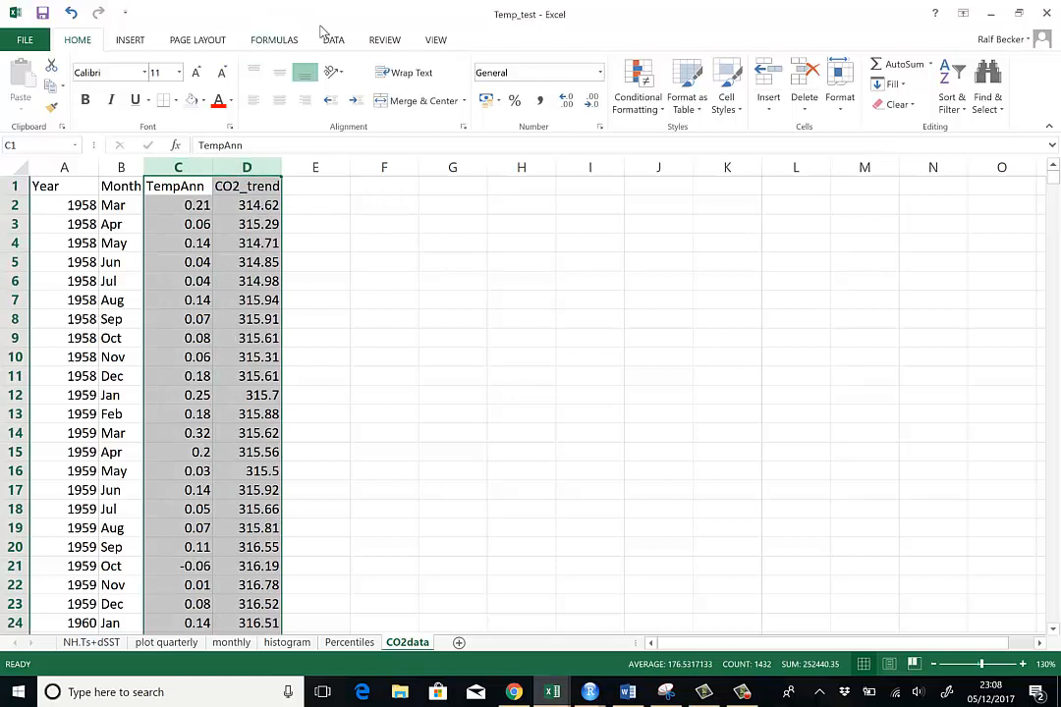
left_click(130, 39)
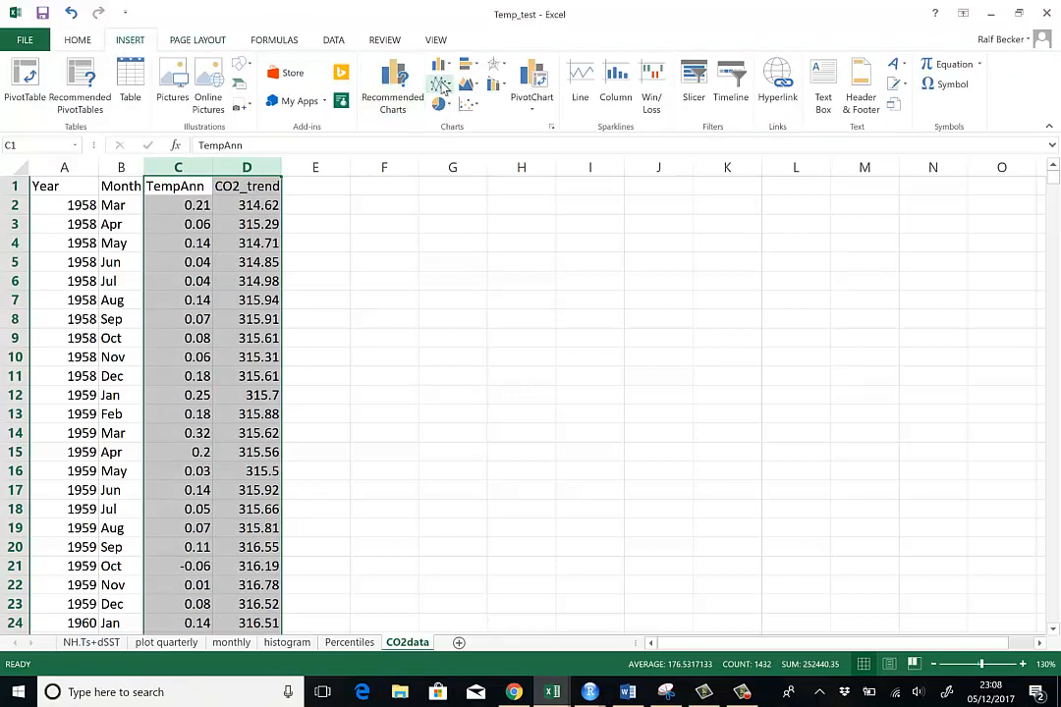
left_click(438, 82)
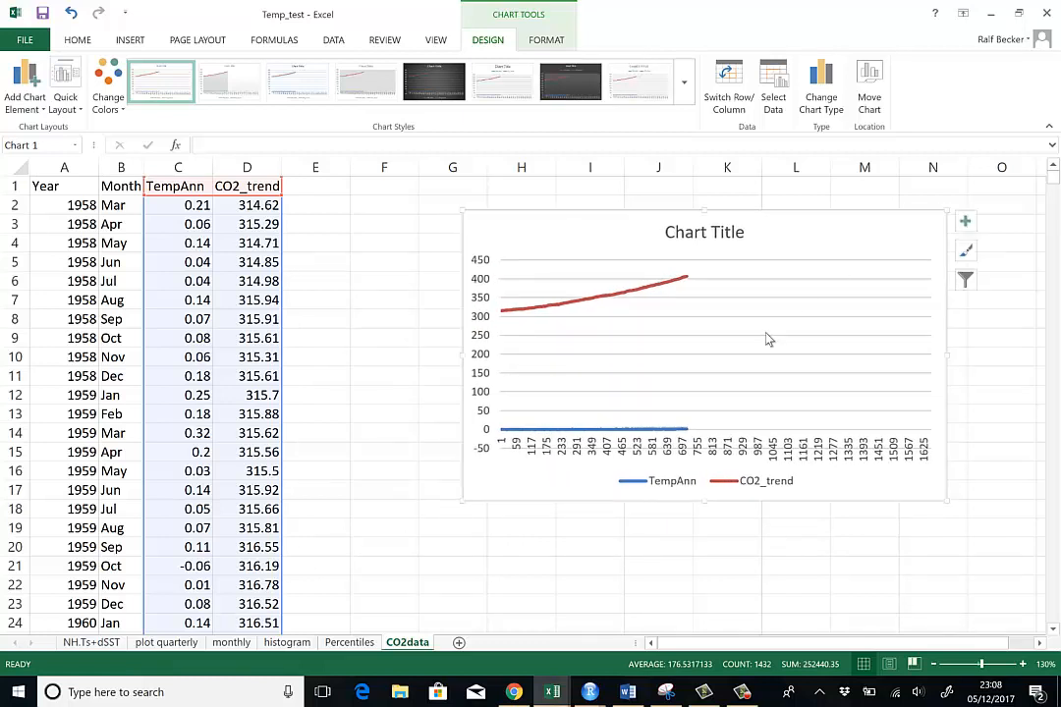
mouse_move(653, 342)
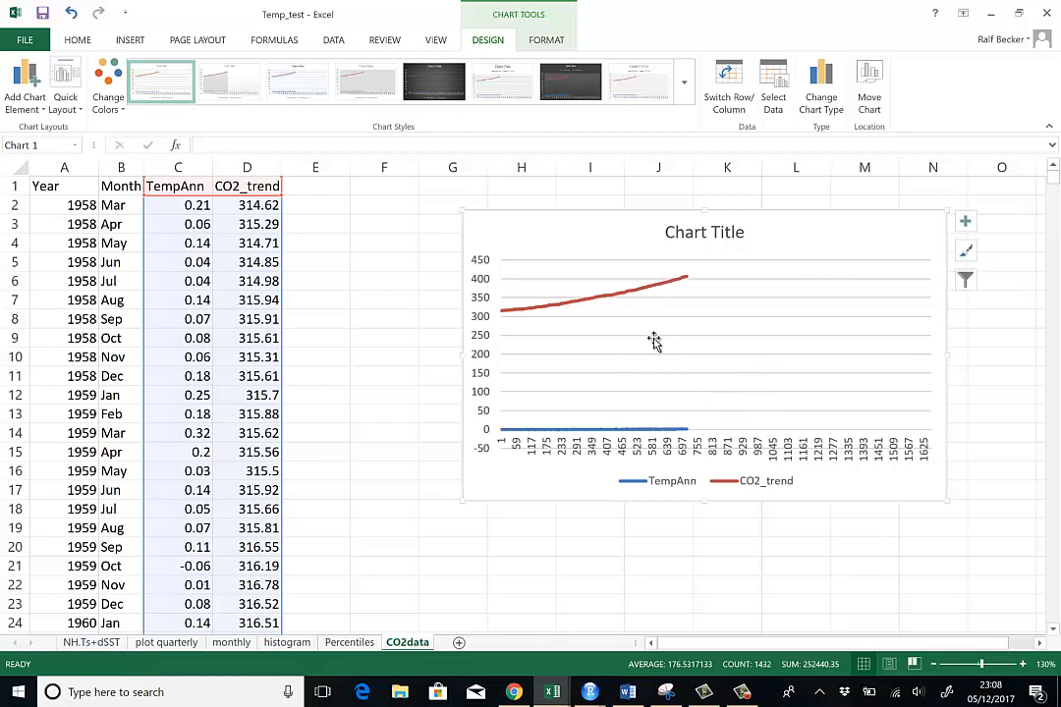
mouse_move(539, 464)
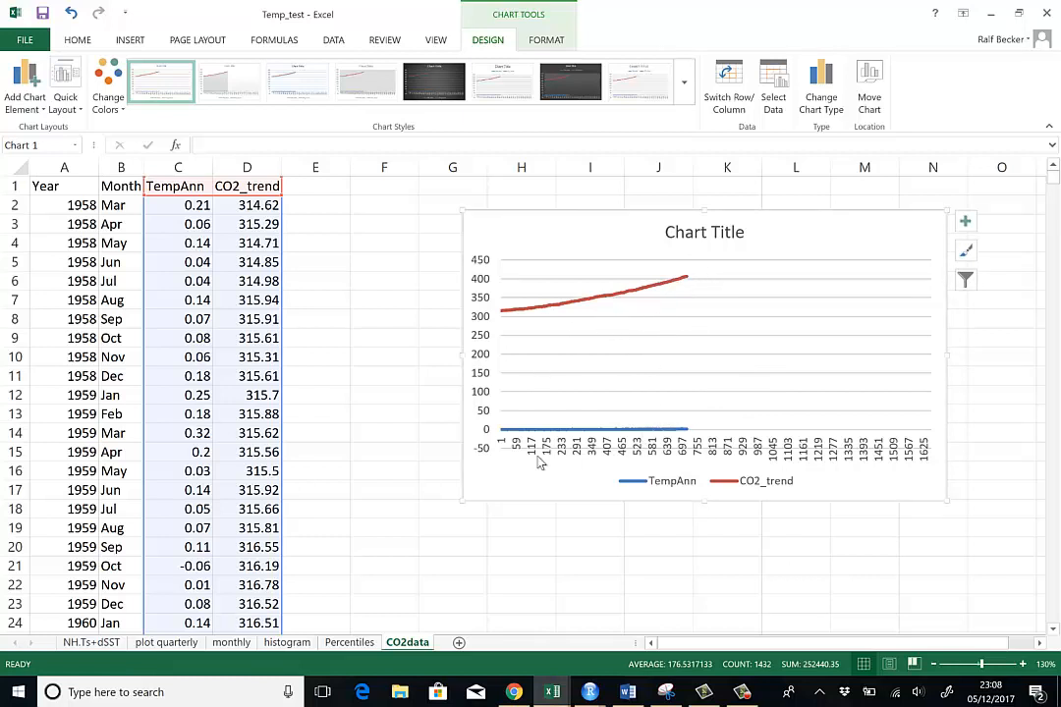
mouse_move(542, 417)
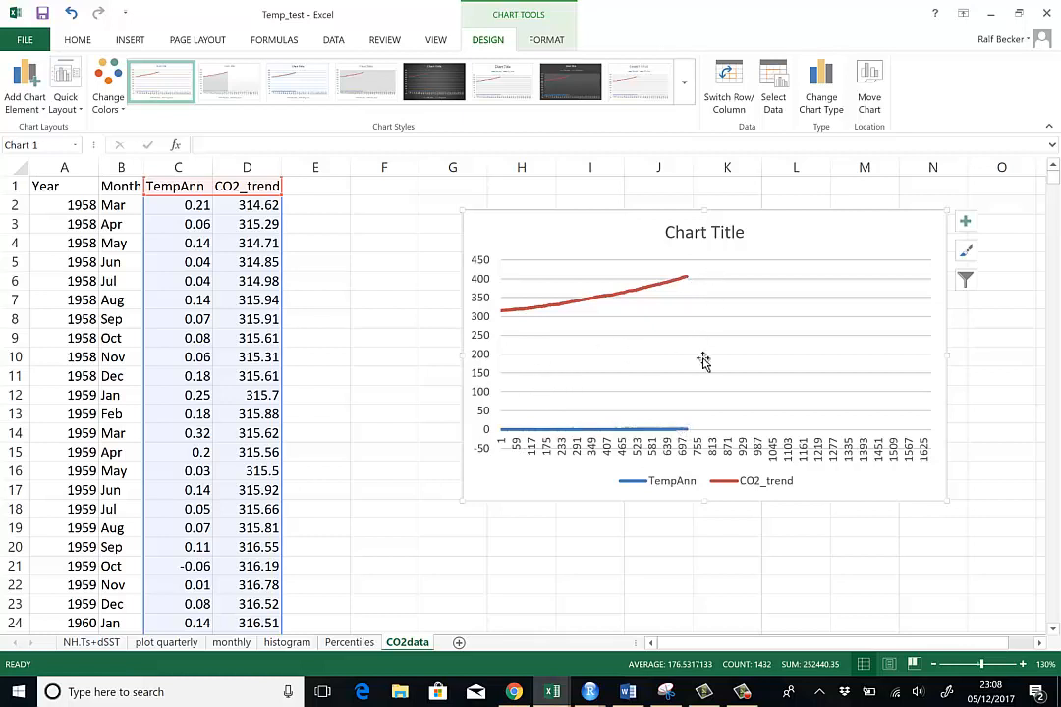
mouse_move(648, 364)
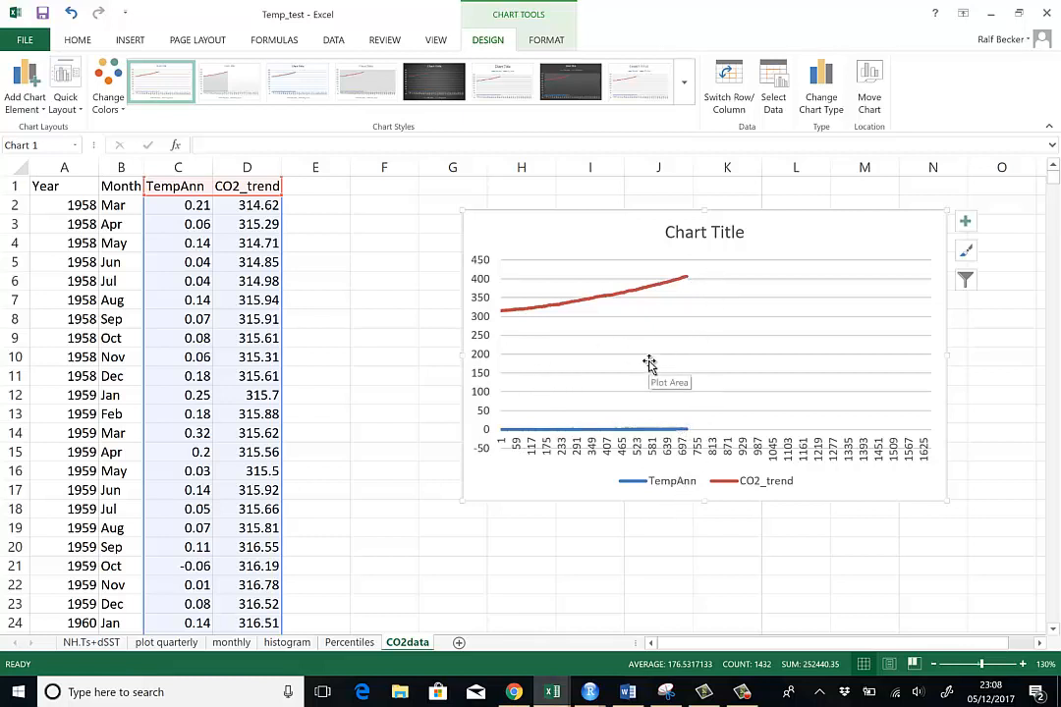
mouse_move(573, 410)
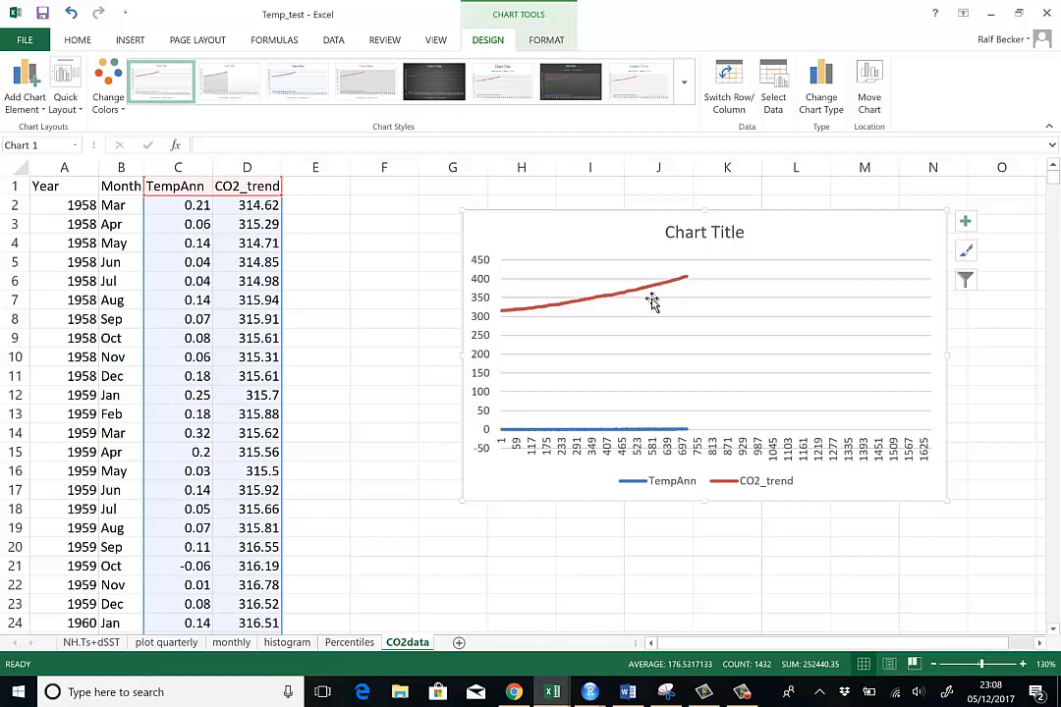
mouse_move(747, 373)
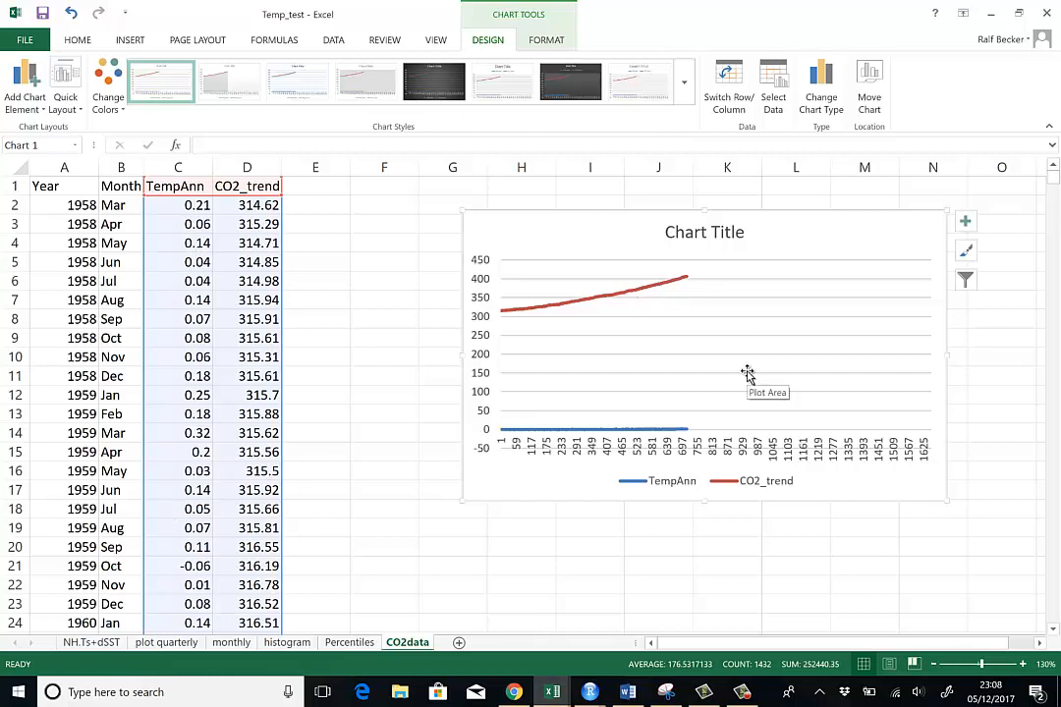
mouse_move(757, 558)
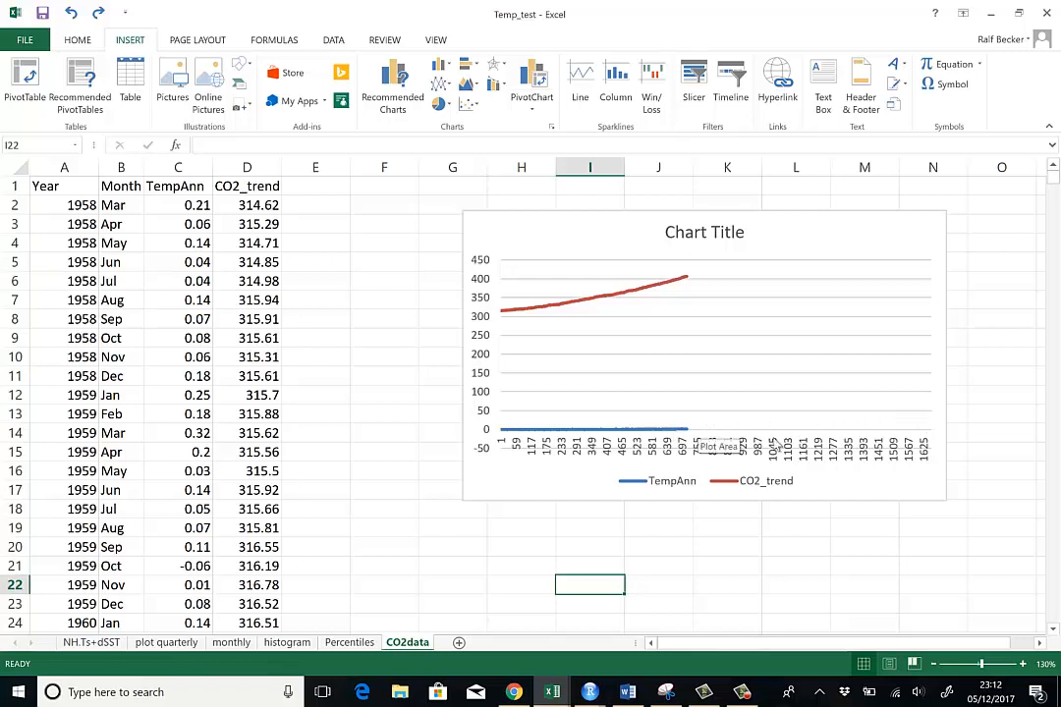
mouse_move(796, 324)
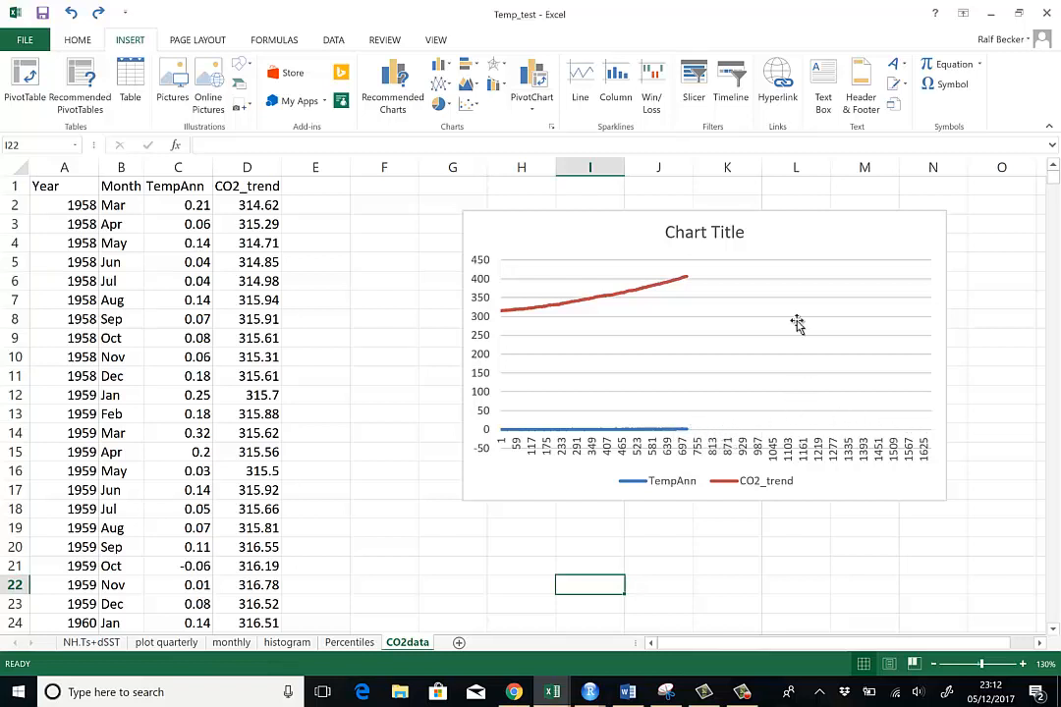
mouse_move(694, 267)
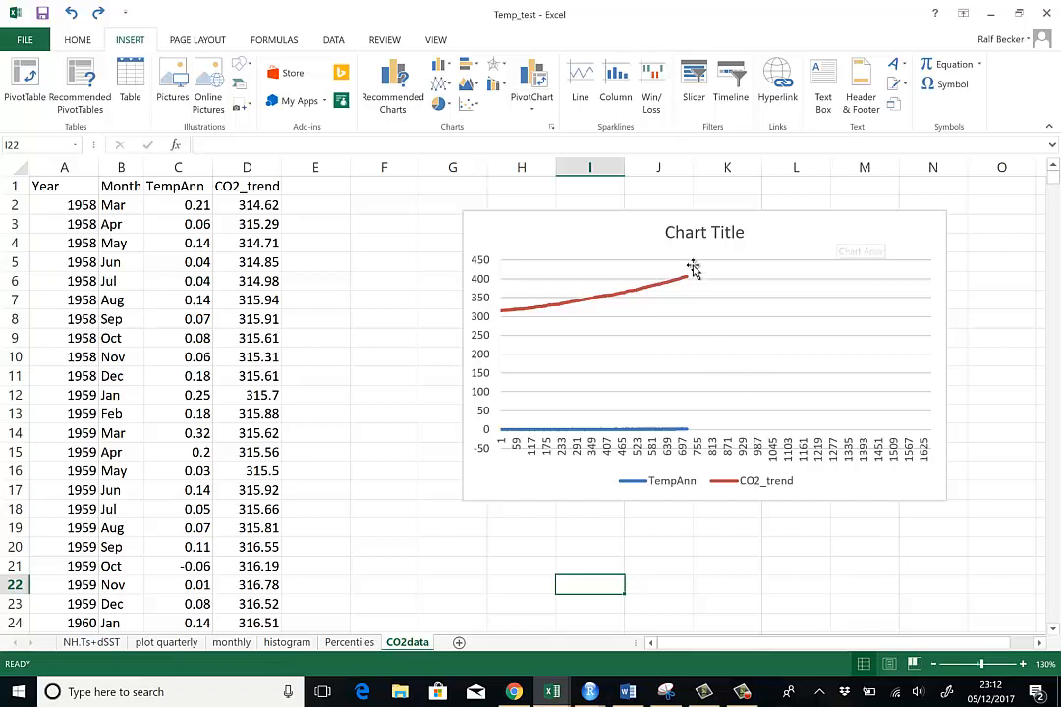
mouse_move(847, 232)
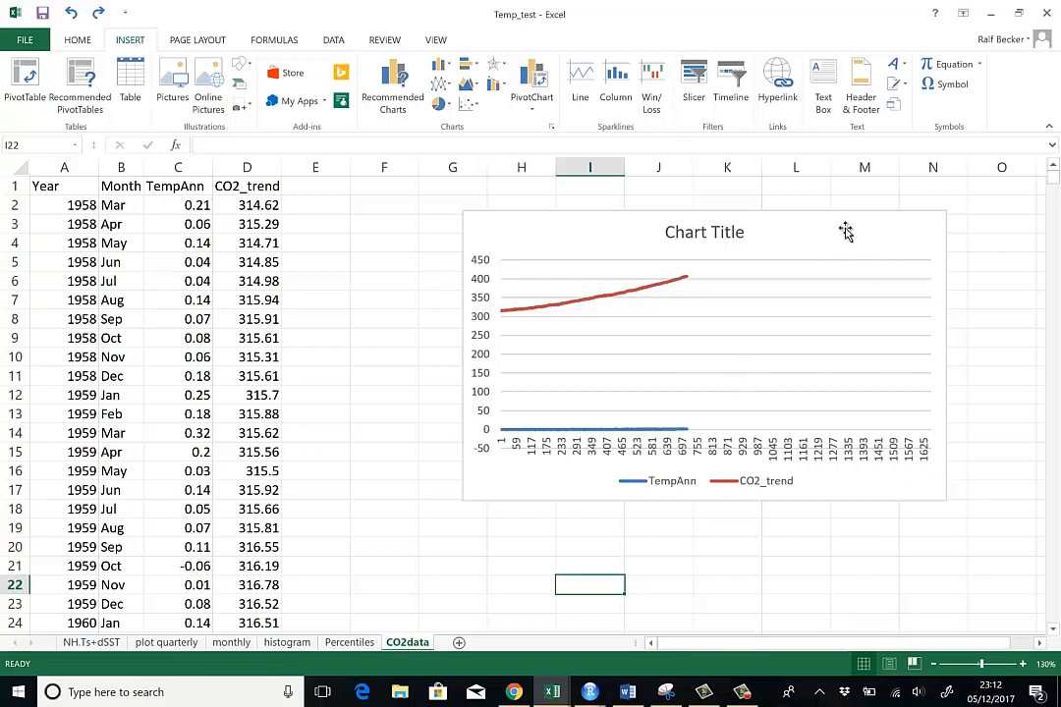
- Open and confirm the chart's Select Data source settings unchanged
right_click(845, 232)
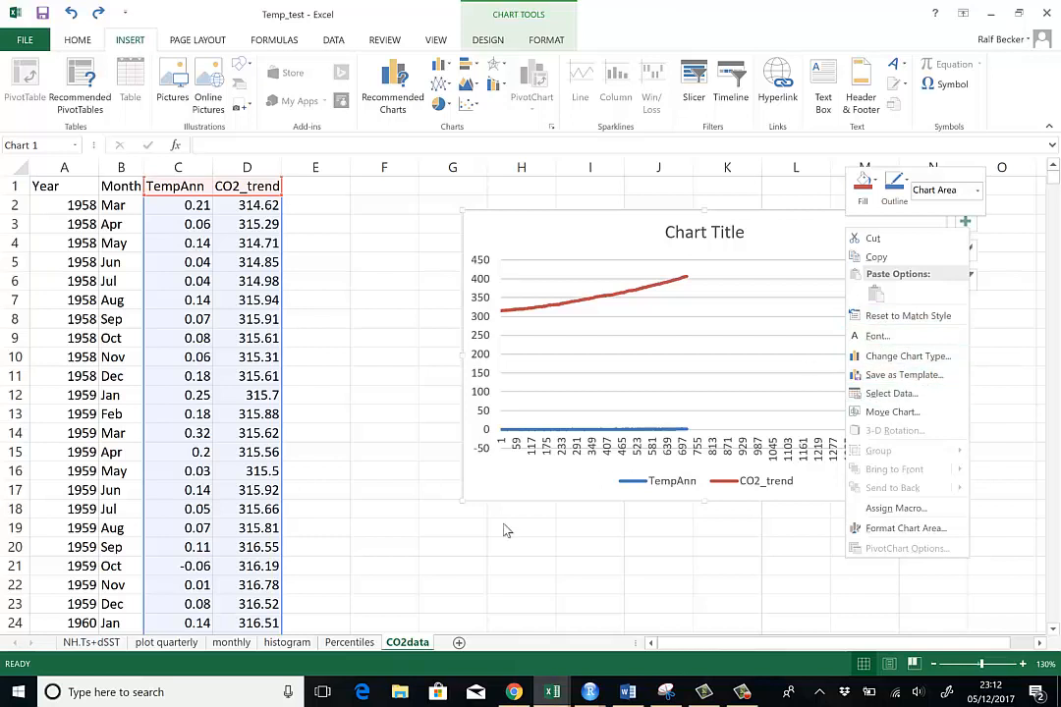
left_click(248, 526)
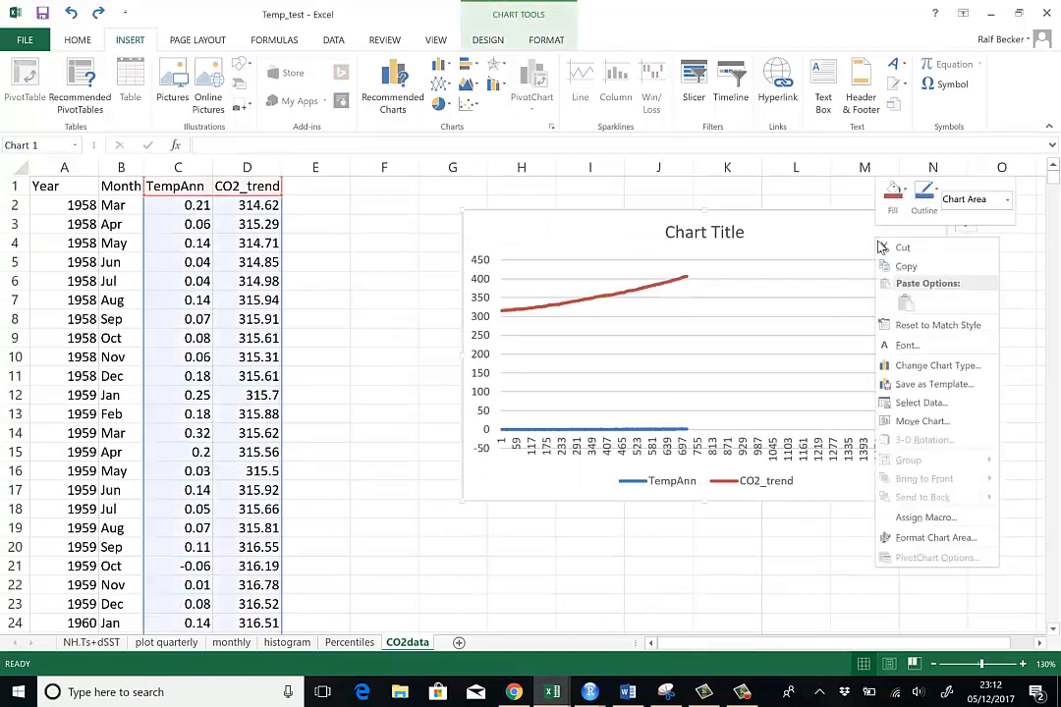
left_click(920, 403)
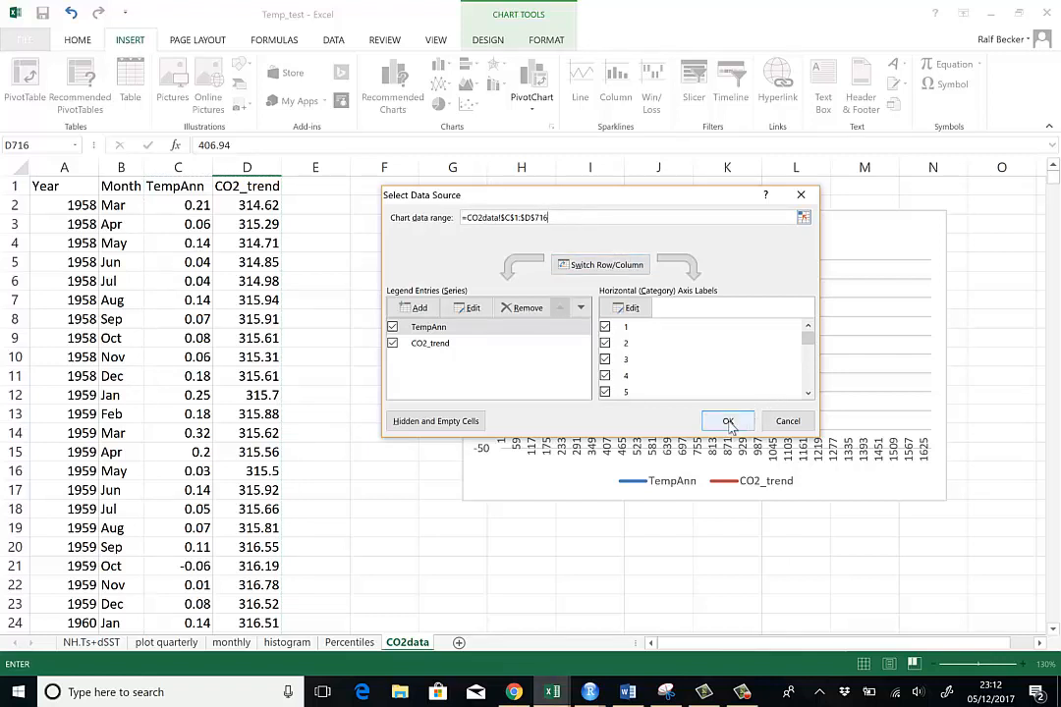
left_click(727, 421)
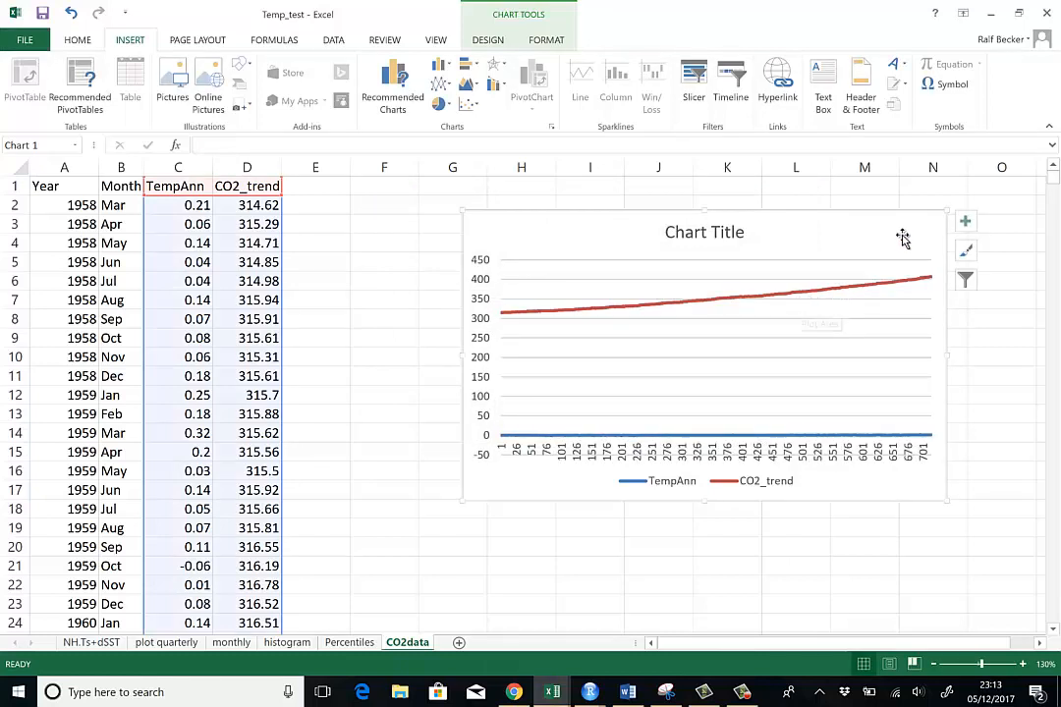
- Set the horizontal axis labels to the Year range A2:A716
right_click(902, 236)
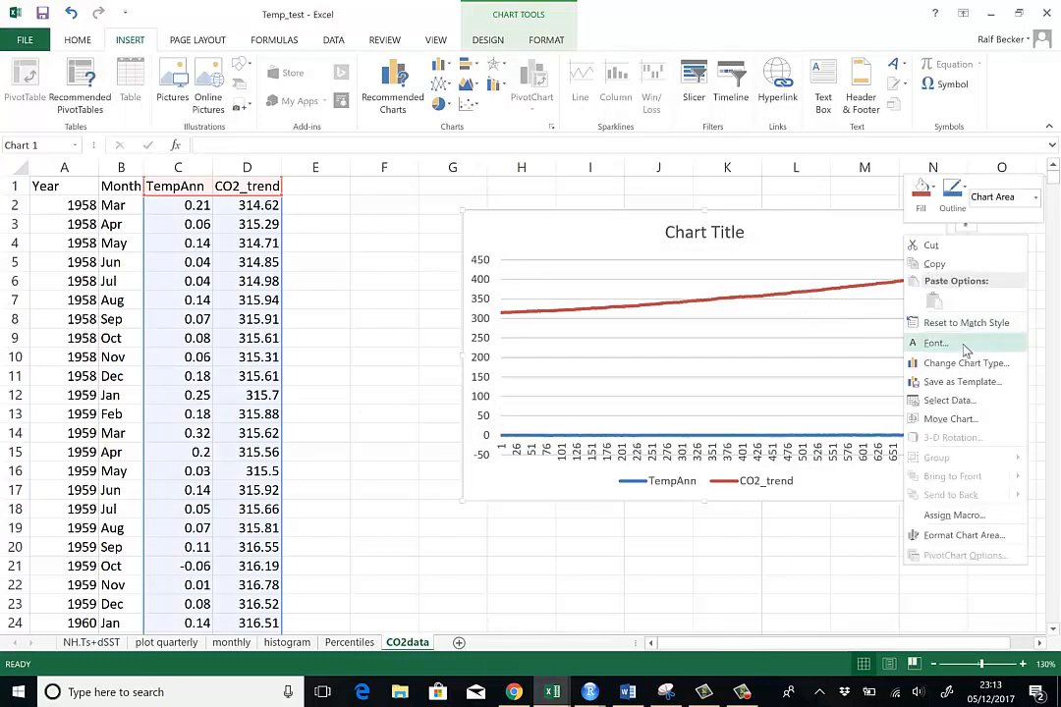
left_click(947, 401)
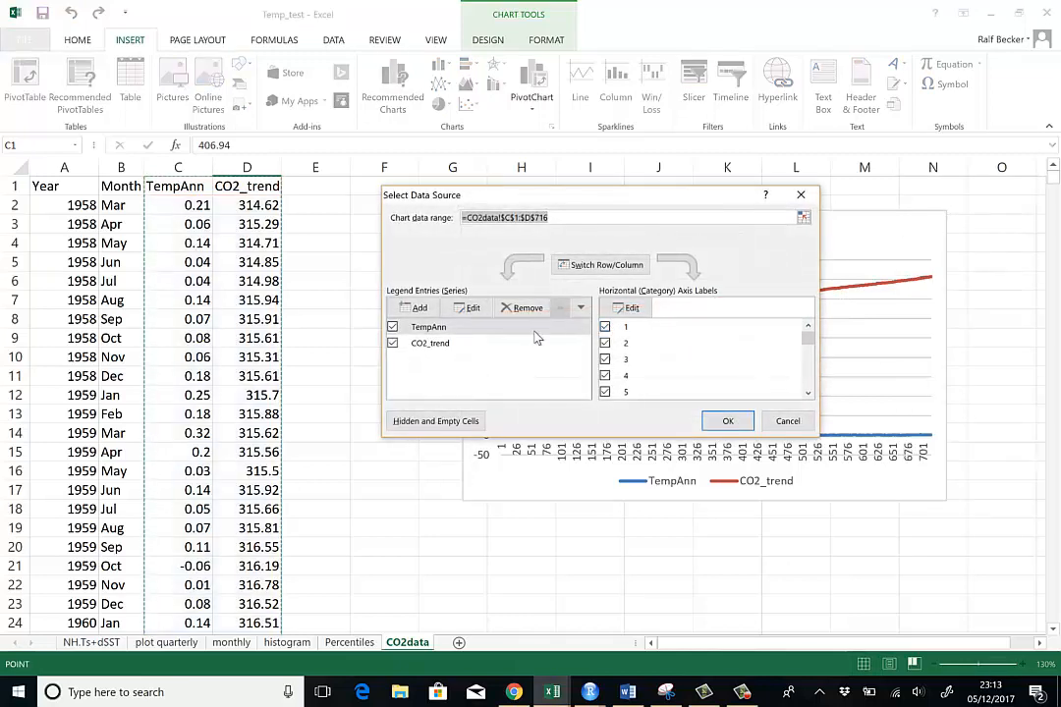
left_click(632, 306)
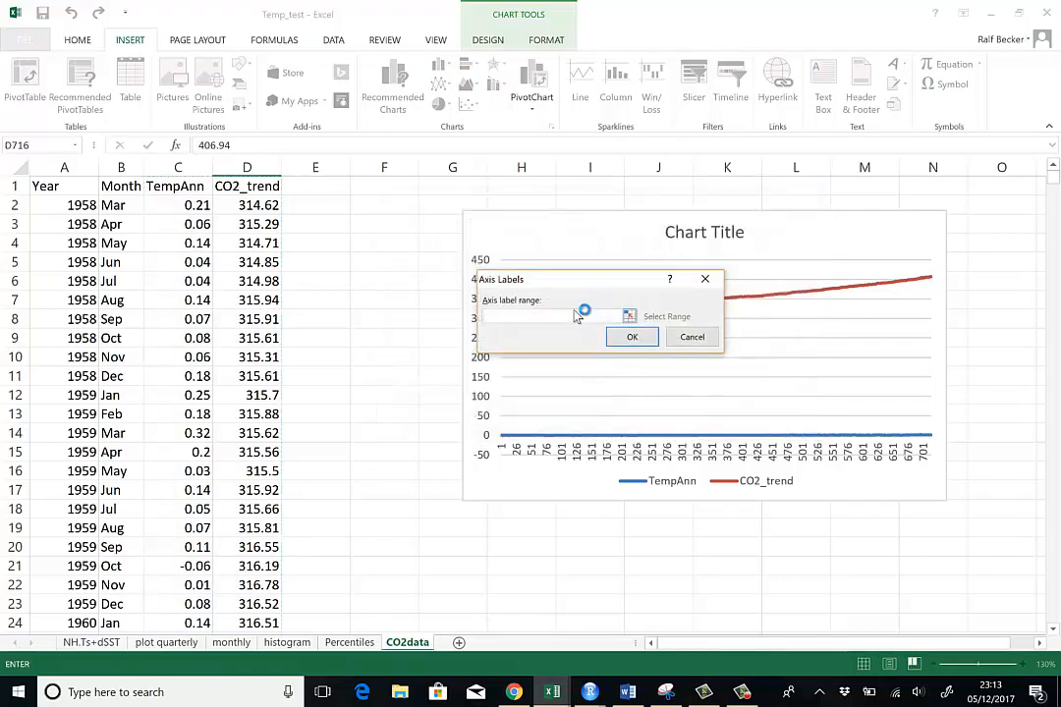
left_click(63, 204)
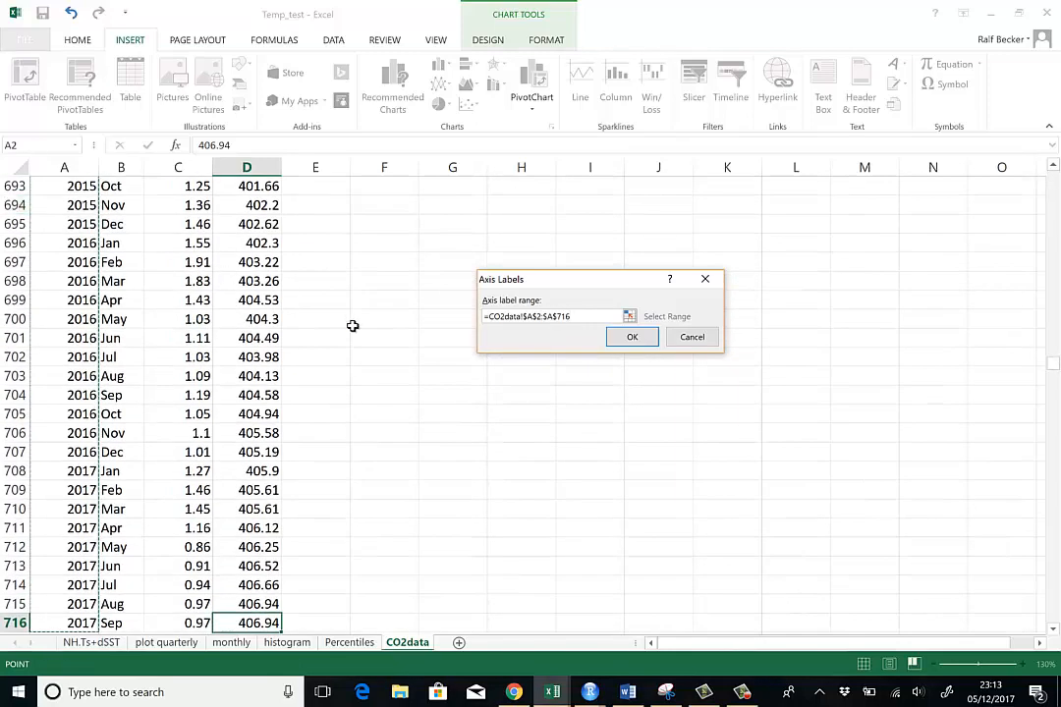
left_click(633, 338)
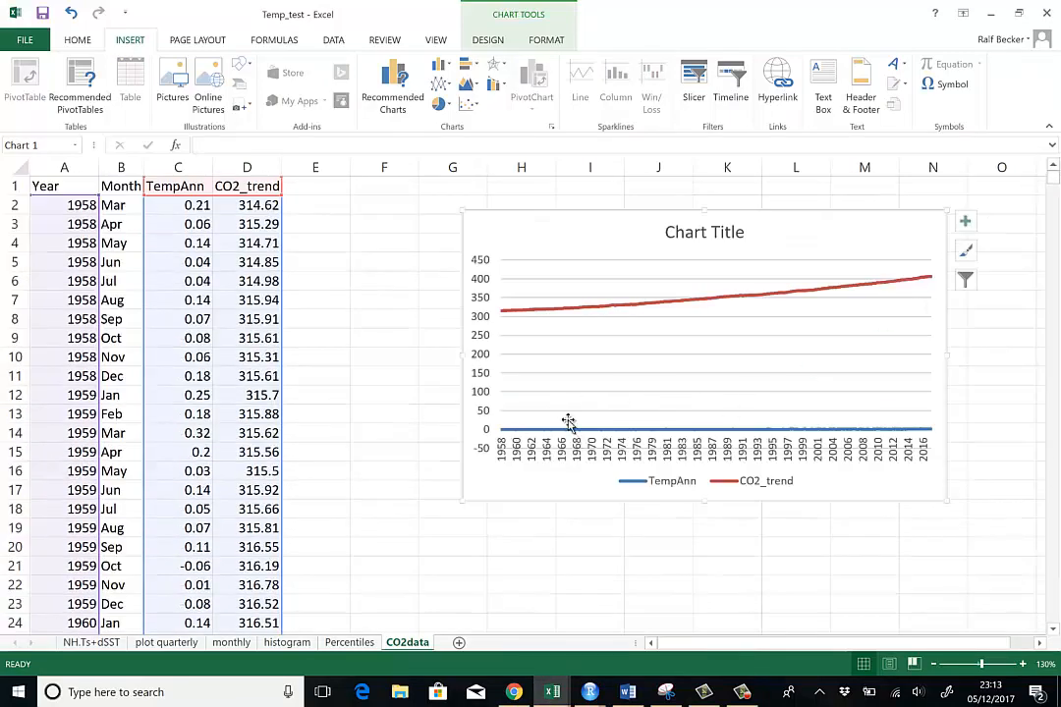
mouse_move(639, 369)
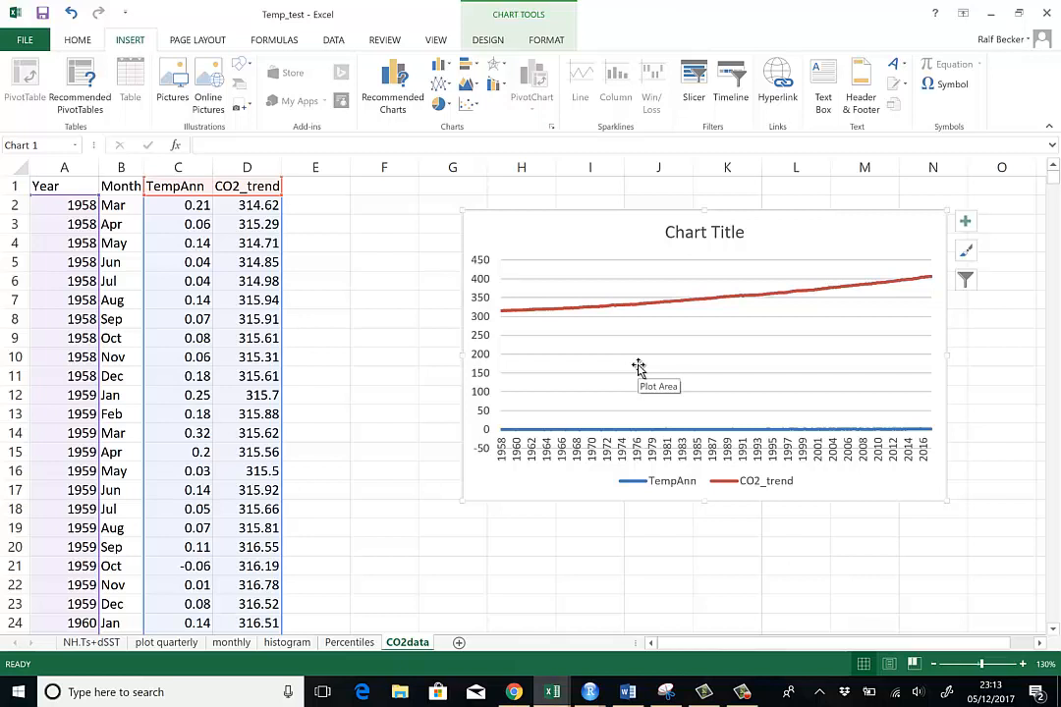
mouse_move(755, 385)
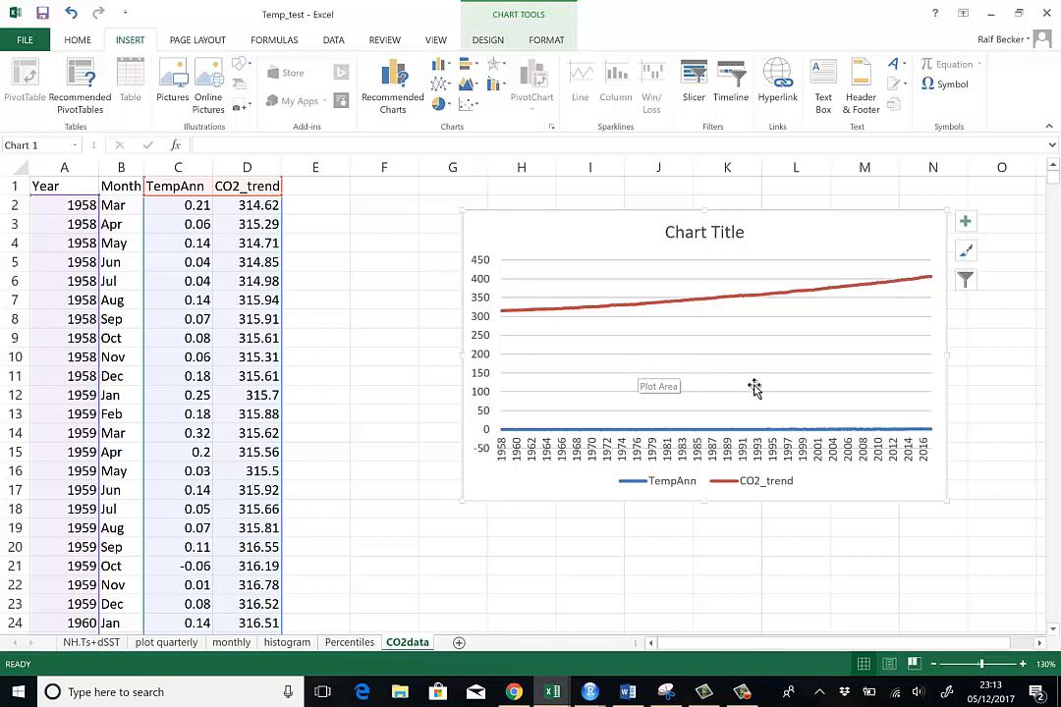
mouse_move(754, 385)
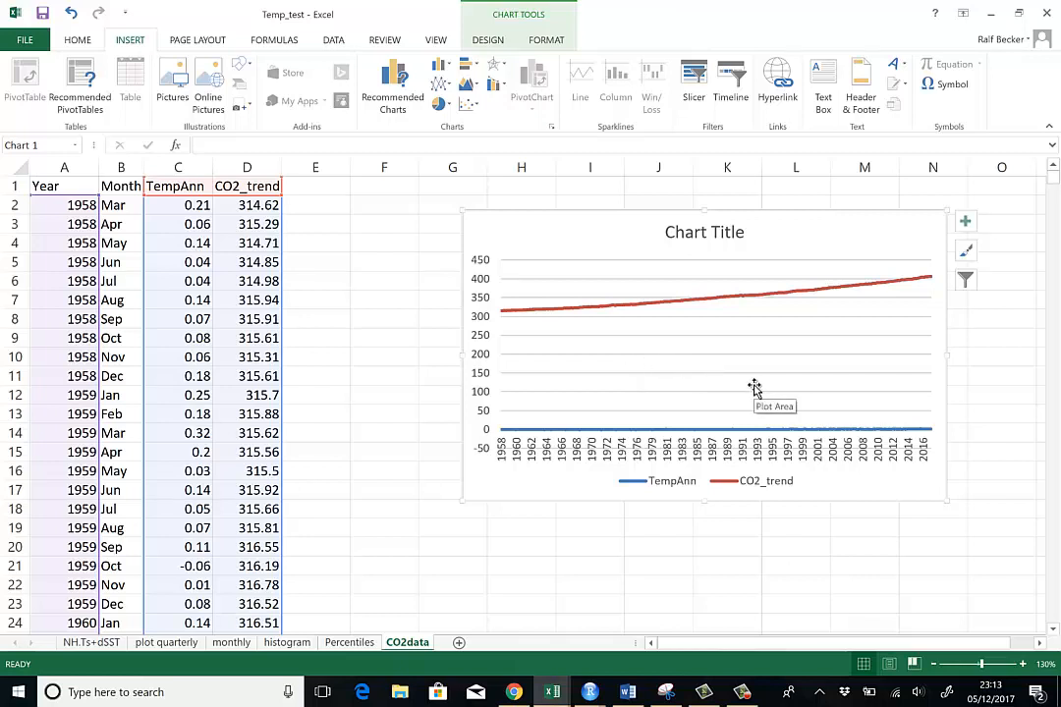
mouse_move(507, 495)
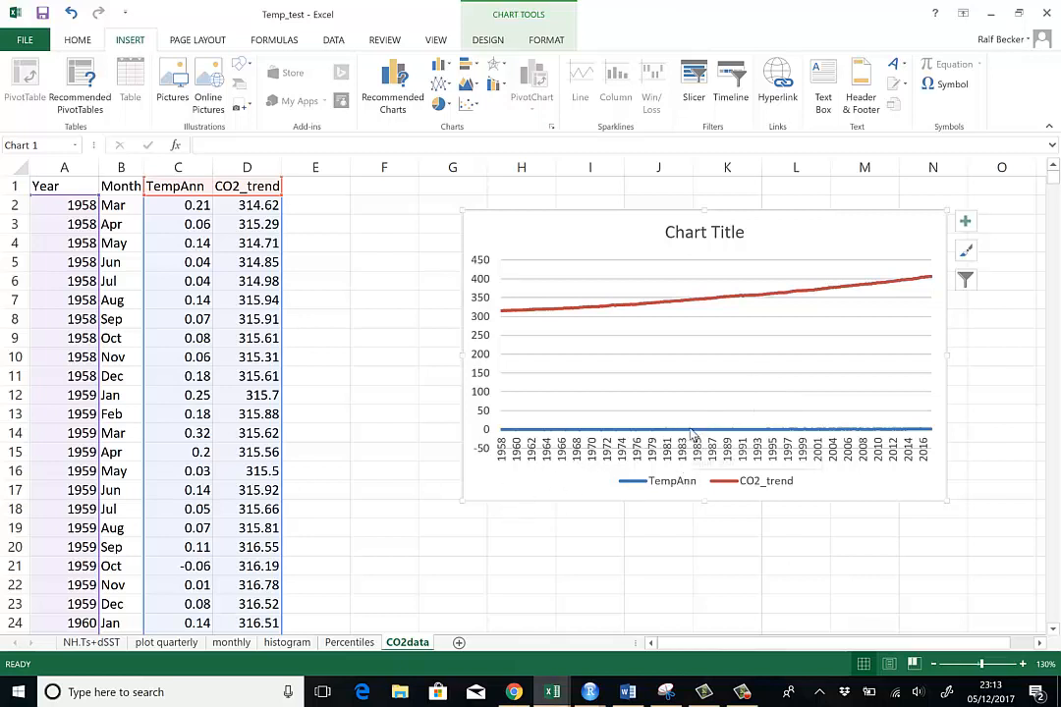
mouse_move(703, 424)
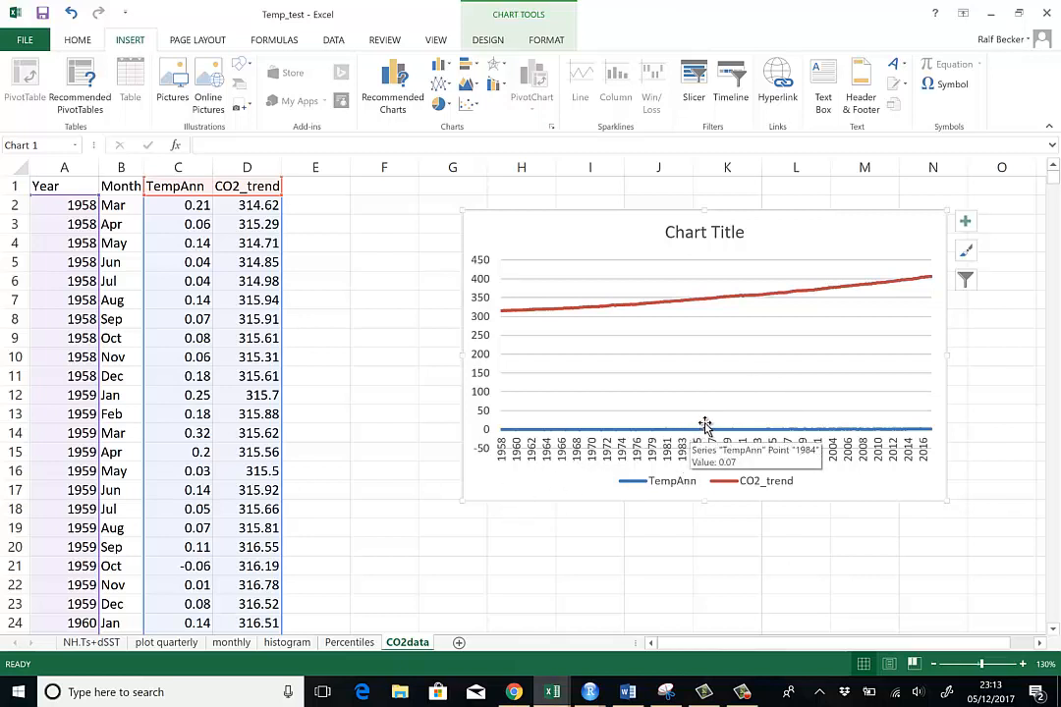
mouse_move(751, 433)
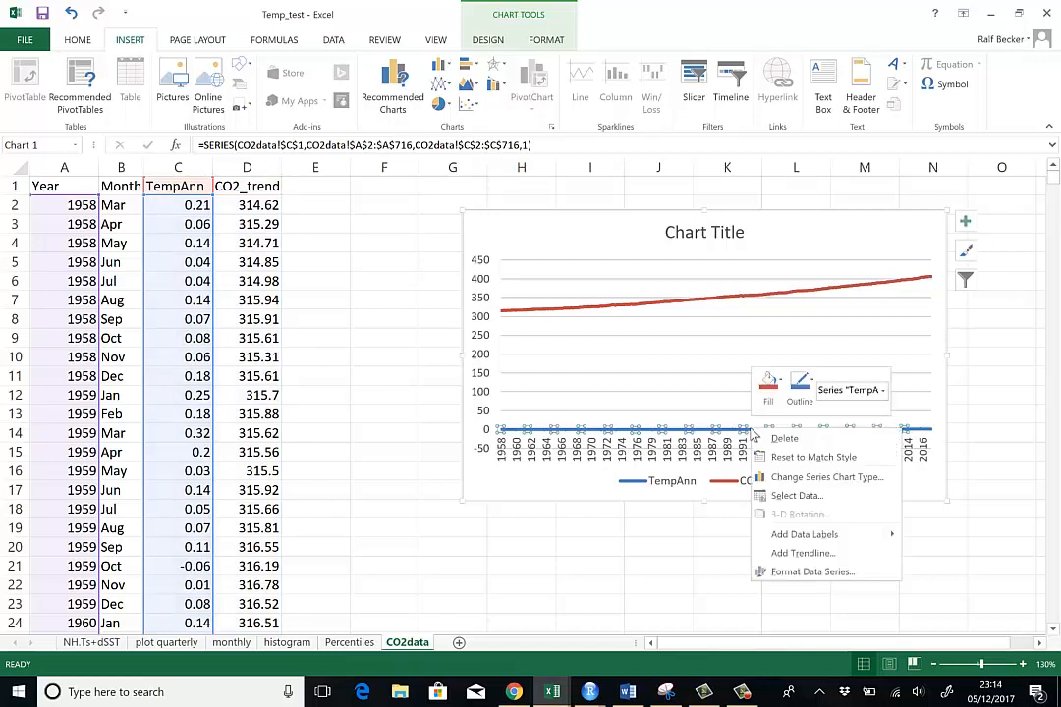
mouse_move(811, 572)
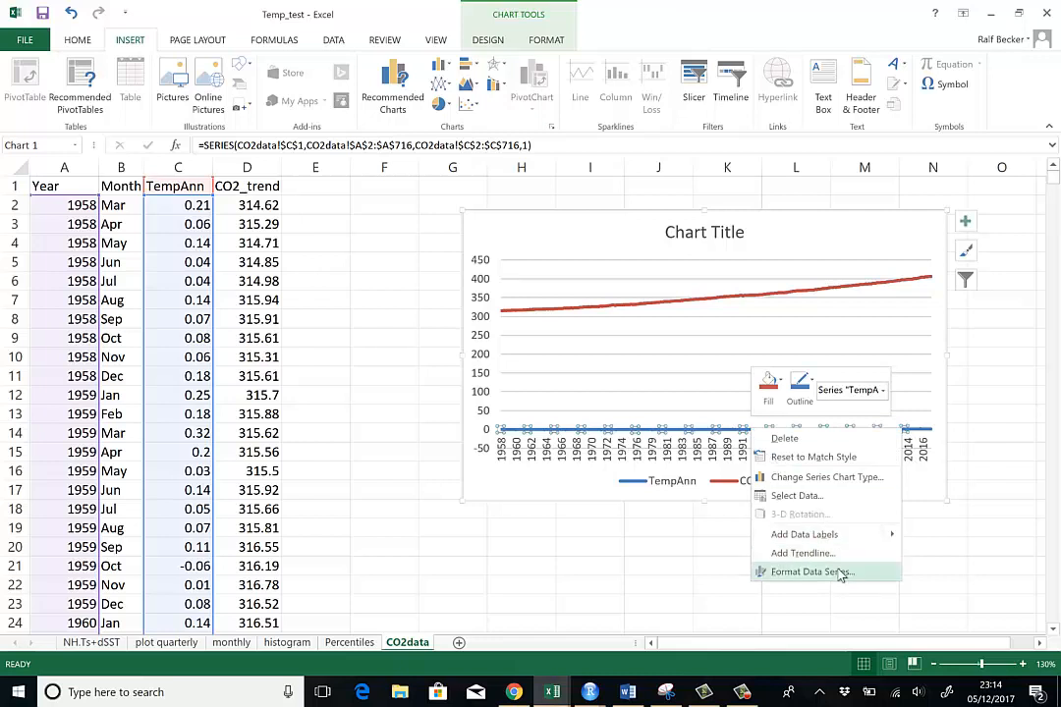
- Format the TempAnn data series to plot on the secondary axis
left_click(811, 572)
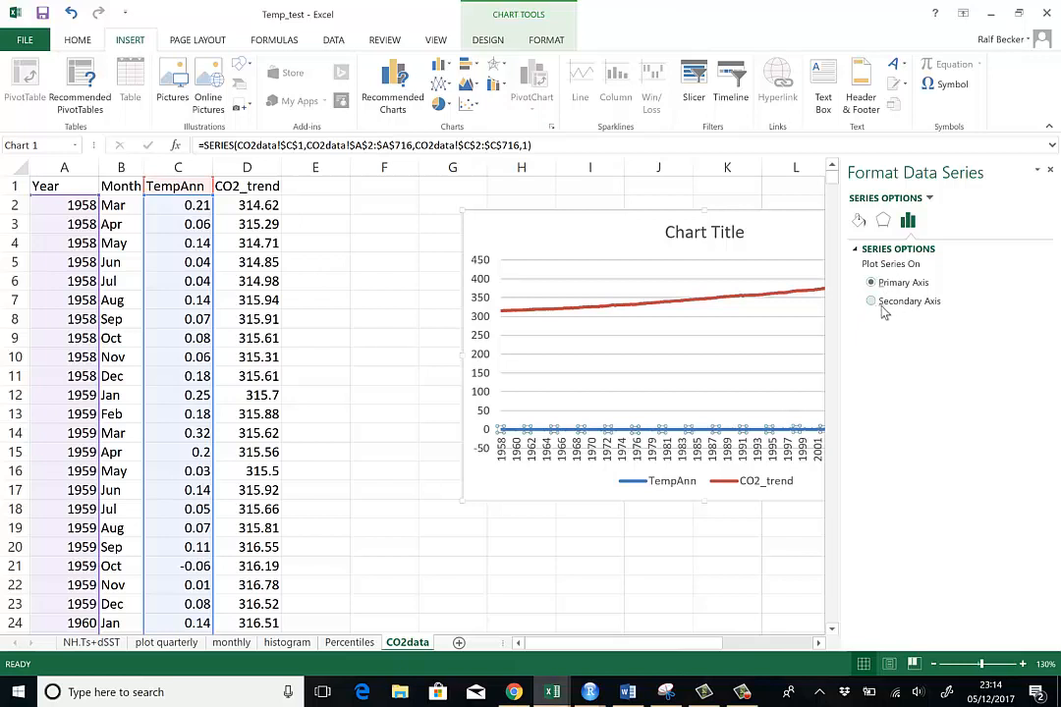
left_click(871, 301)
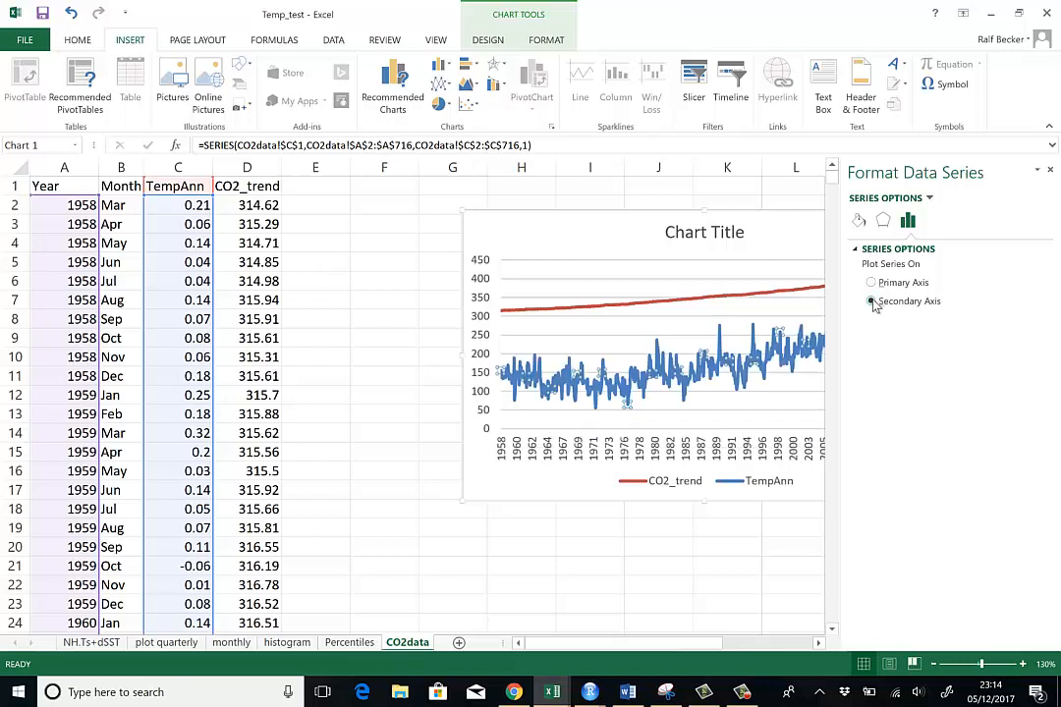
left_click(871, 300)
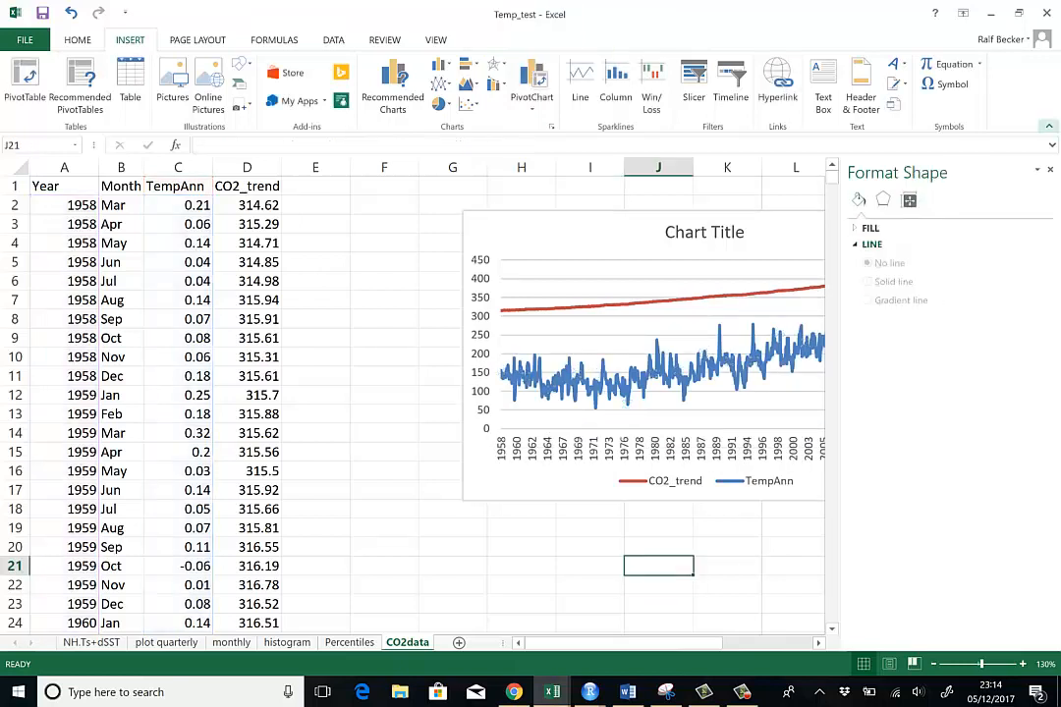
- Close the Format pane and return focus to the worksheet cells
left_click(1049, 169)
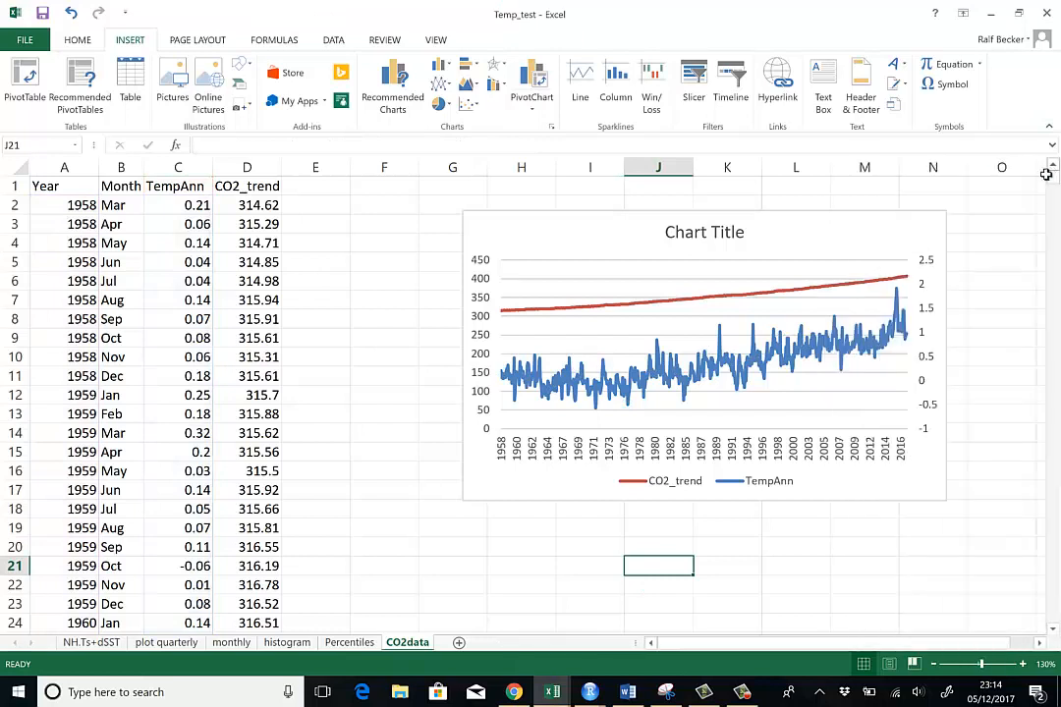
mouse_move(717, 452)
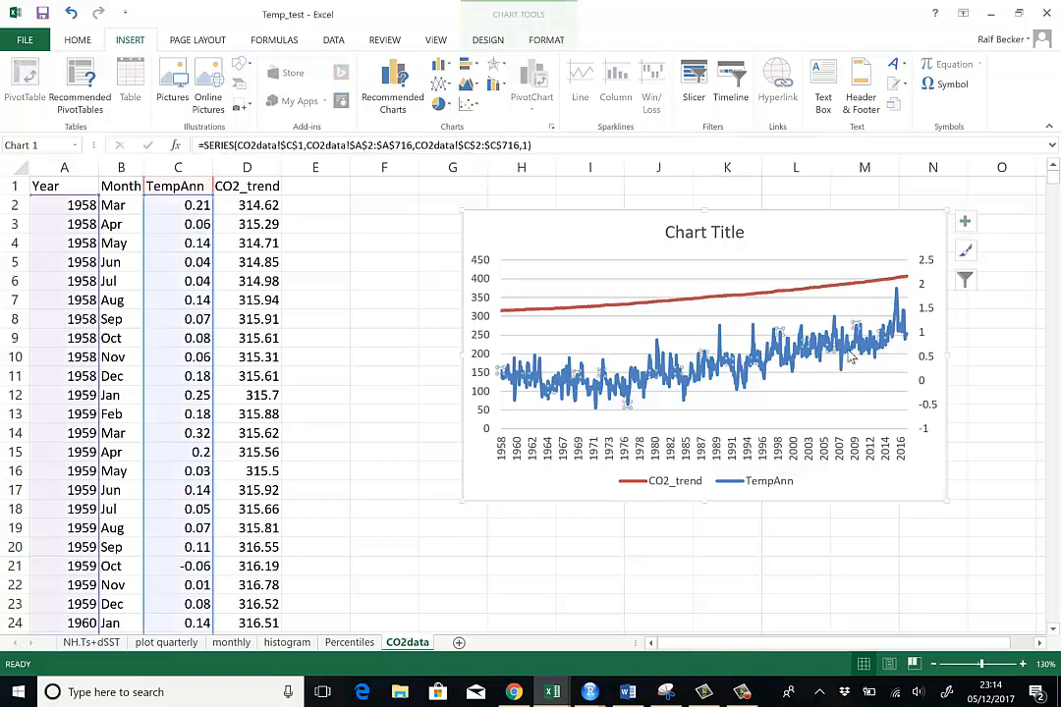
mouse_move(703, 303)
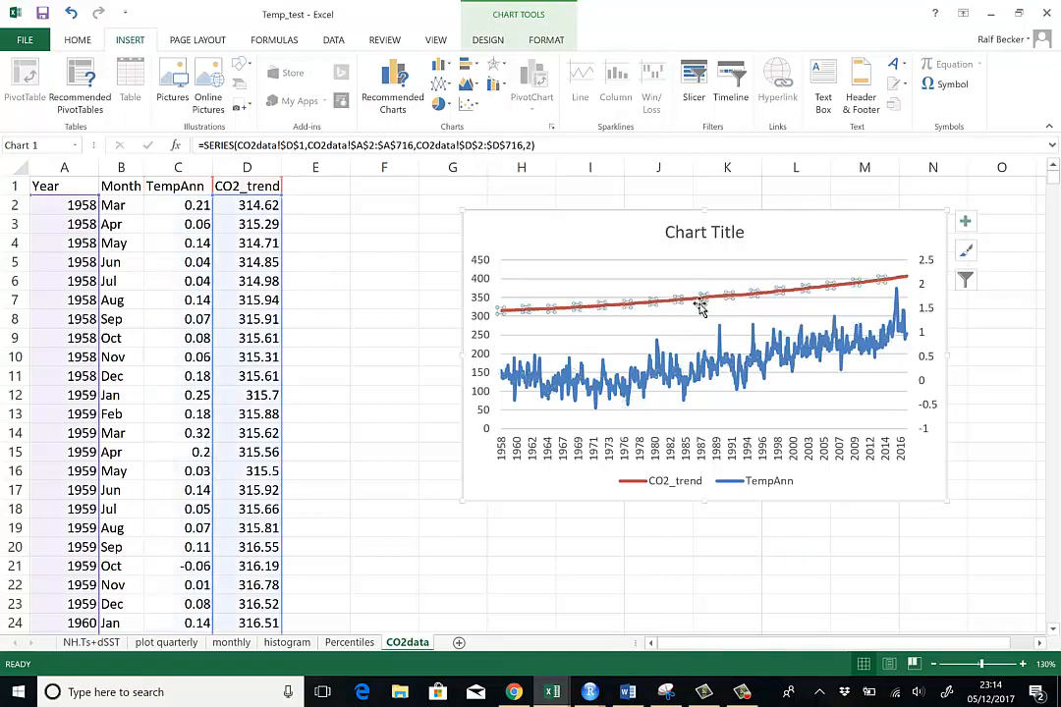
mouse_move(688, 358)
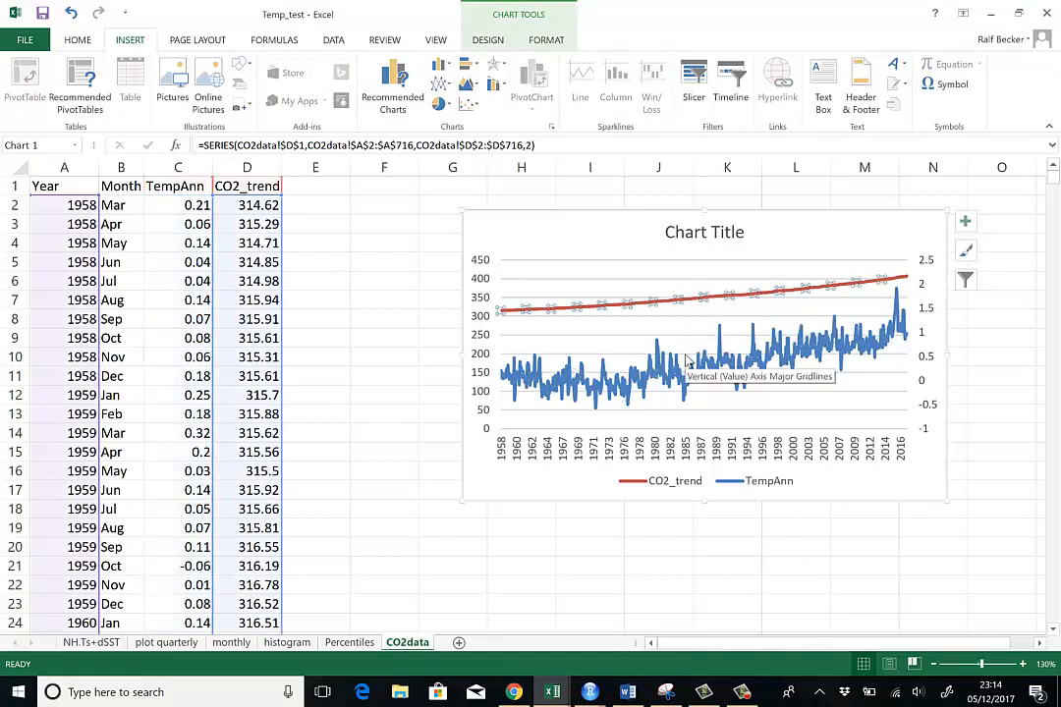
mouse_move(433, 436)
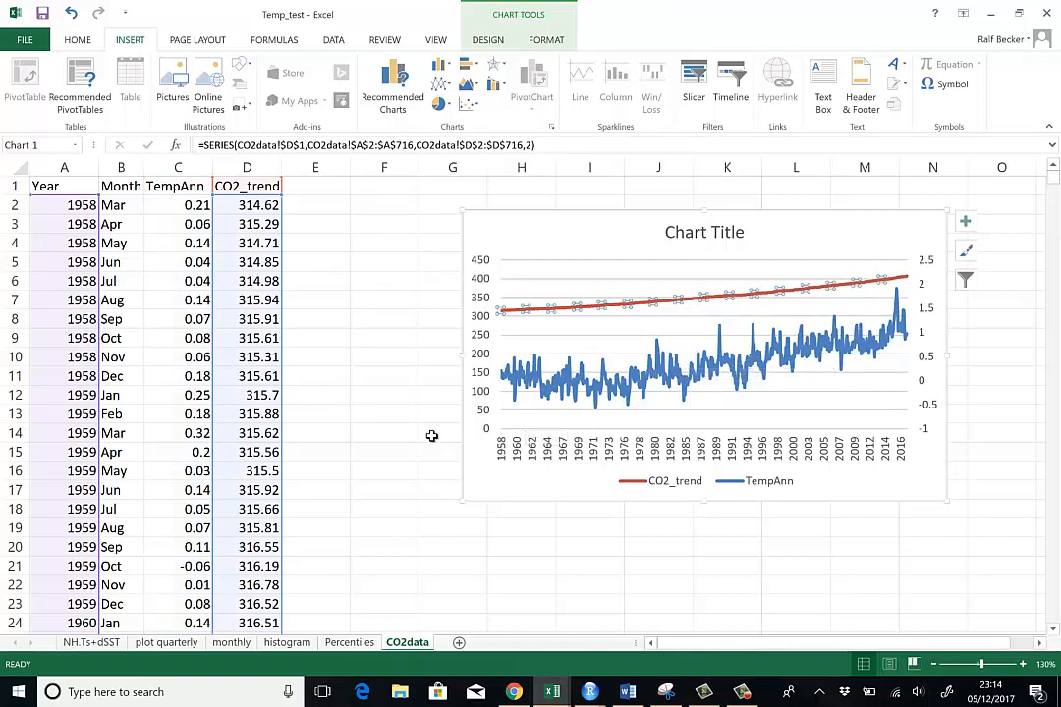
left_click(452, 432)
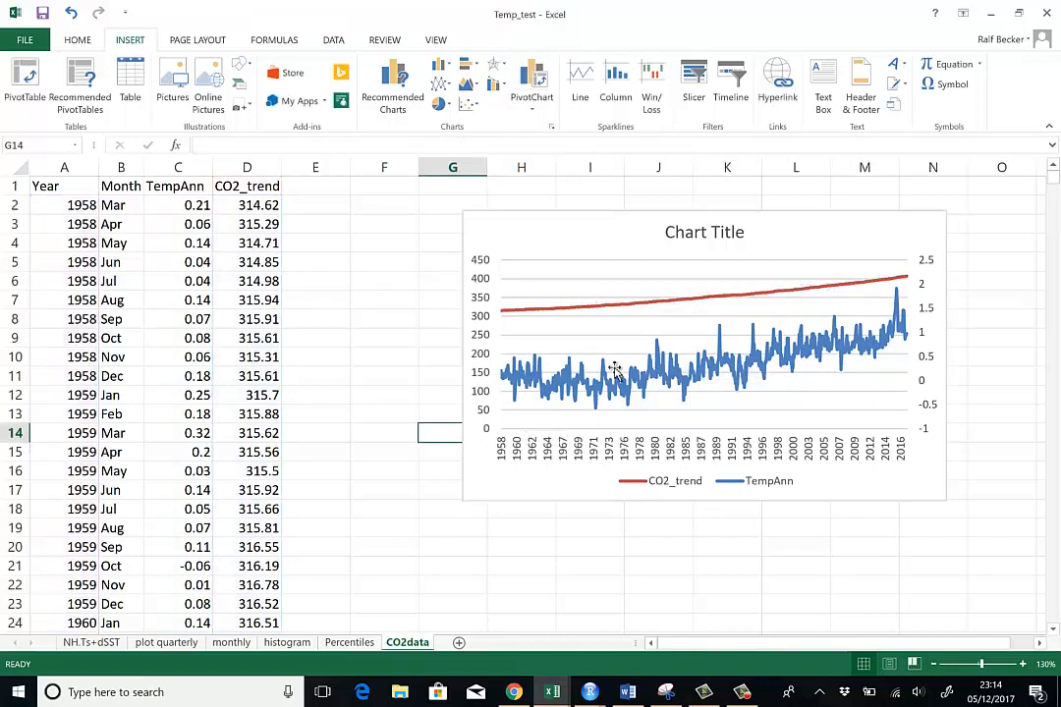
mouse_move(678, 372)
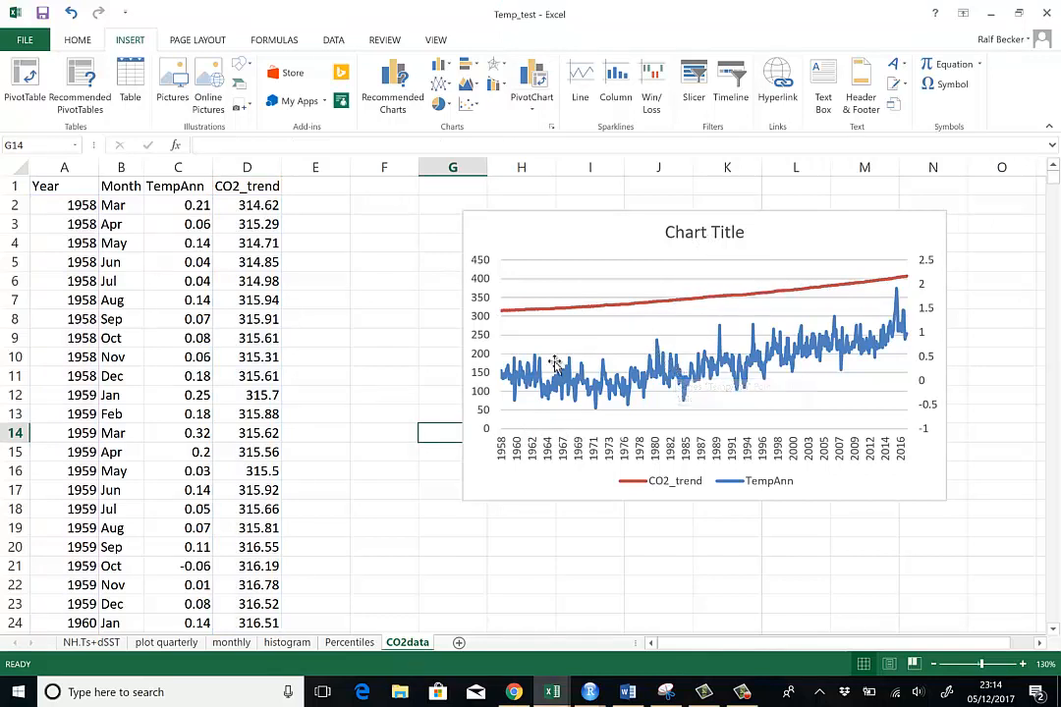
mouse_move(847, 279)
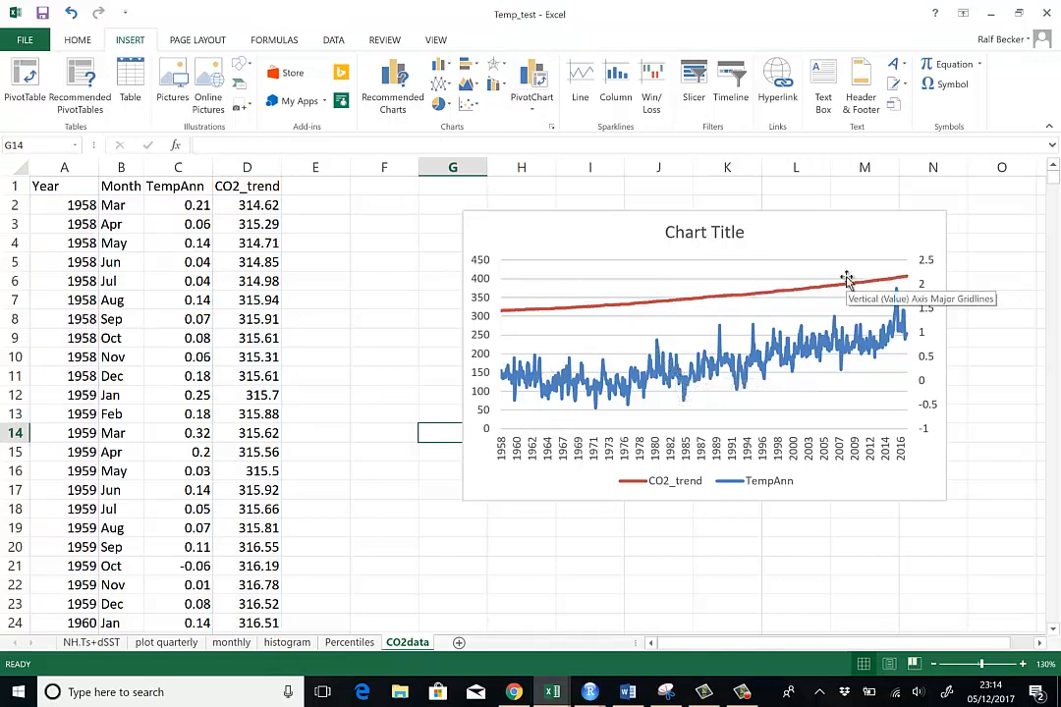
mouse_move(371, 228)
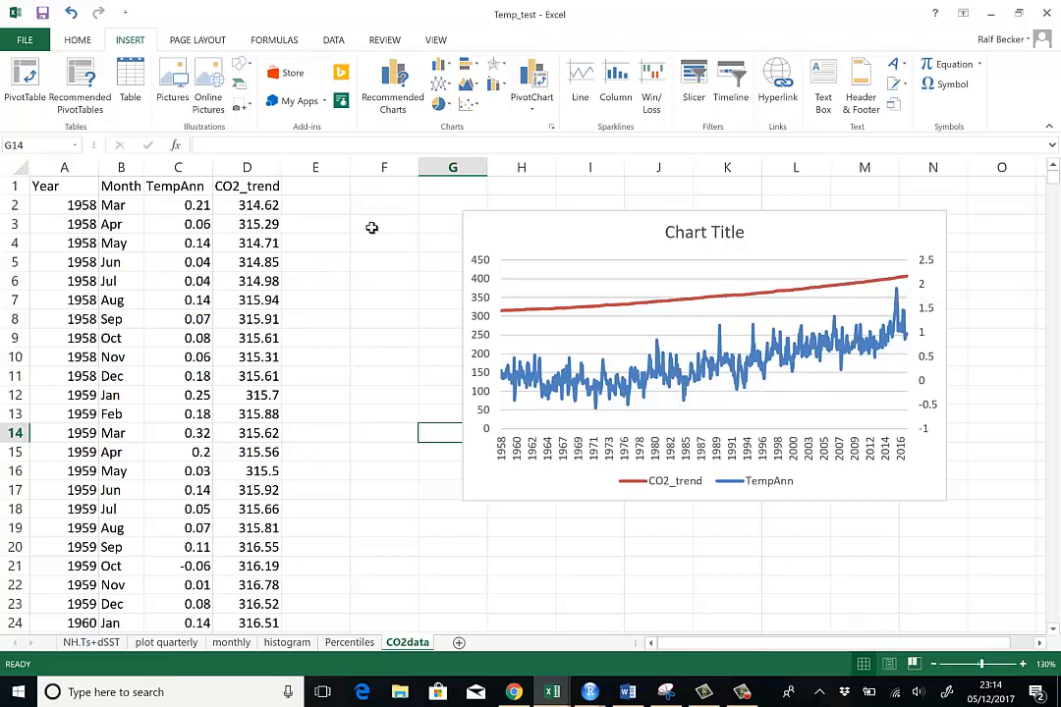
- Enter =CORREL(C2:C716,D2:D716) in F3, returning about 0.8436
left_click(384, 224)
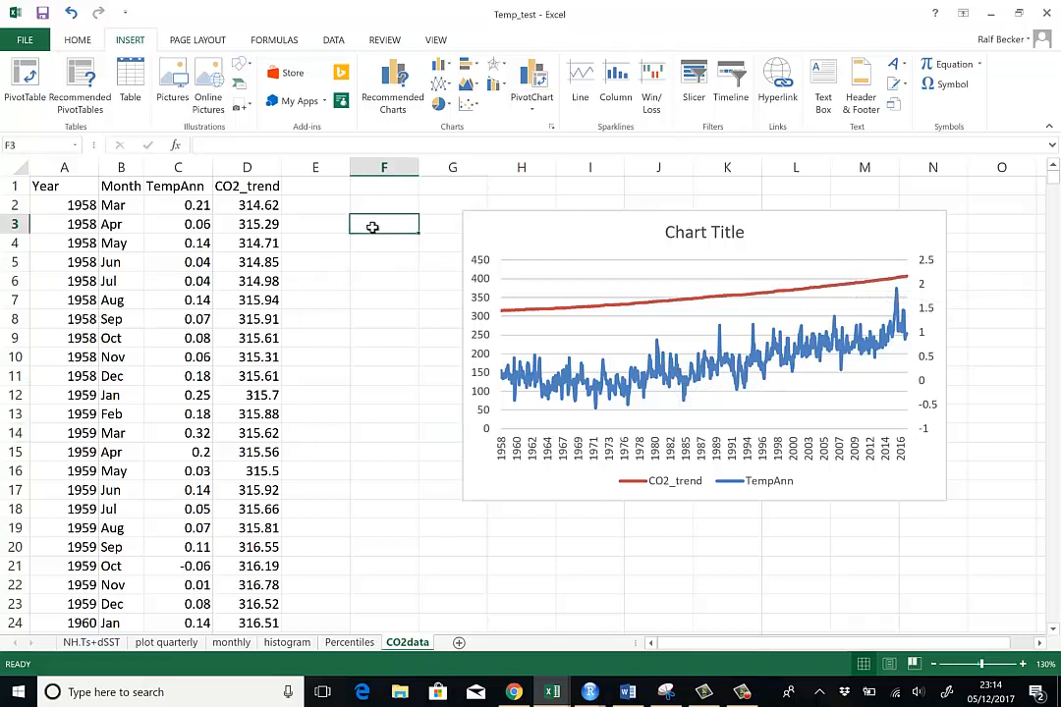
type("=")
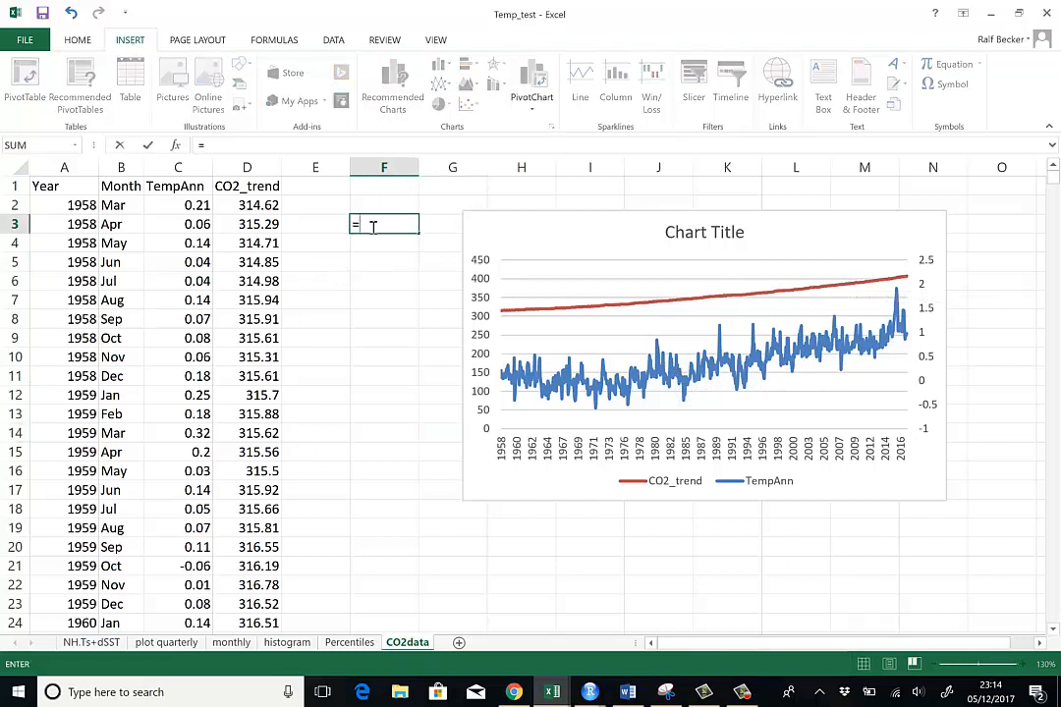
type("corr")
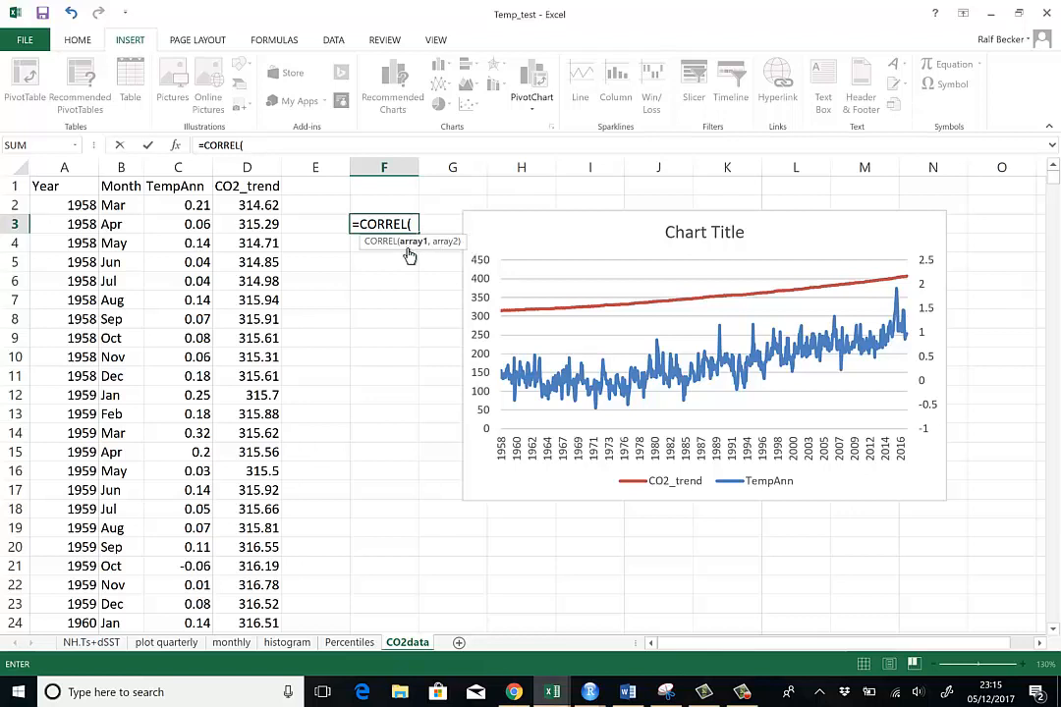
mouse_move(428, 244)
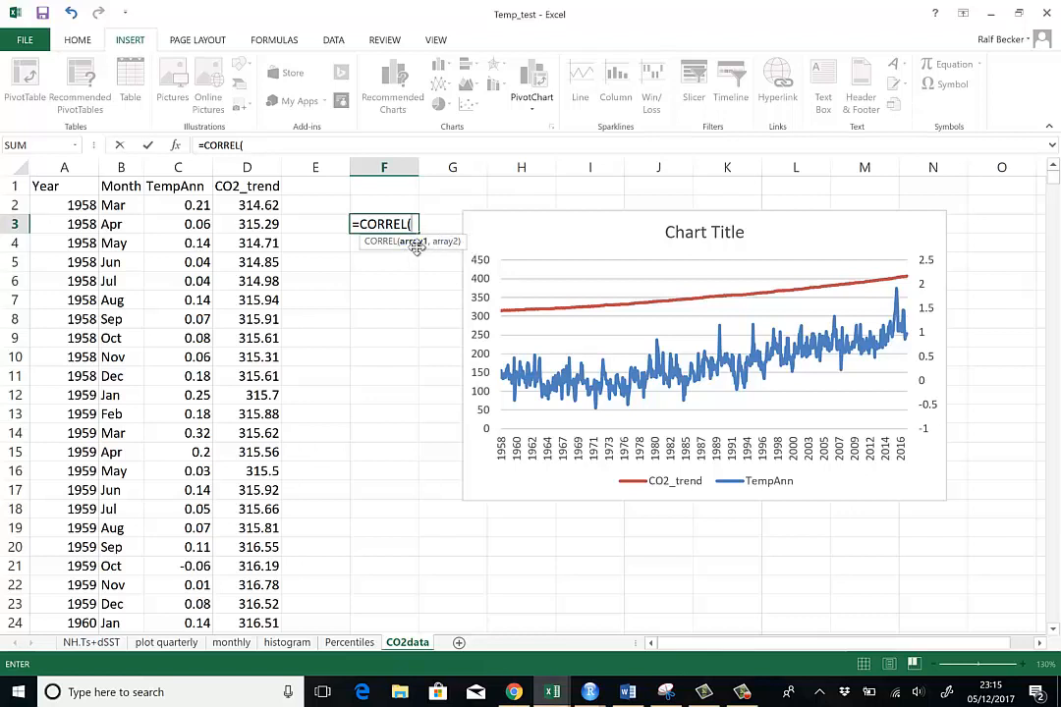
mouse_move(438, 275)
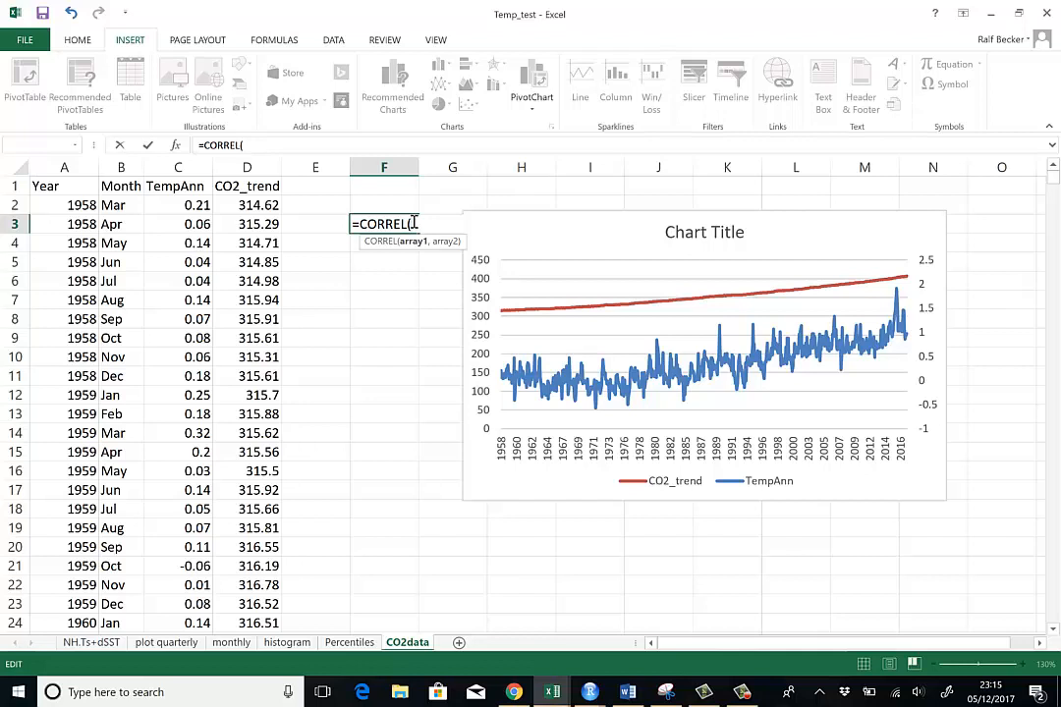
type("C2:C716")
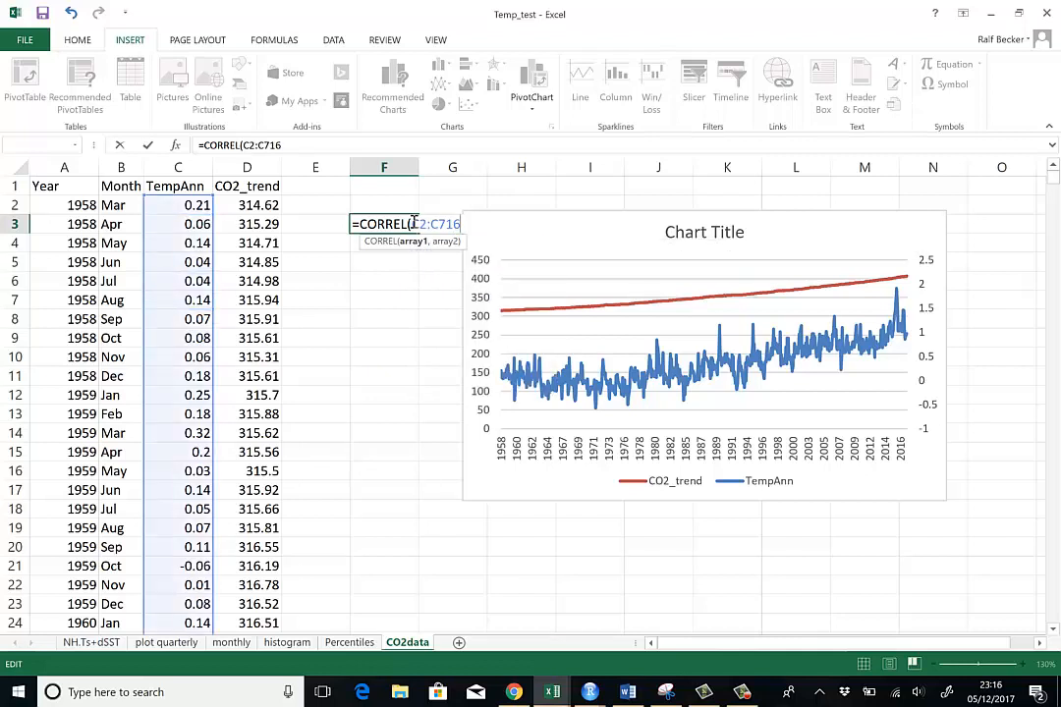
type(",D2:D")
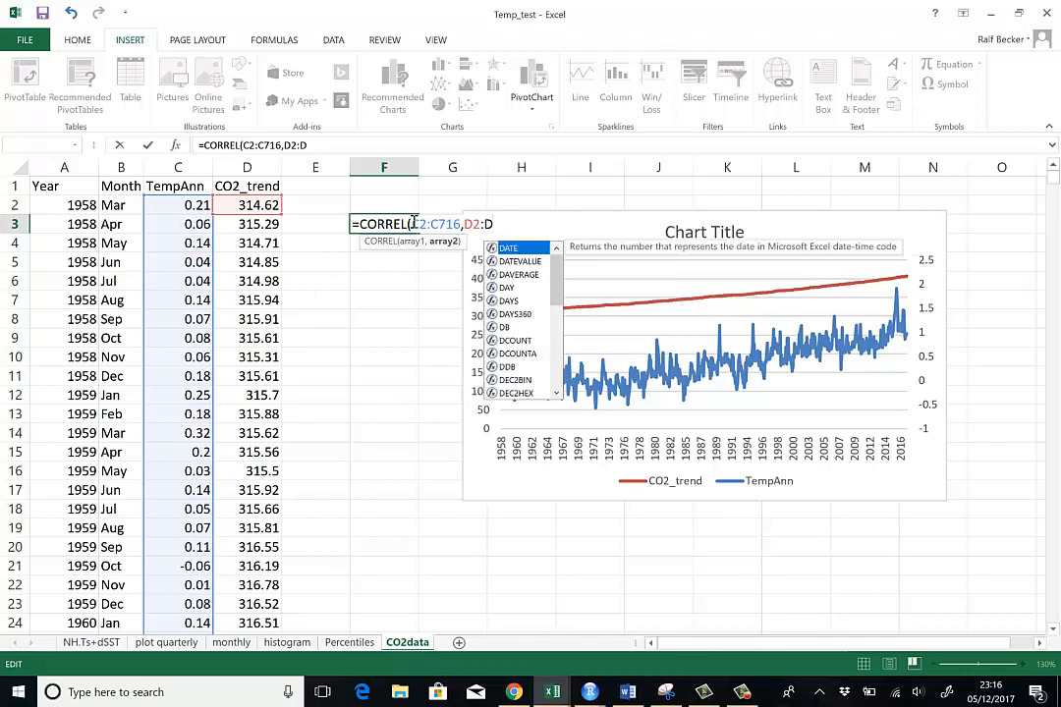
type("716")
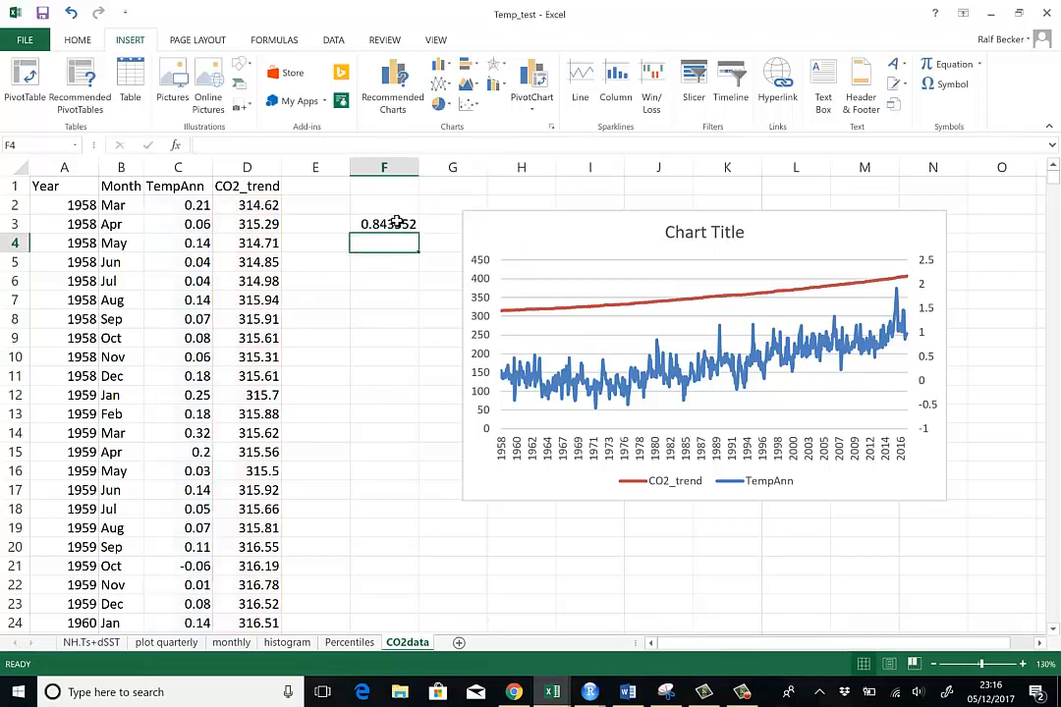
left_click(386, 224)
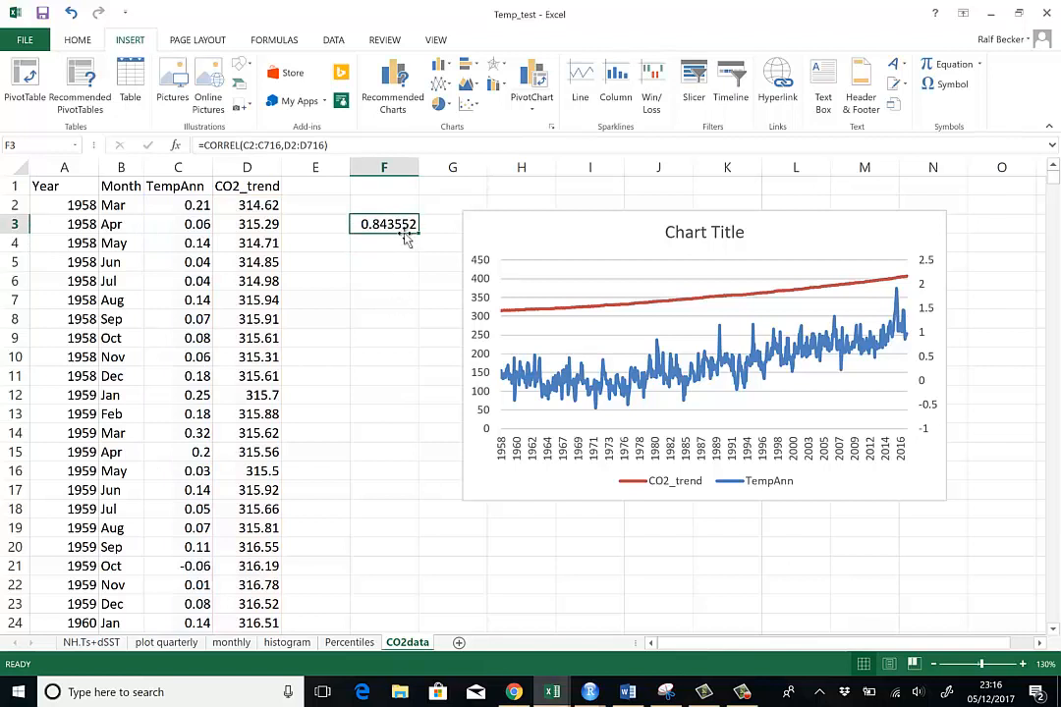
mouse_move(417, 283)
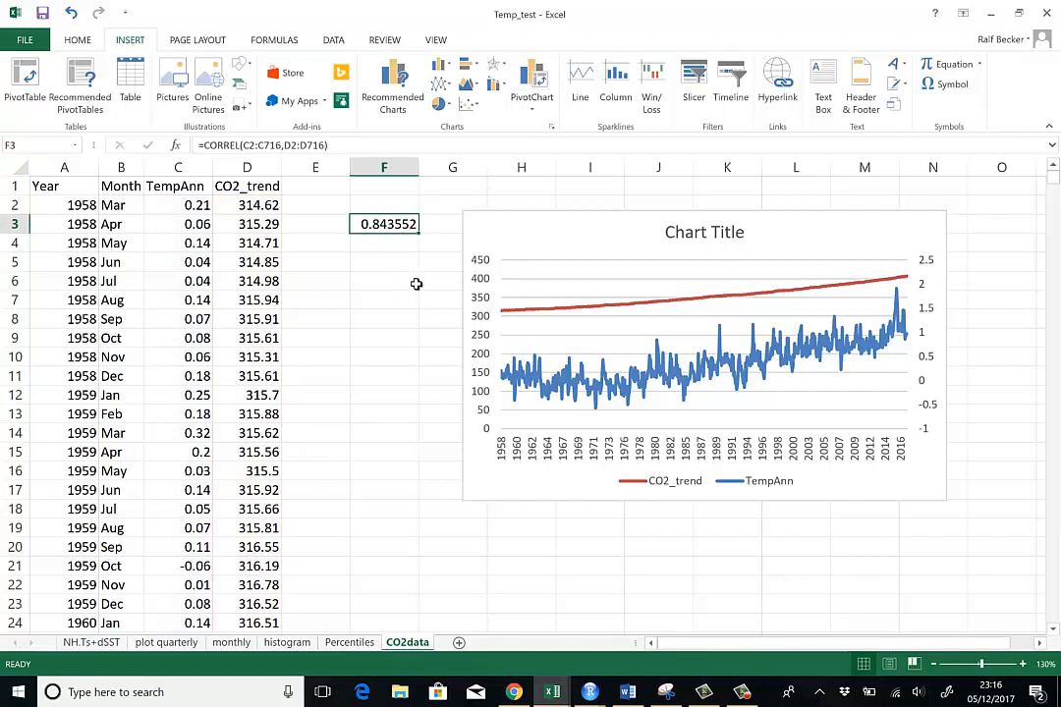
mouse_move(405, 393)
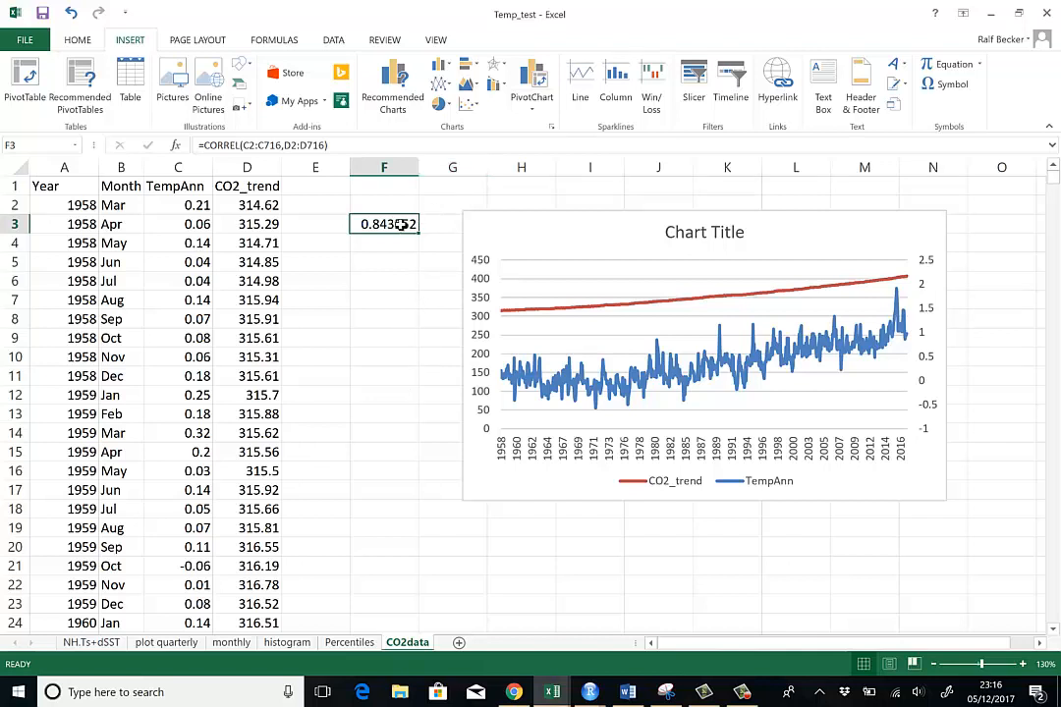
left_click(385, 262)
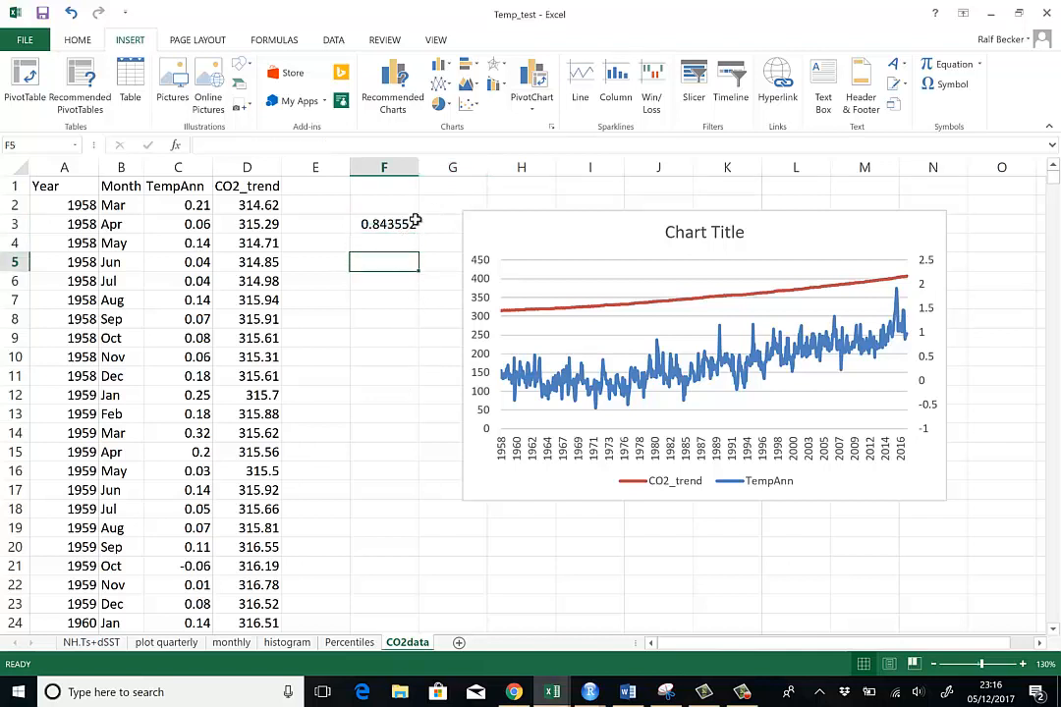
left_click(385, 224)
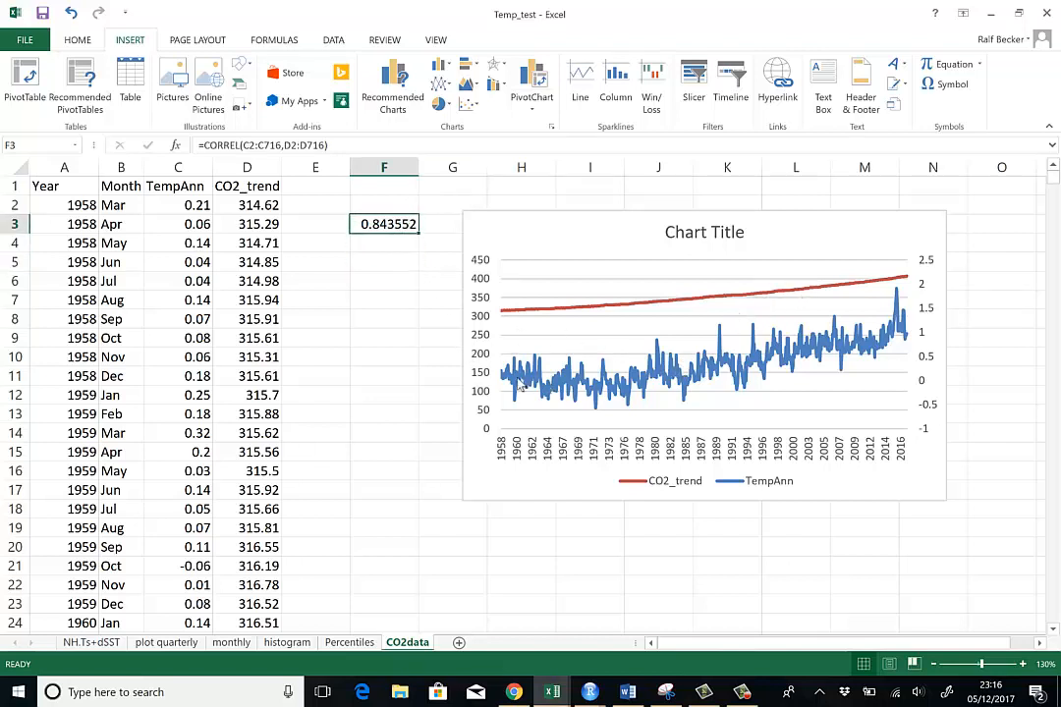
mouse_move(829, 343)
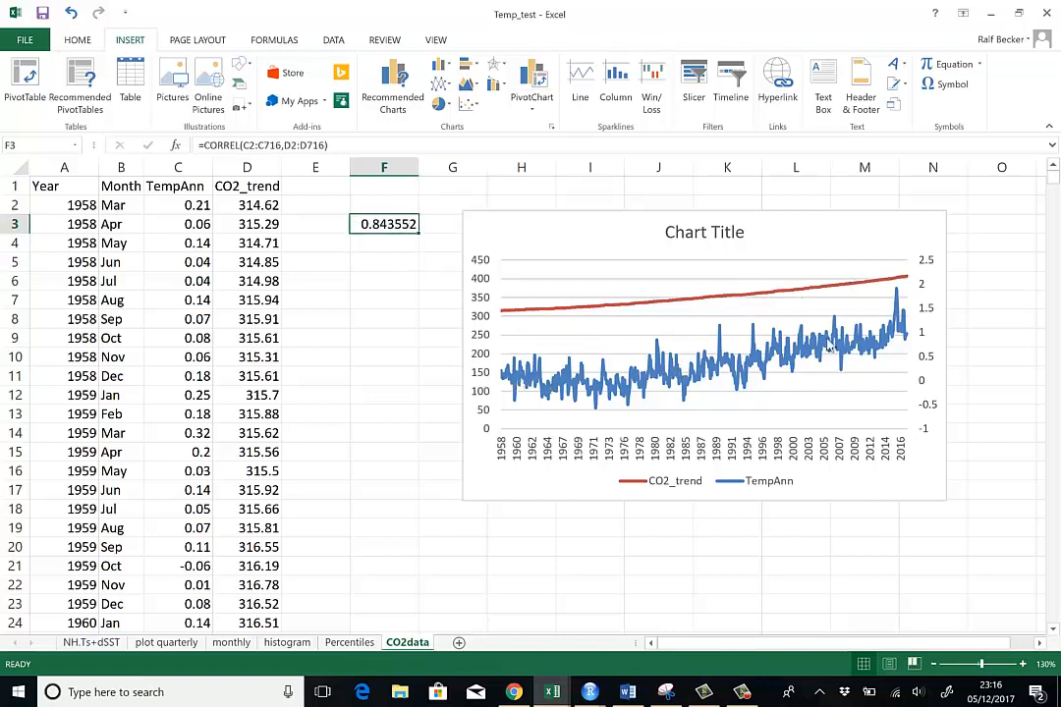
mouse_move(677, 350)
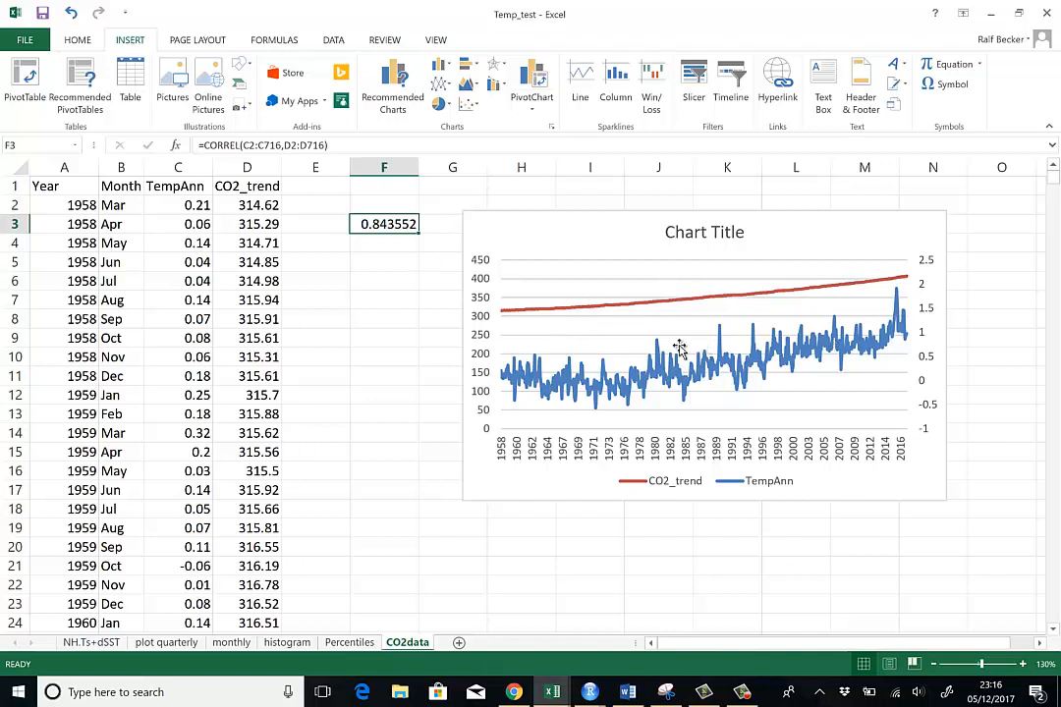
mouse_move(377, 382)
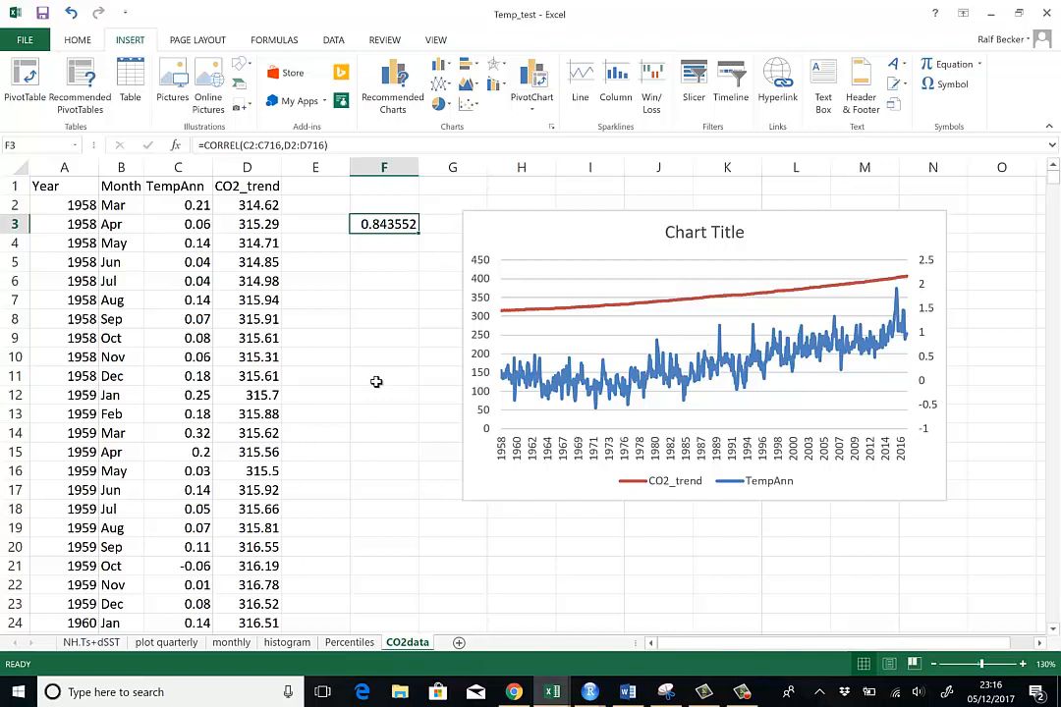
mouse_move(379, 379)
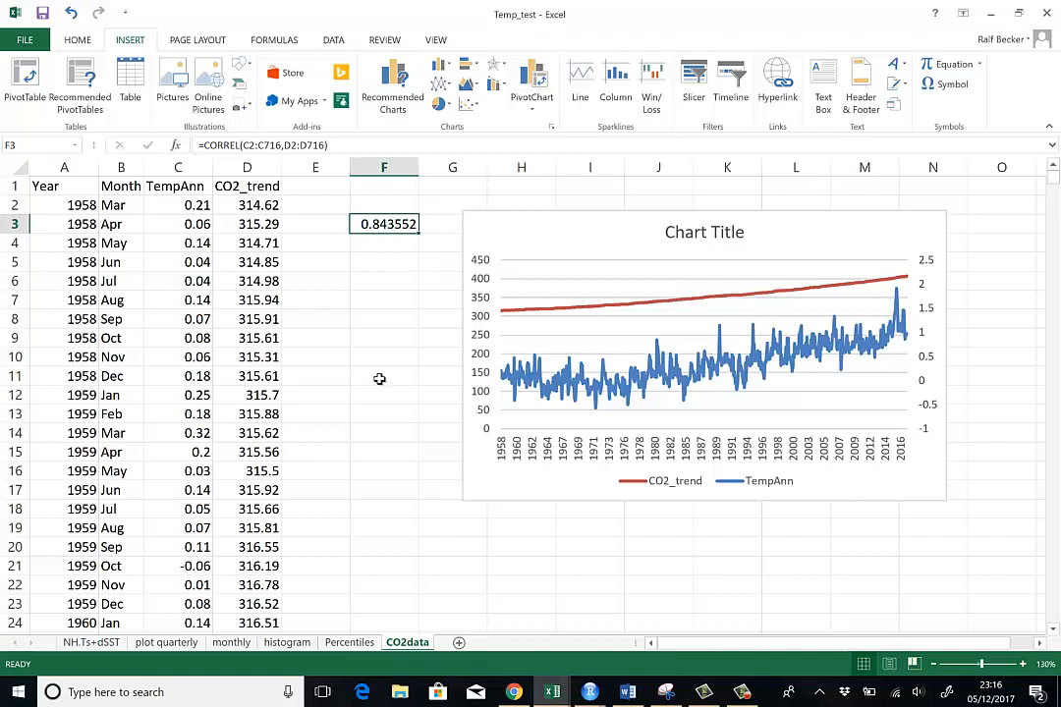
left_click(386, 281)
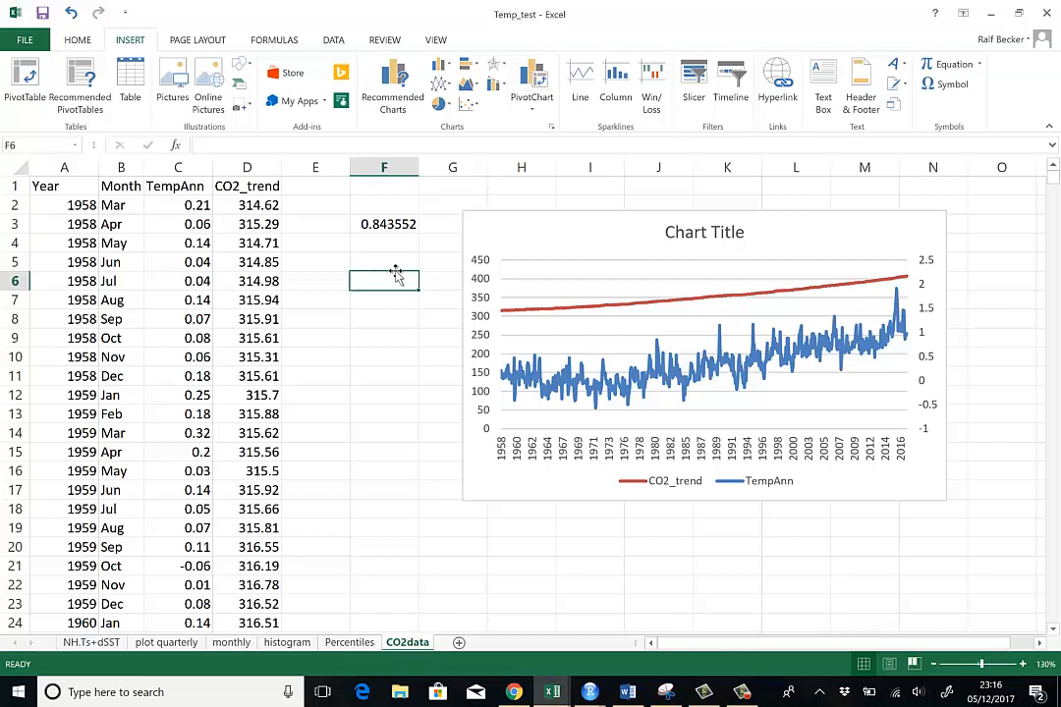
mouse_move(395, 275)
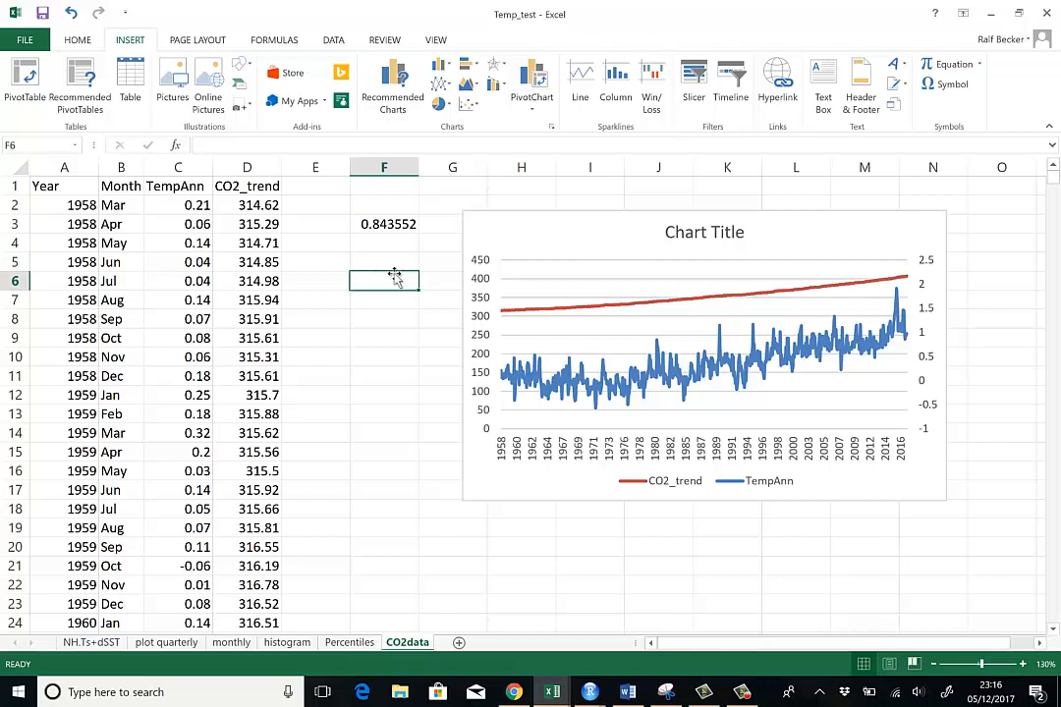
mouse_move(391, 279)
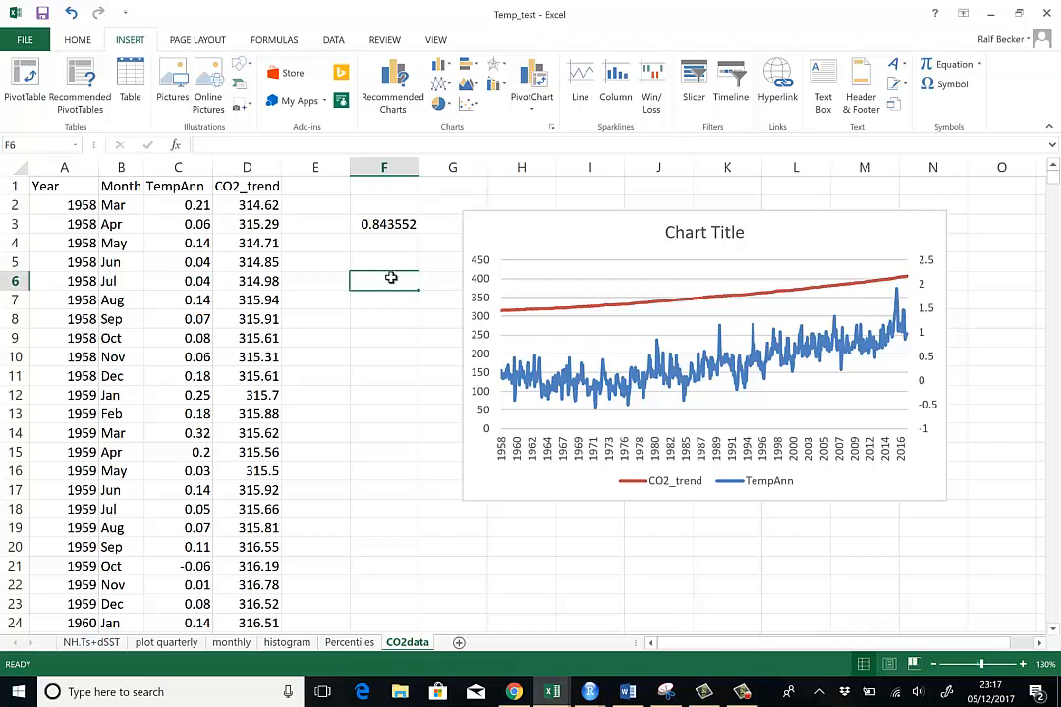
mouse_move(365, 276)
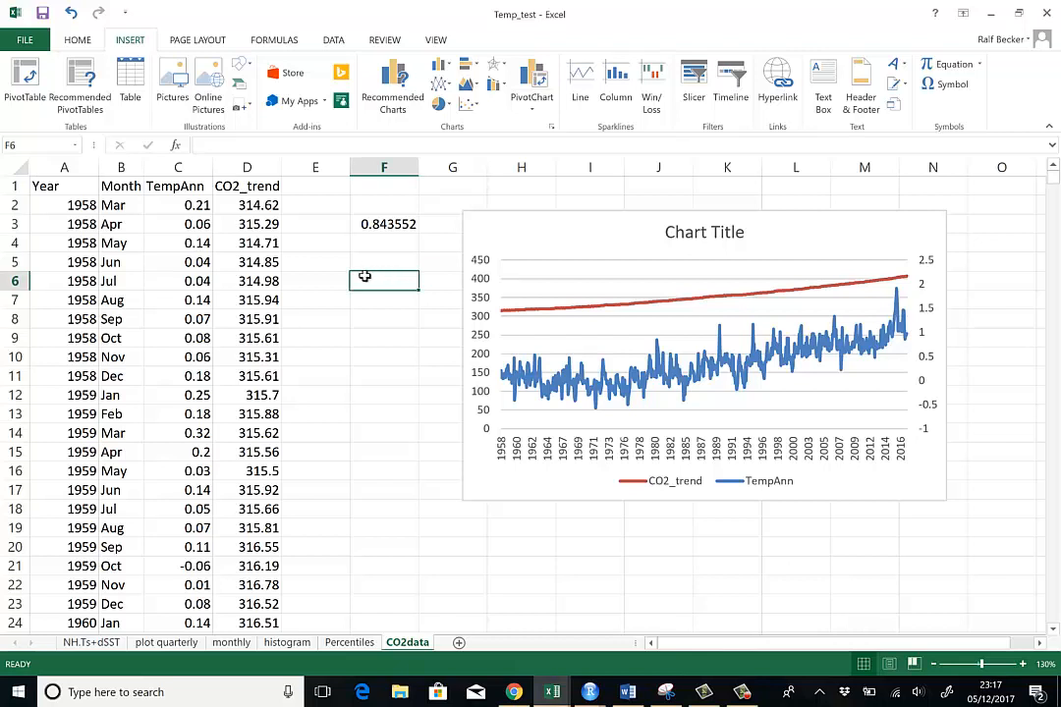
mouse_move(378, 295)
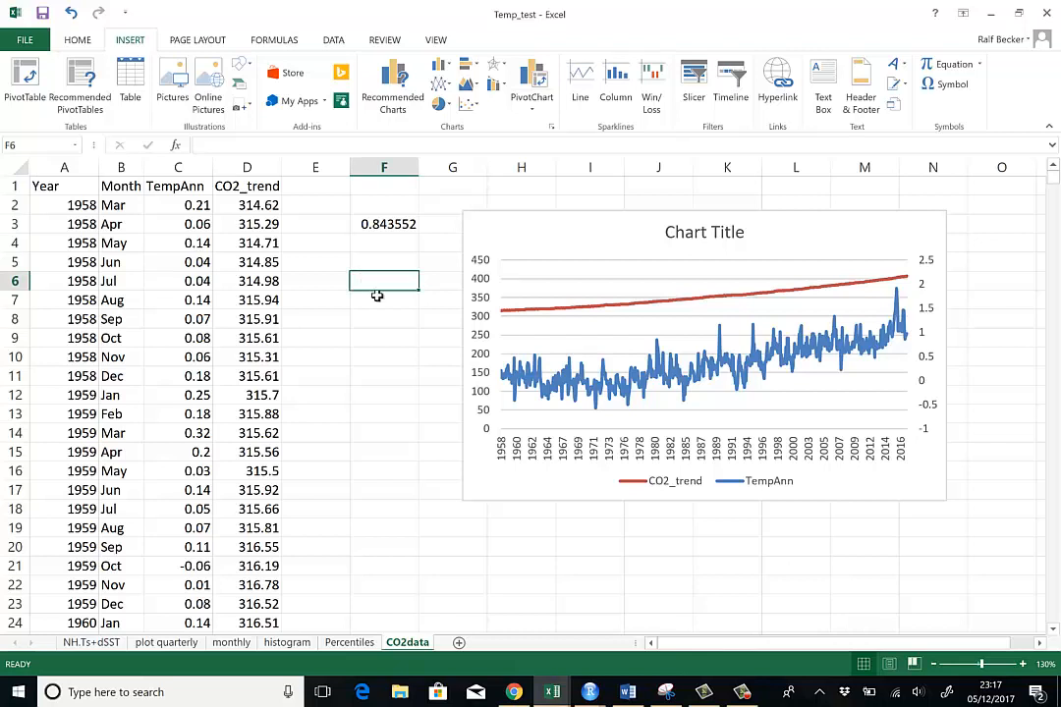